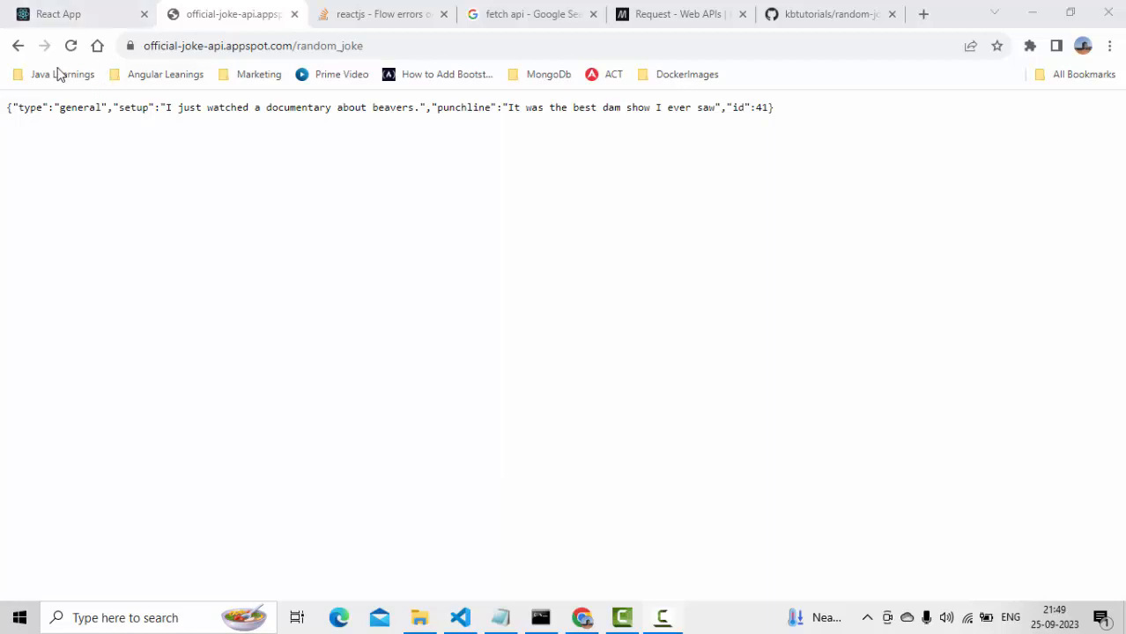
mouse_move(525, 145)
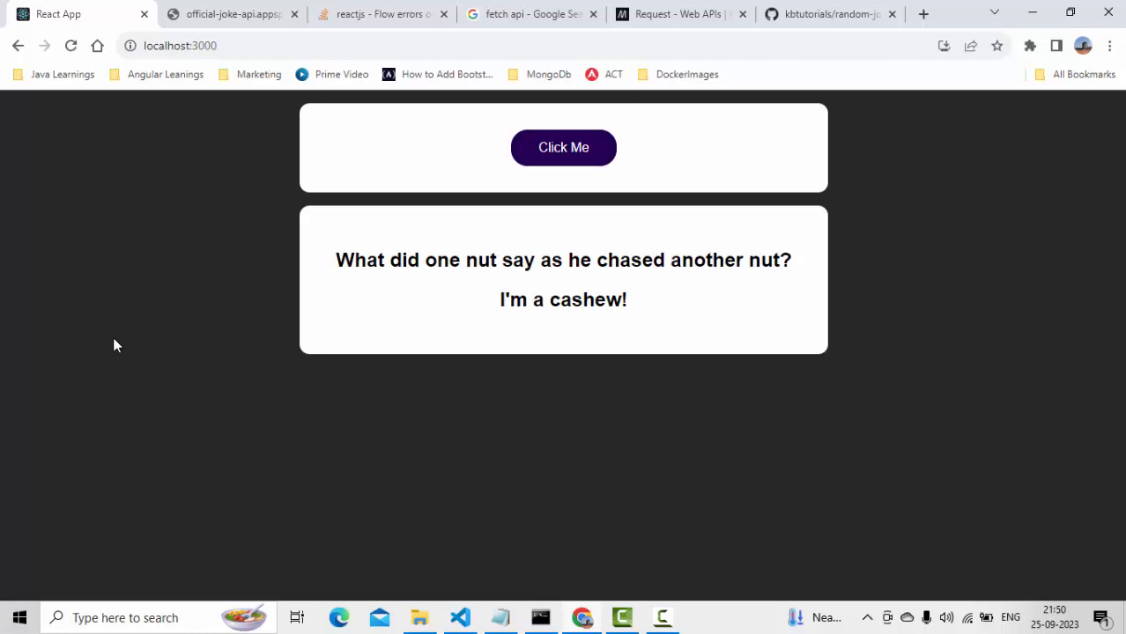
mouse_move(278, 182)
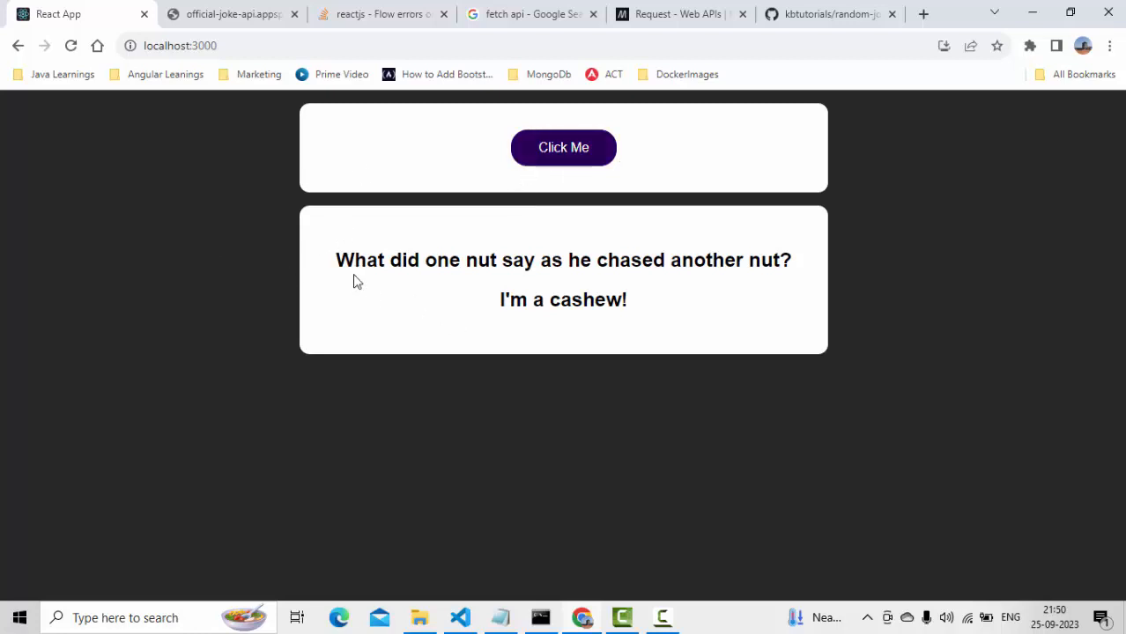
mouse_move(359, 267)
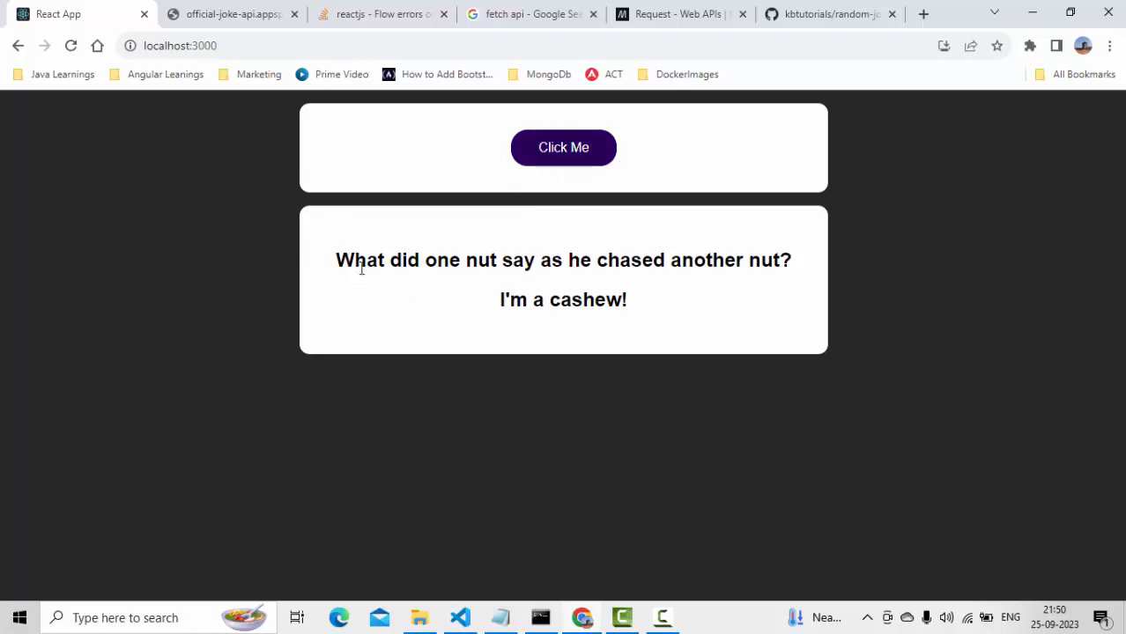
mouse_move(455, 579)
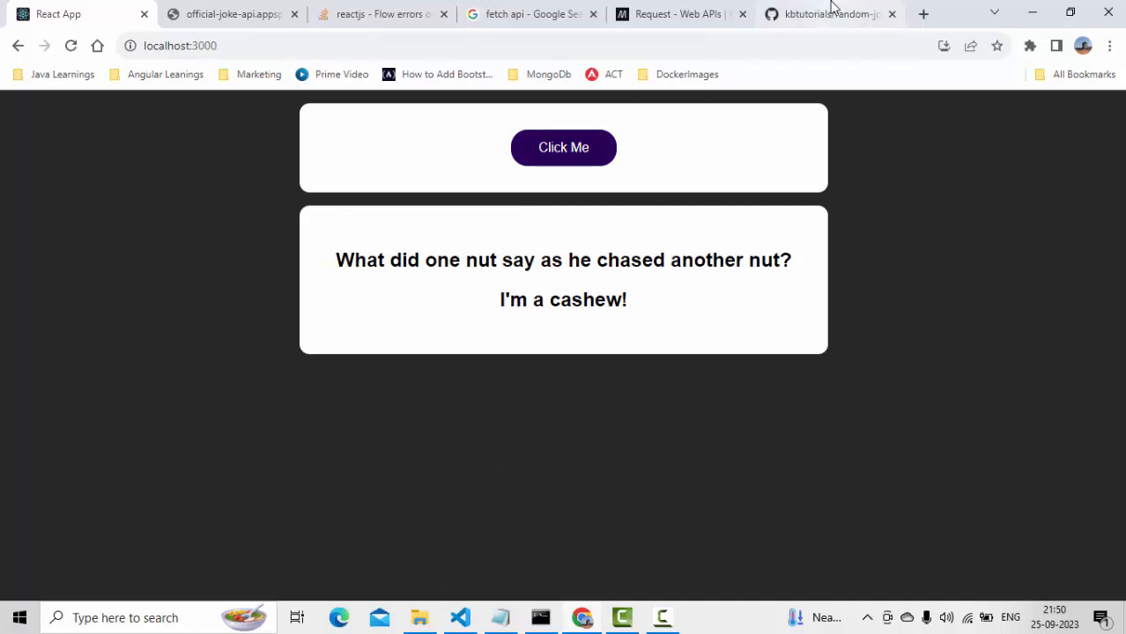
click(828, 14)
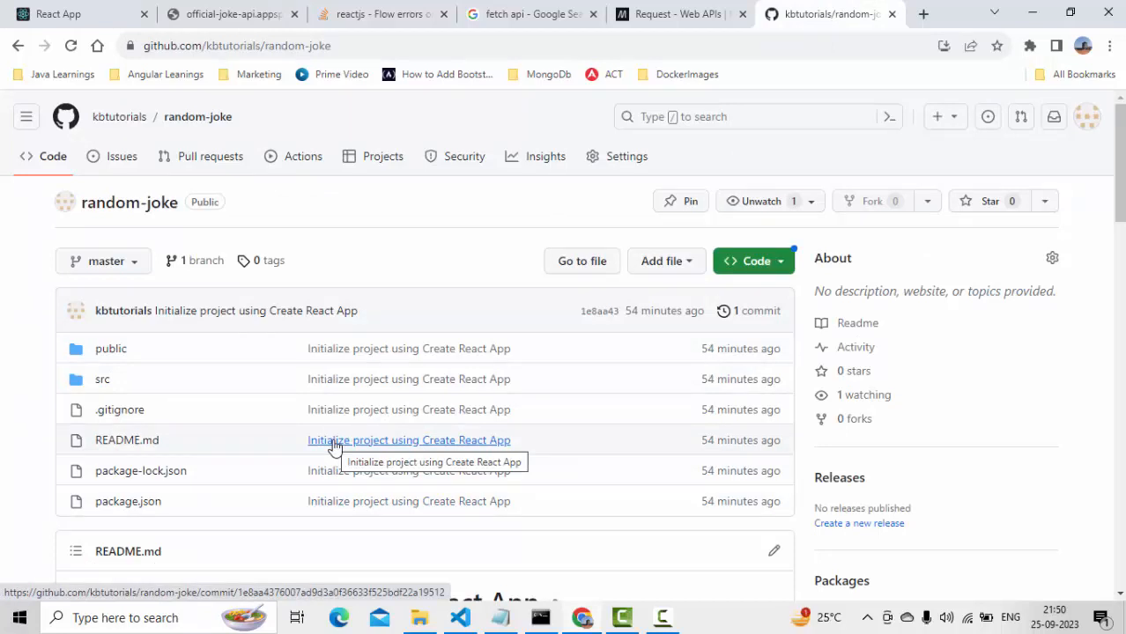
click(56, 14)
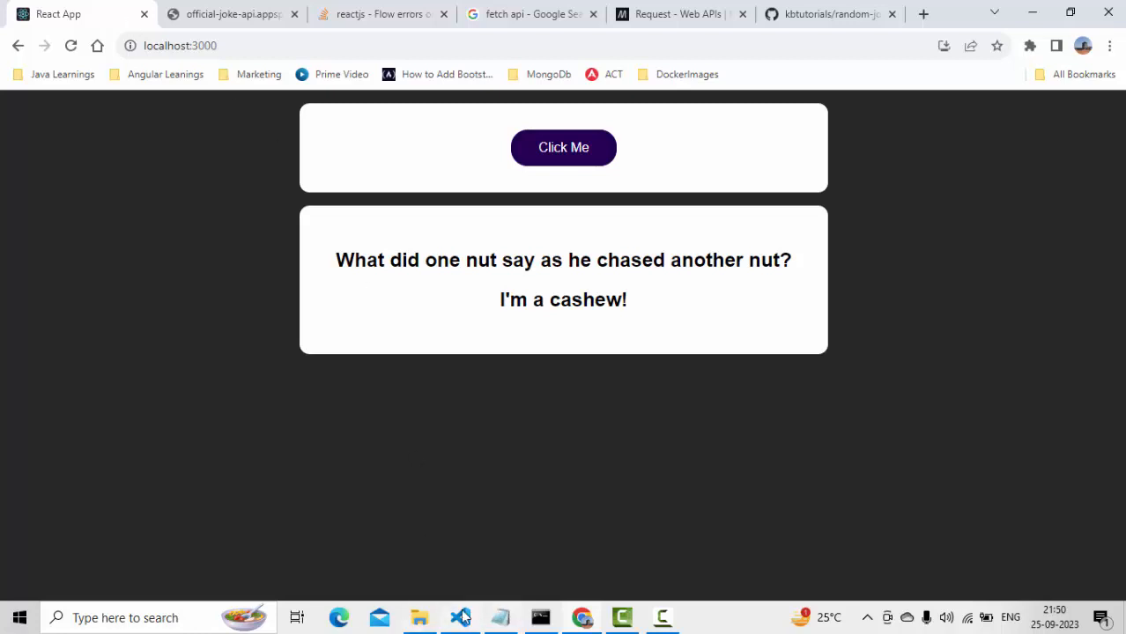
- Remove the empty parentheses after return so App just returns, and save App.js
click(458, 616)
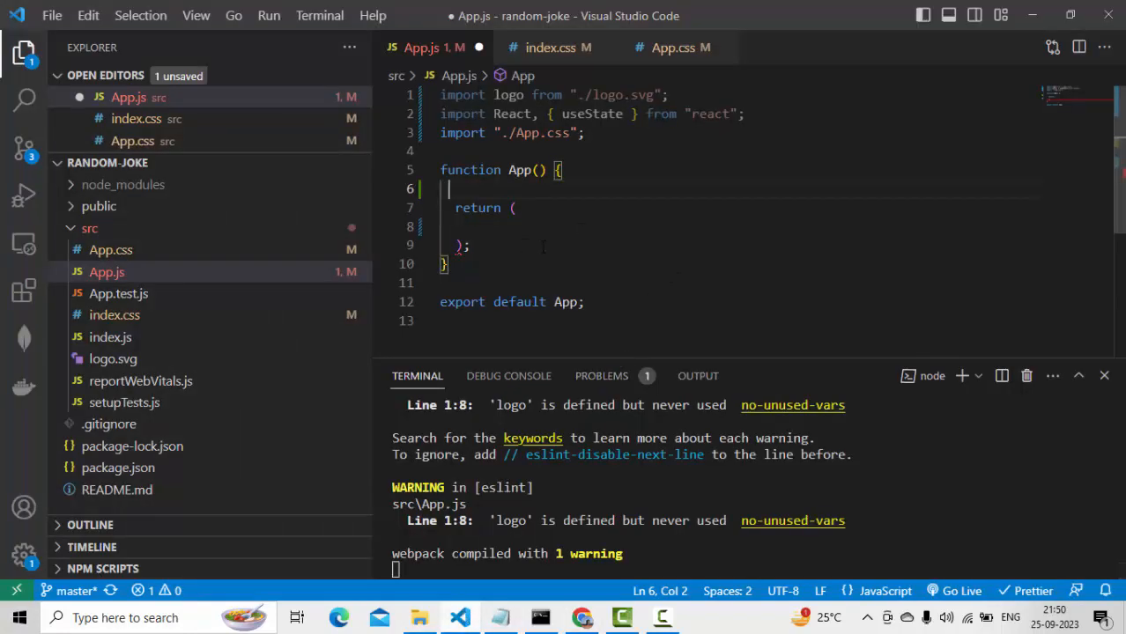
key(ctrl+s)
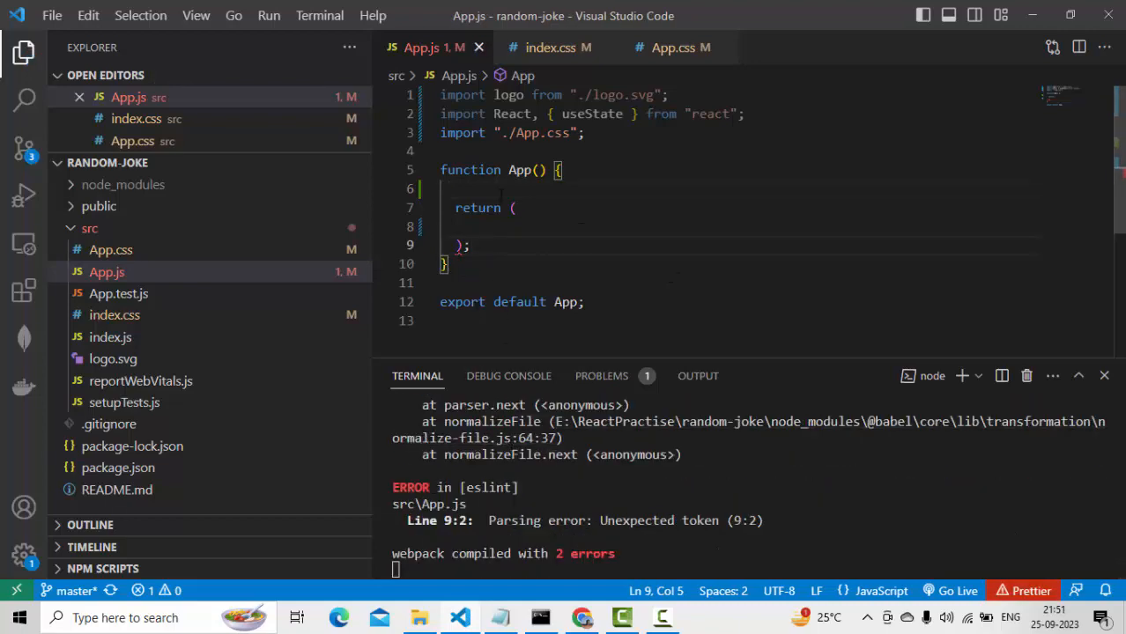
key(Backspace)
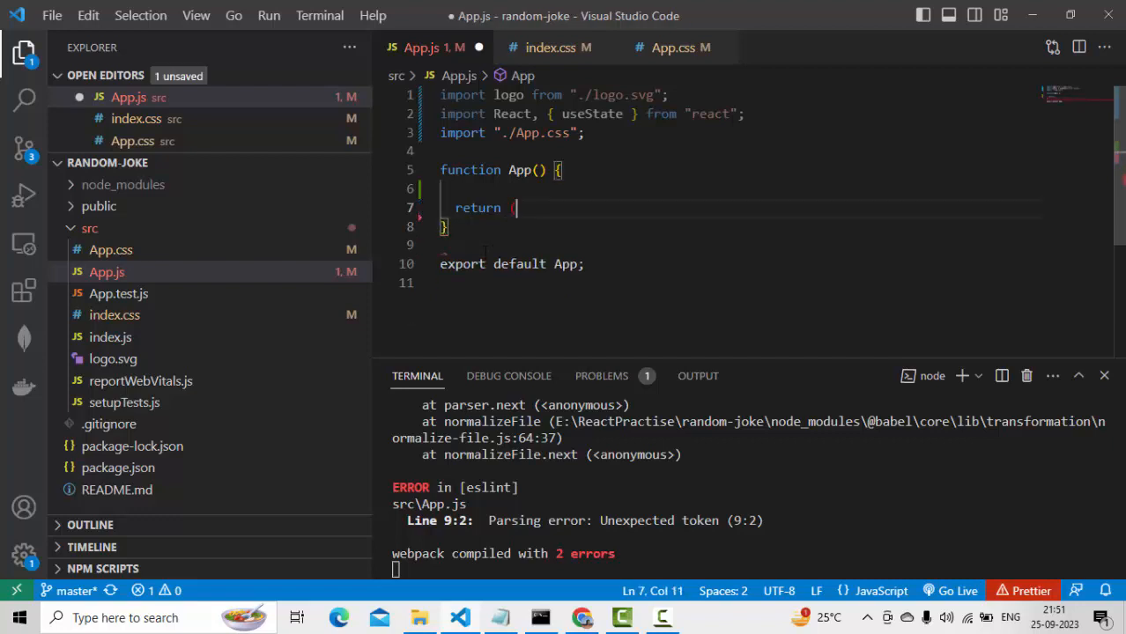
key(Backspace)
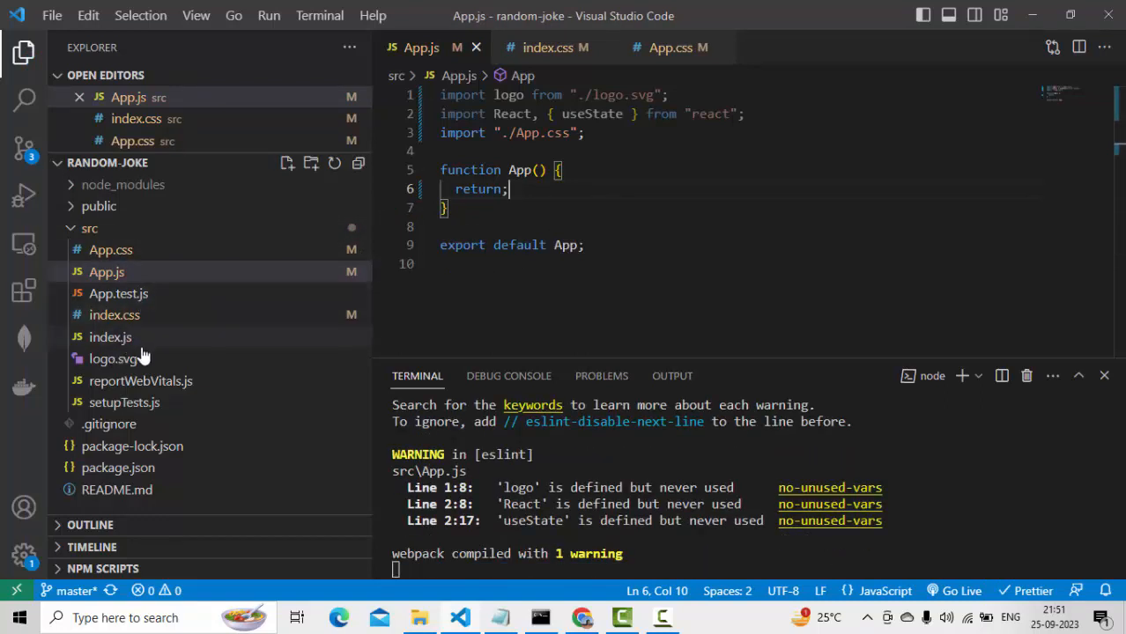
- Peek at the App.css stylesheet in Explorer, then return to App.js
click(107, 271)
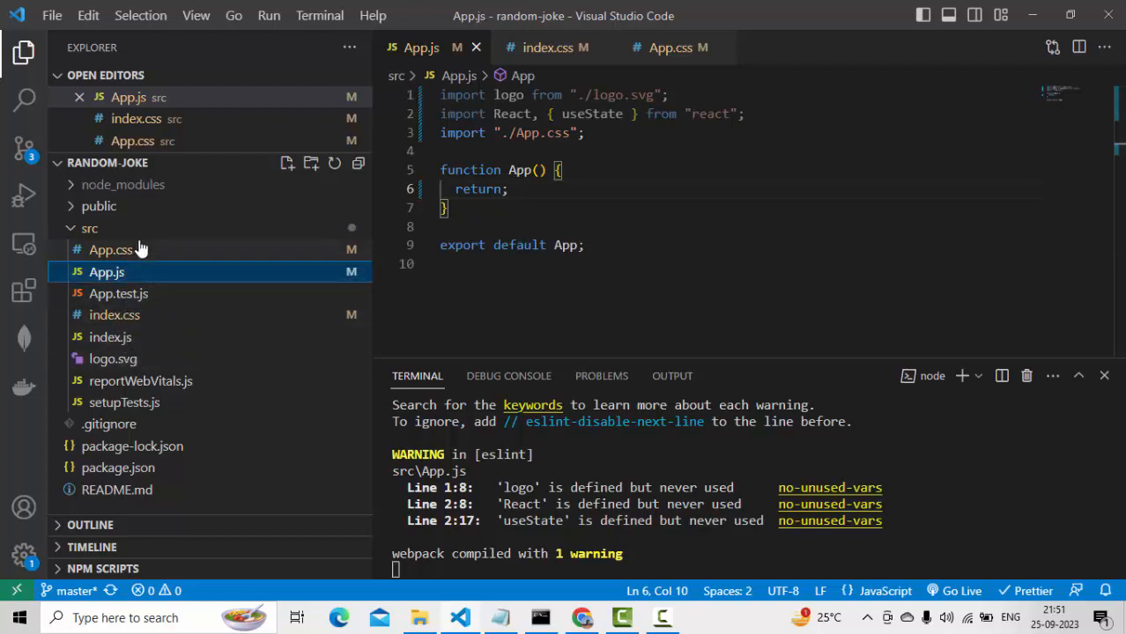
click(109, 250)
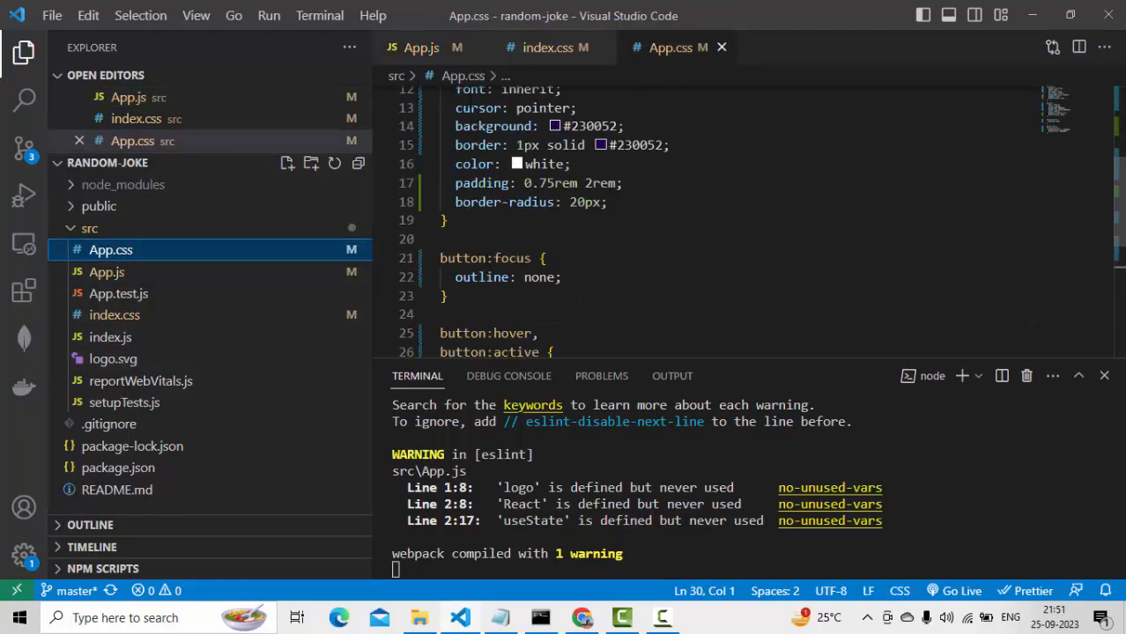
scroll(up, 3)
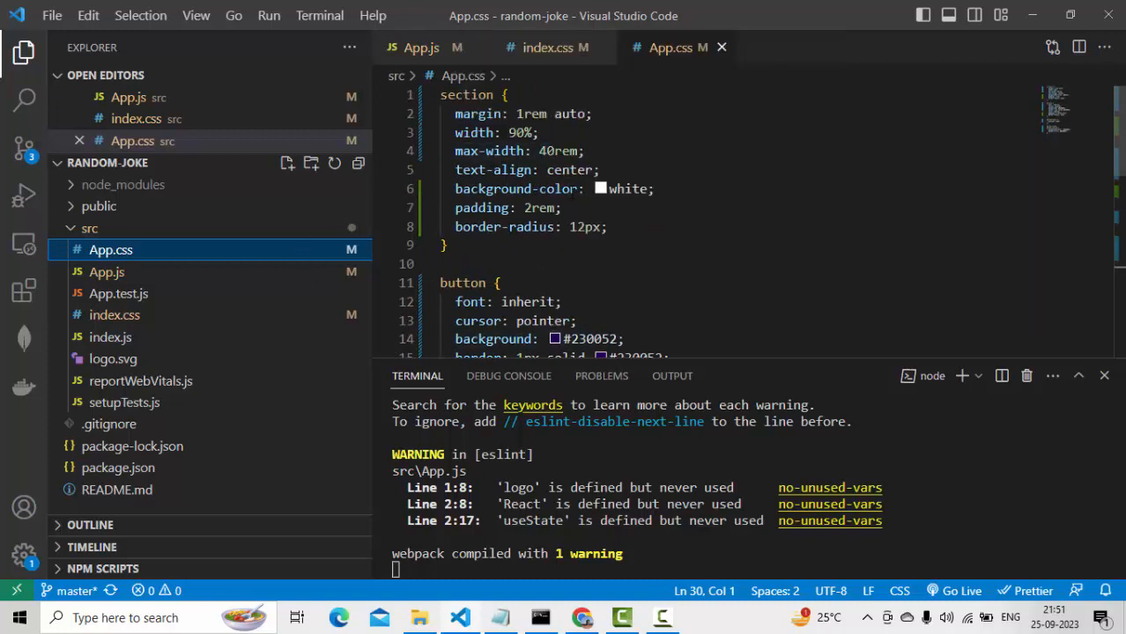
mouse_move(497, 189)
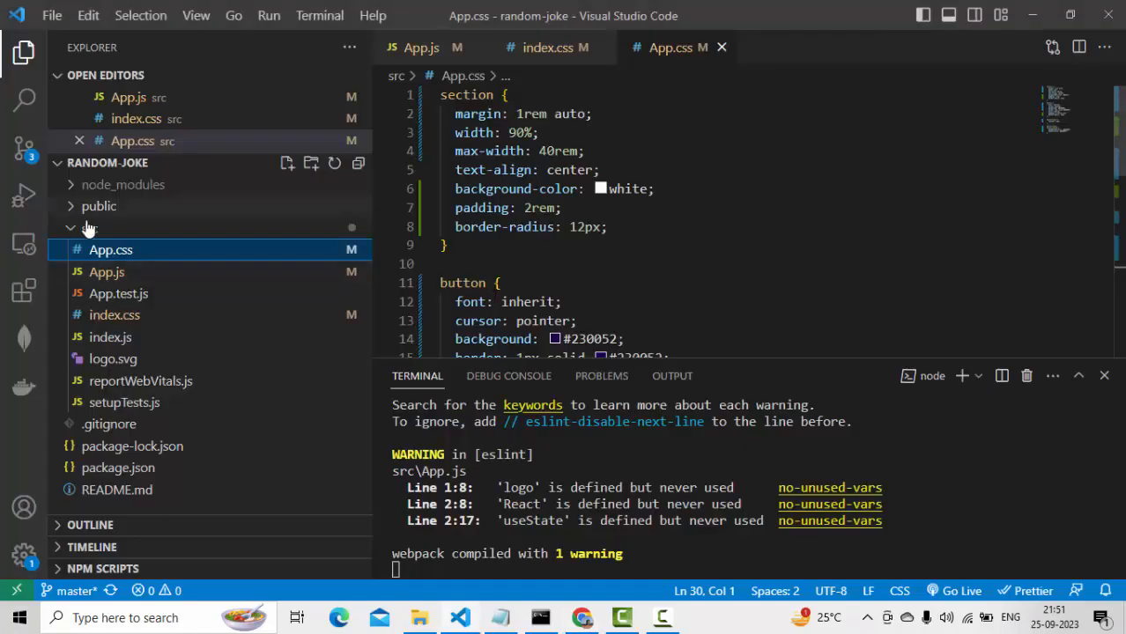
click(107, 272)
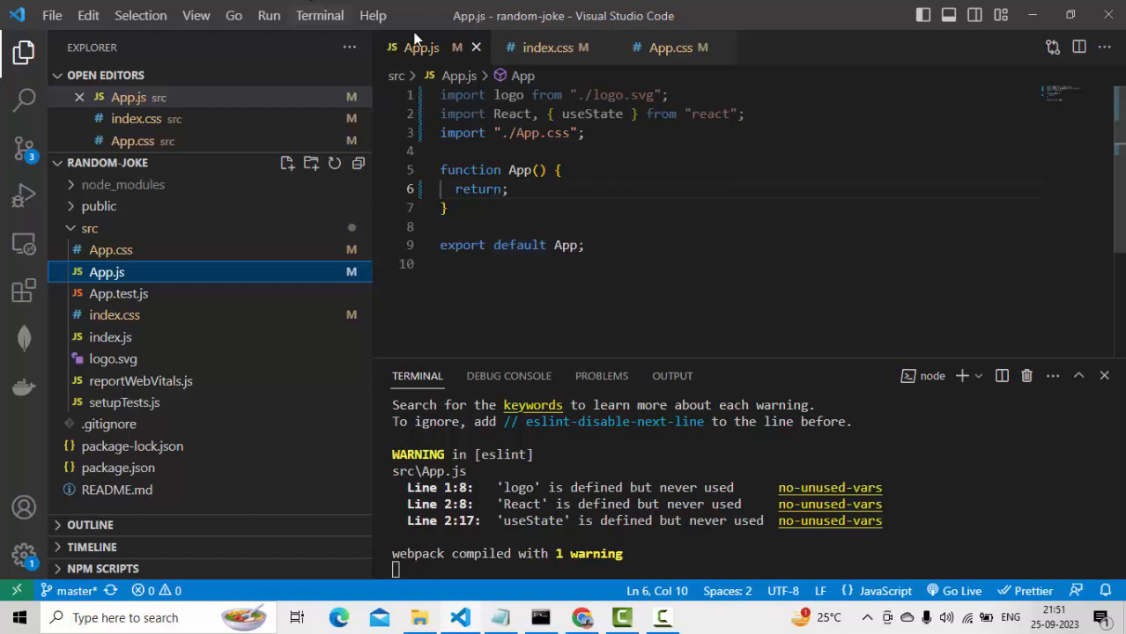
mouse_move(518, 170)
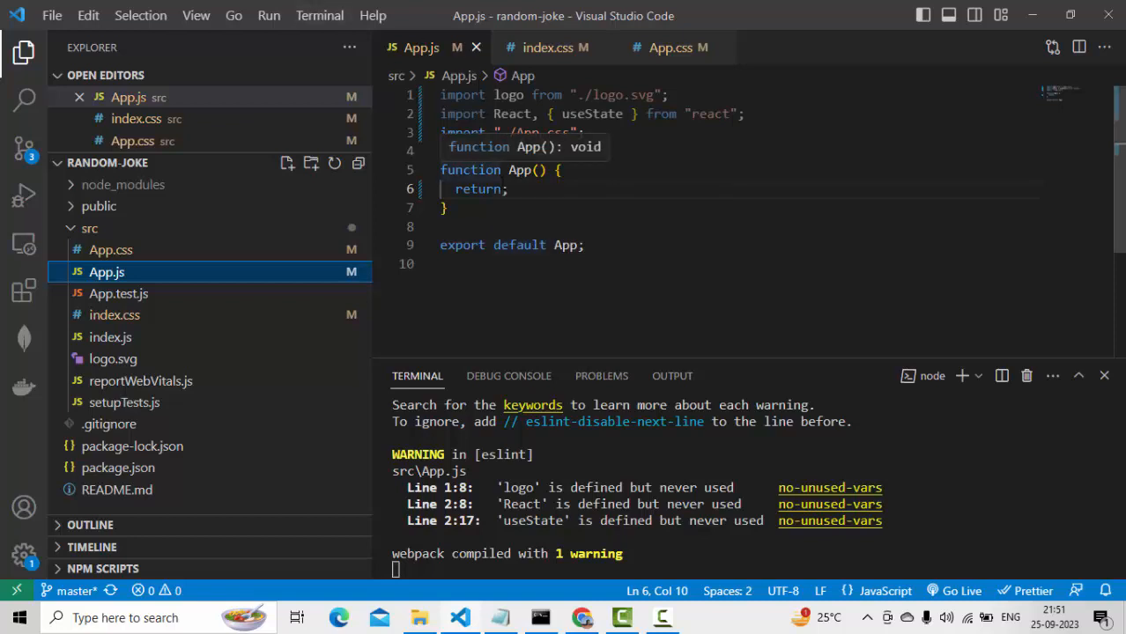
- Have App return a React.Fragment containing a section element
key(Enter)
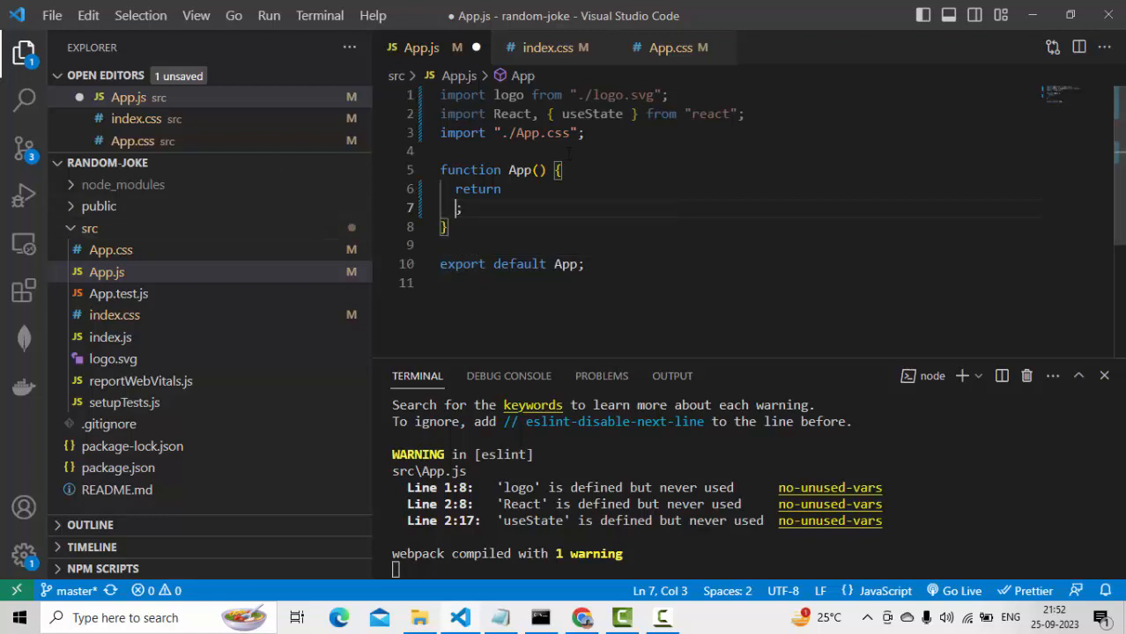
double_click(477, 189)
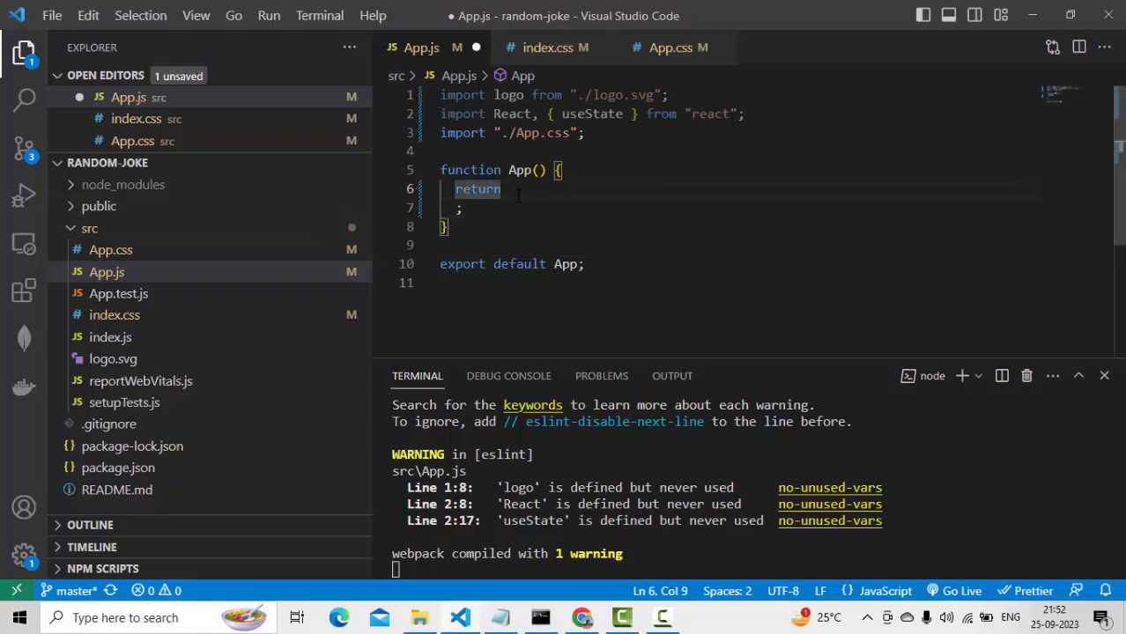
text(<)
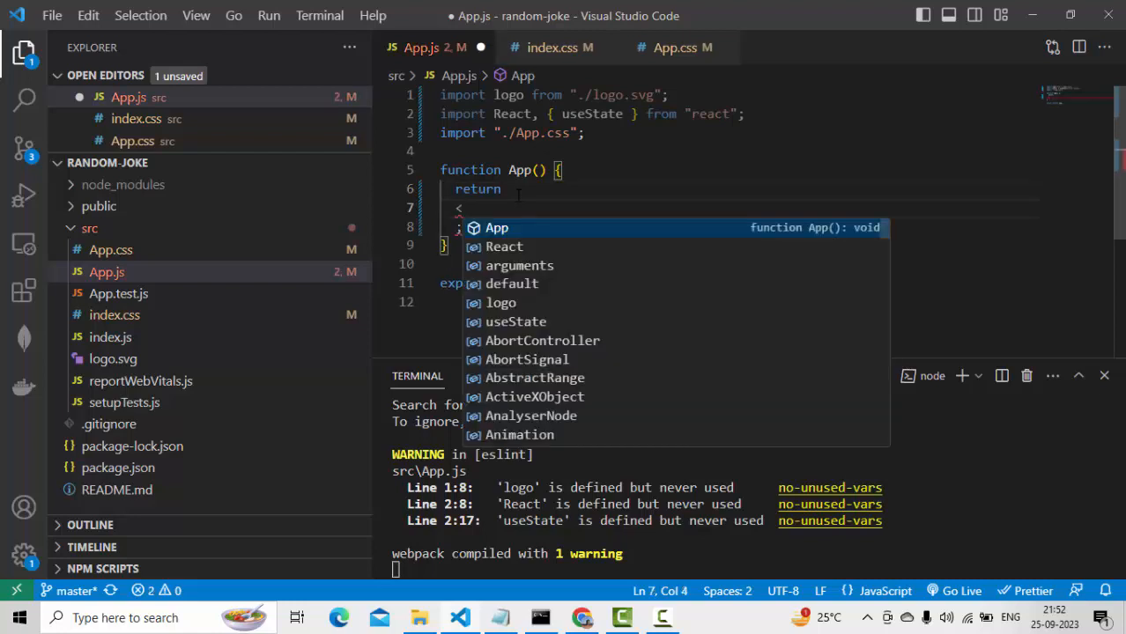
text(react)
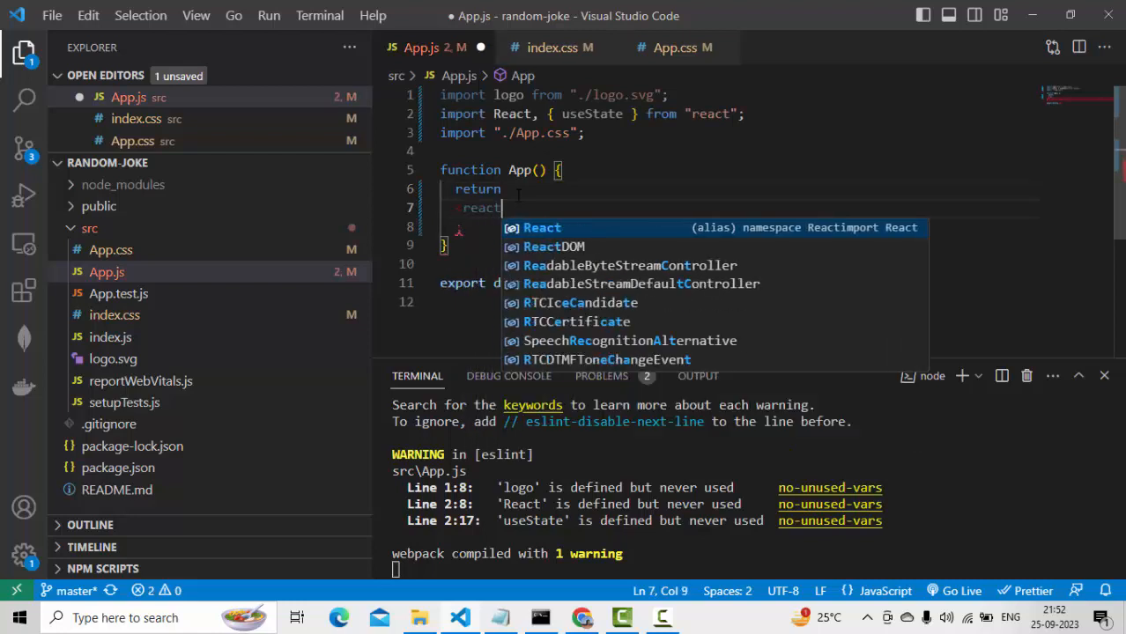
text(React.Fragment>)
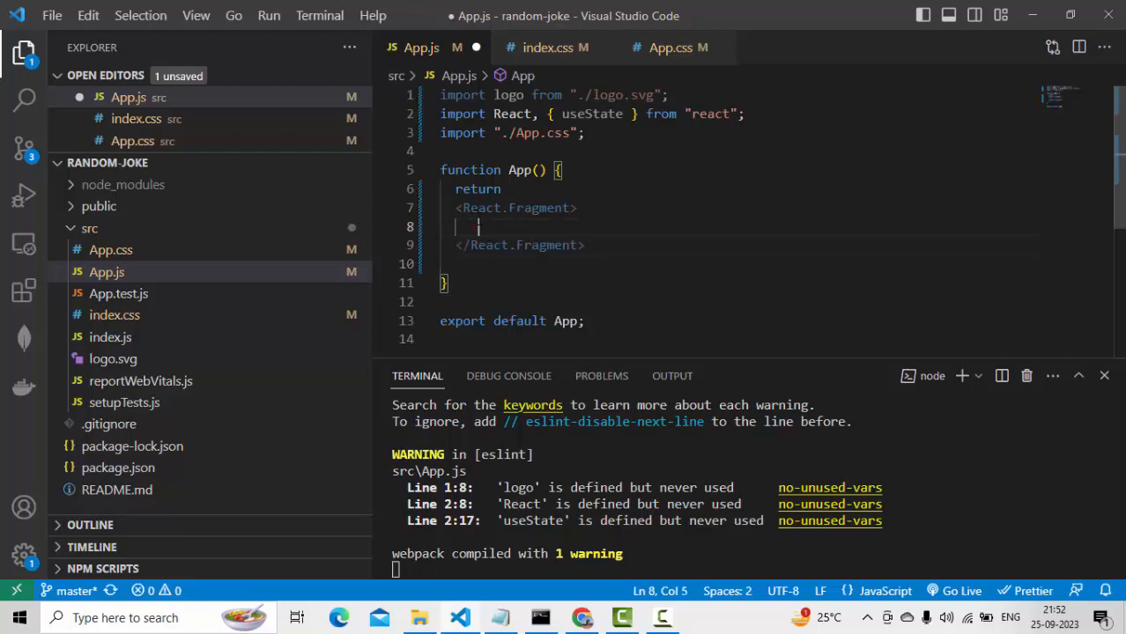
text(section></section>)
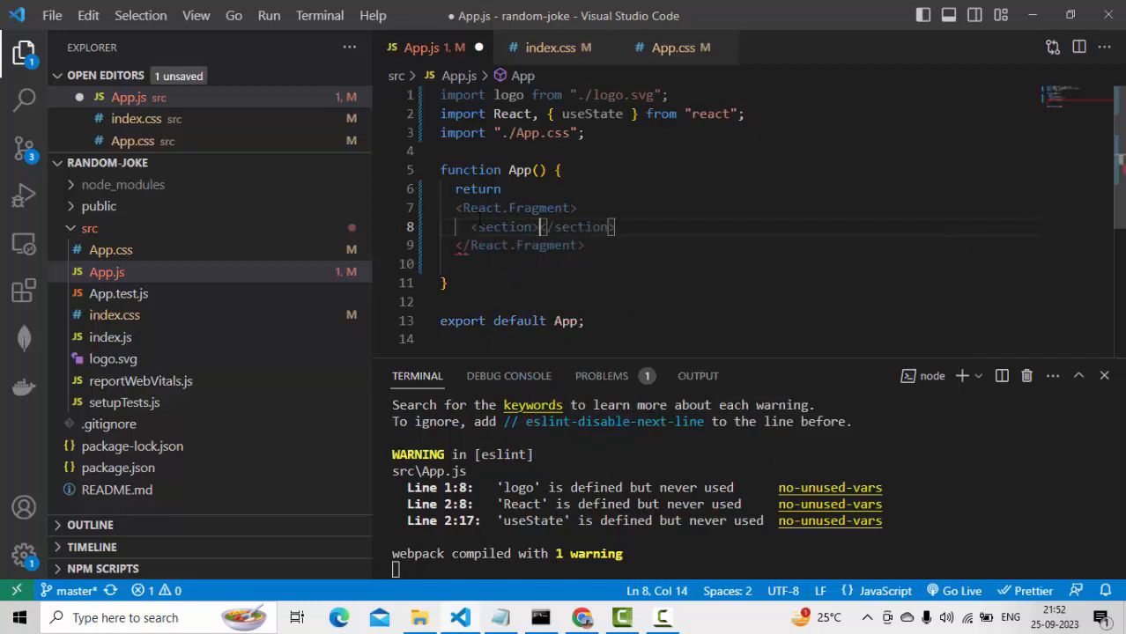
key(Enter)
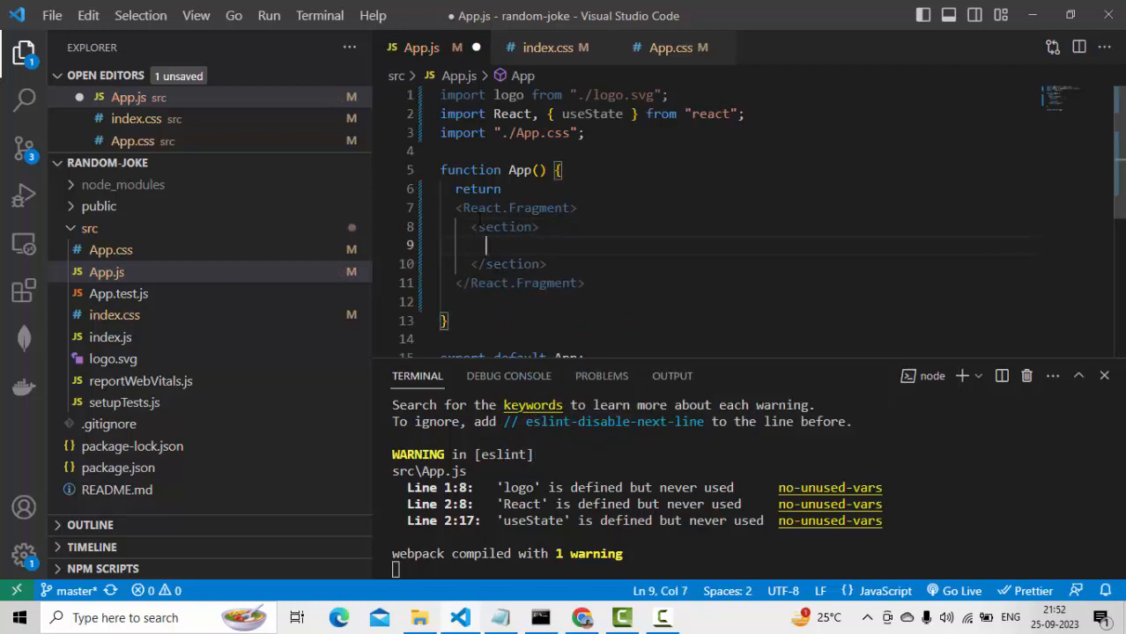
- Add a Random Joke button inside the section, wrap the fragment in parentheses, and save
text(button>Ran</button>)
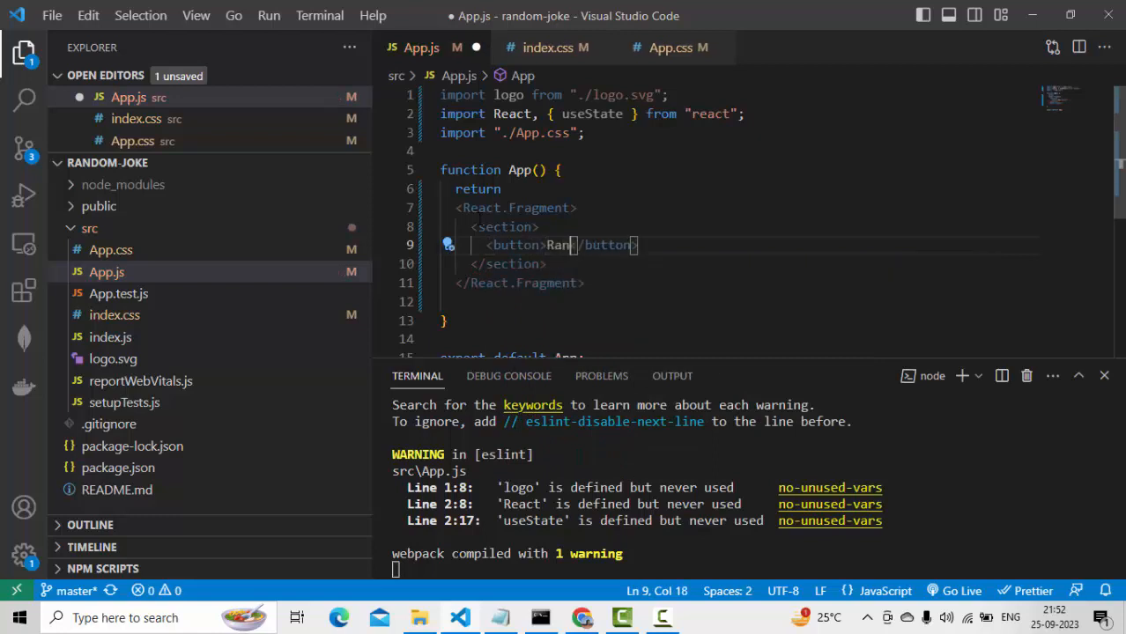
text(dom Joke)
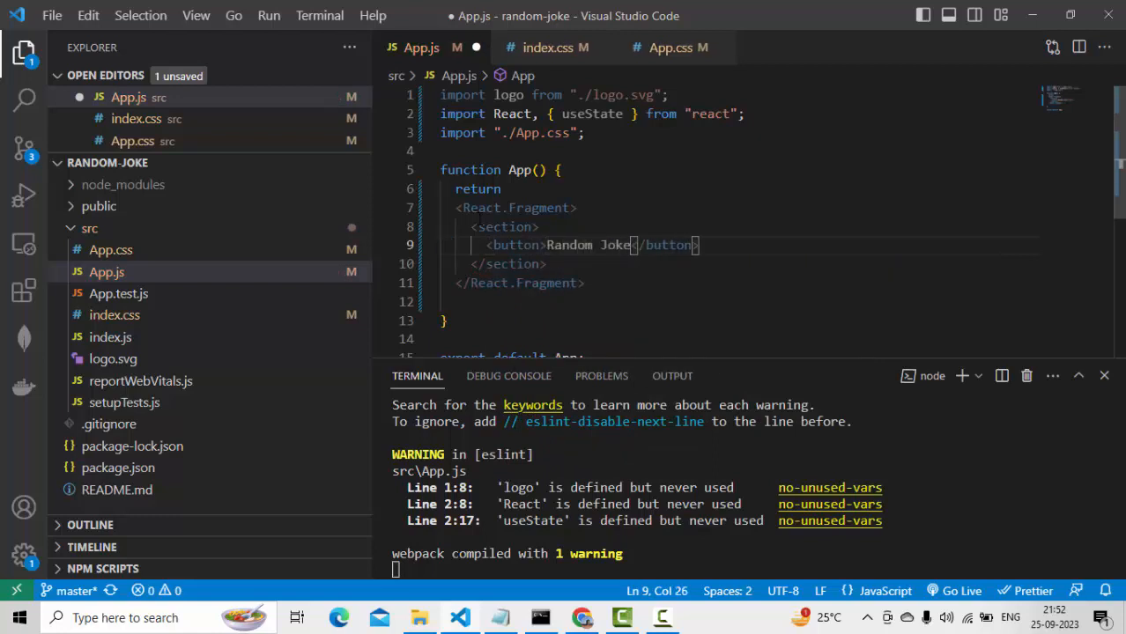
key(ctrl+s)
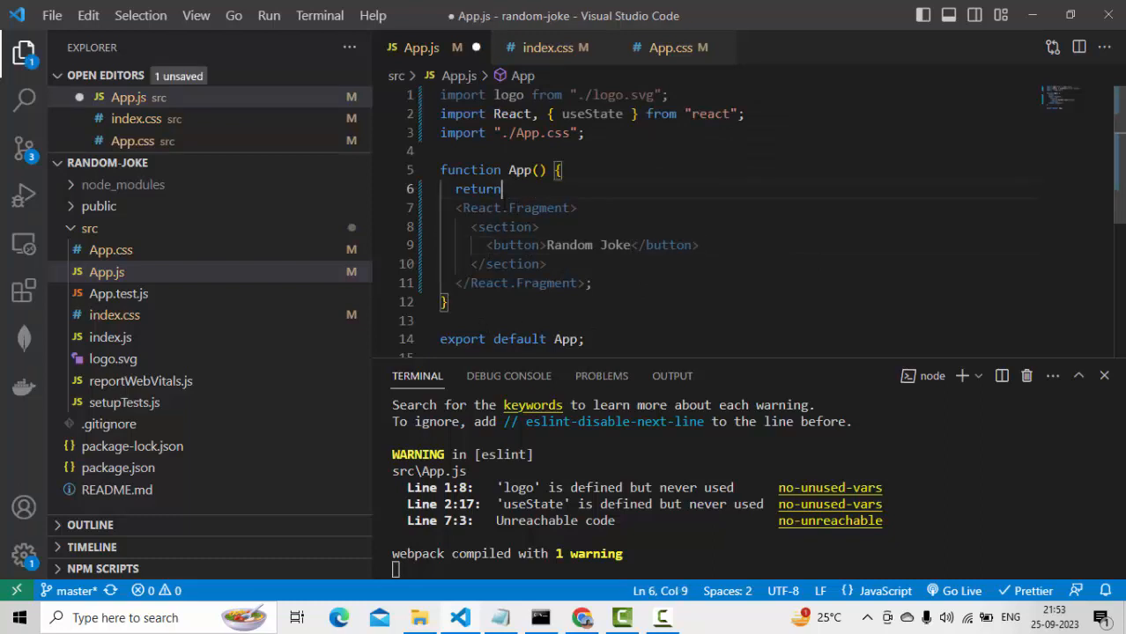
text(())
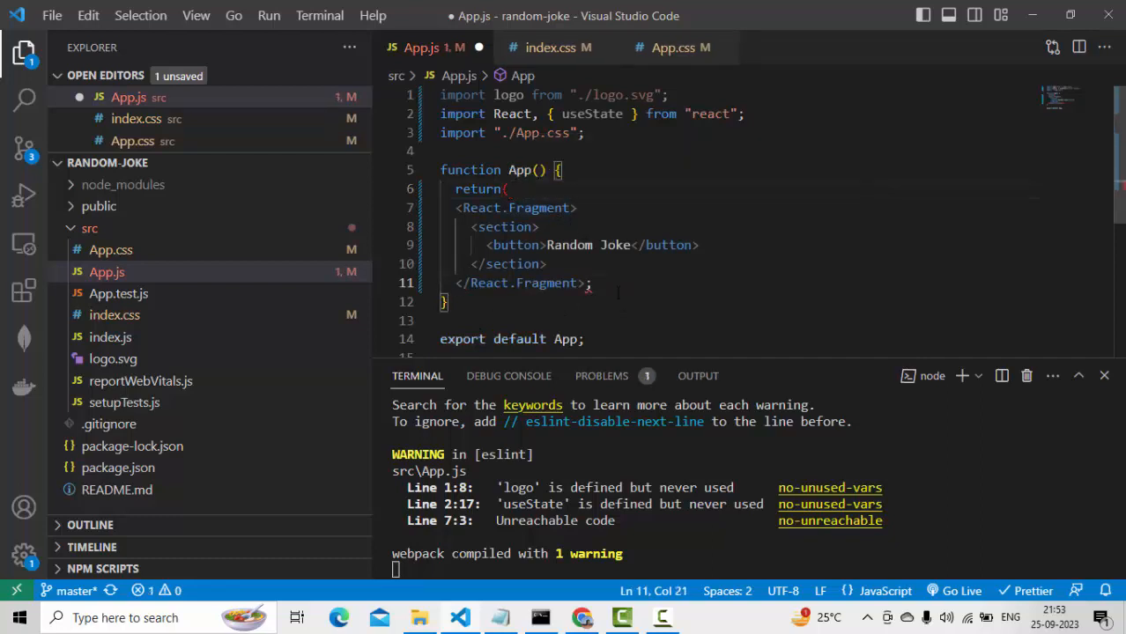
key(ctrl+s)
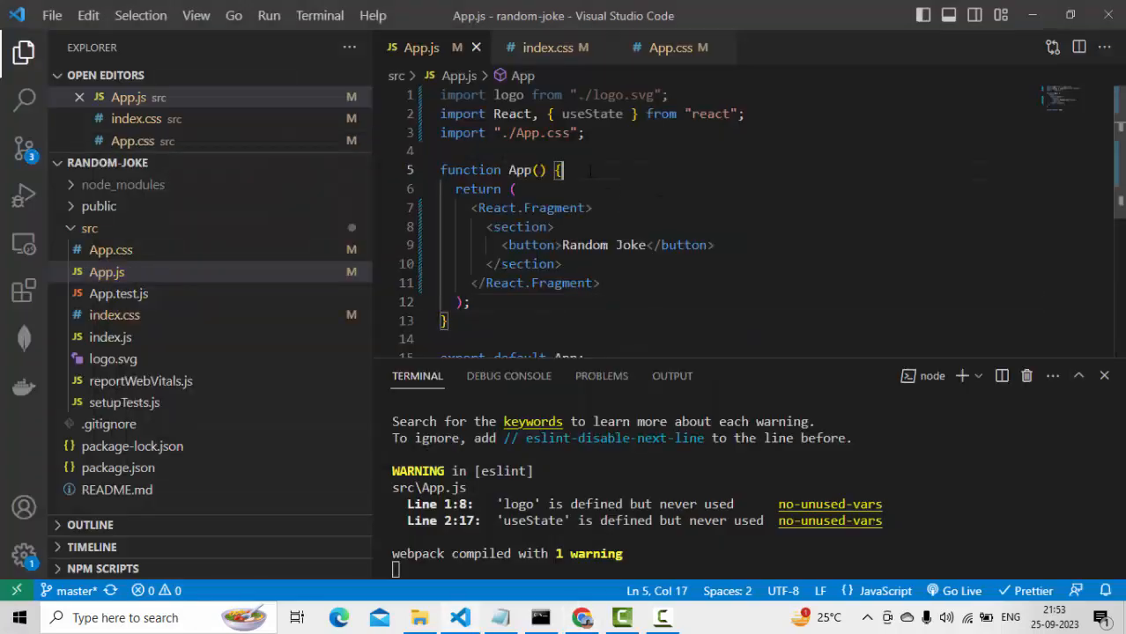
- Define a getJoke function that logs "Inside get Joke" to the console
text(function)
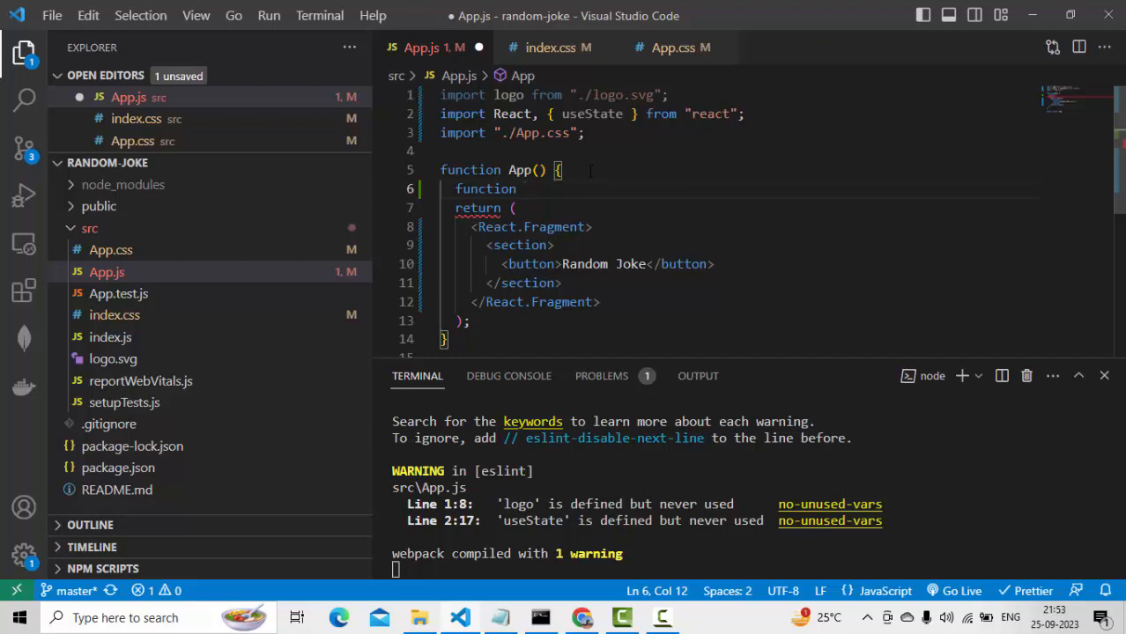
text(getJoke()
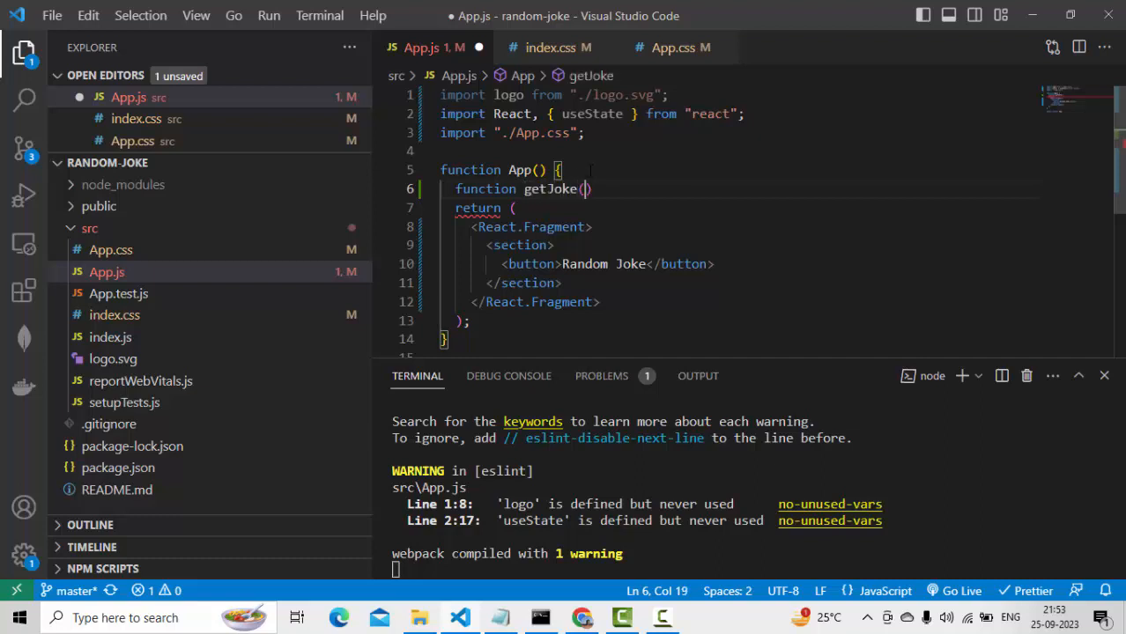
text({})
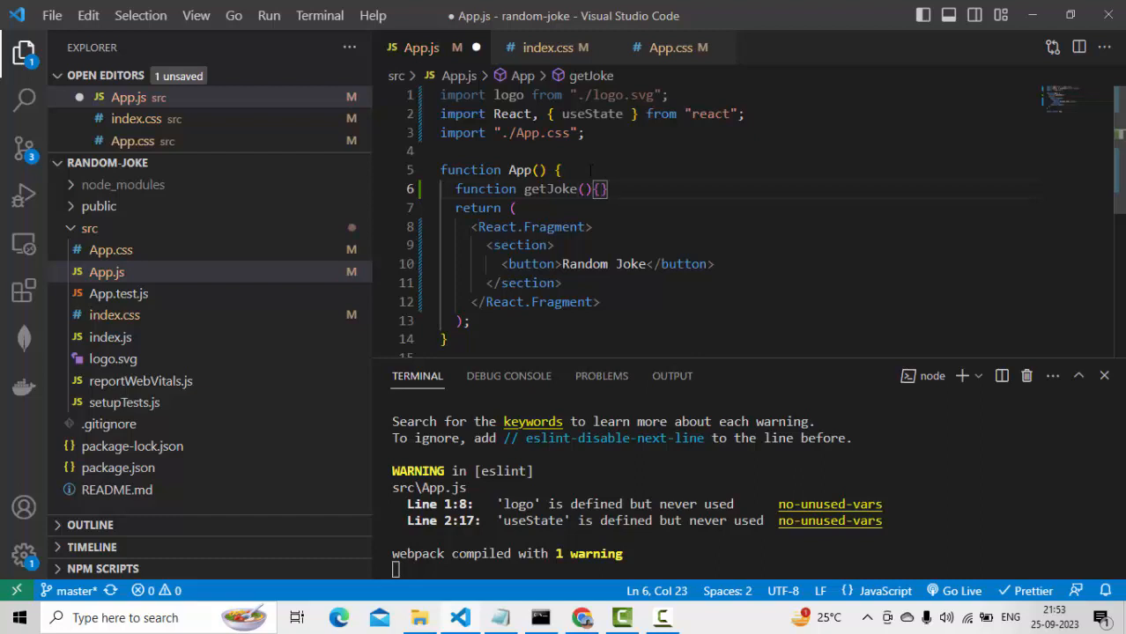
text(console)
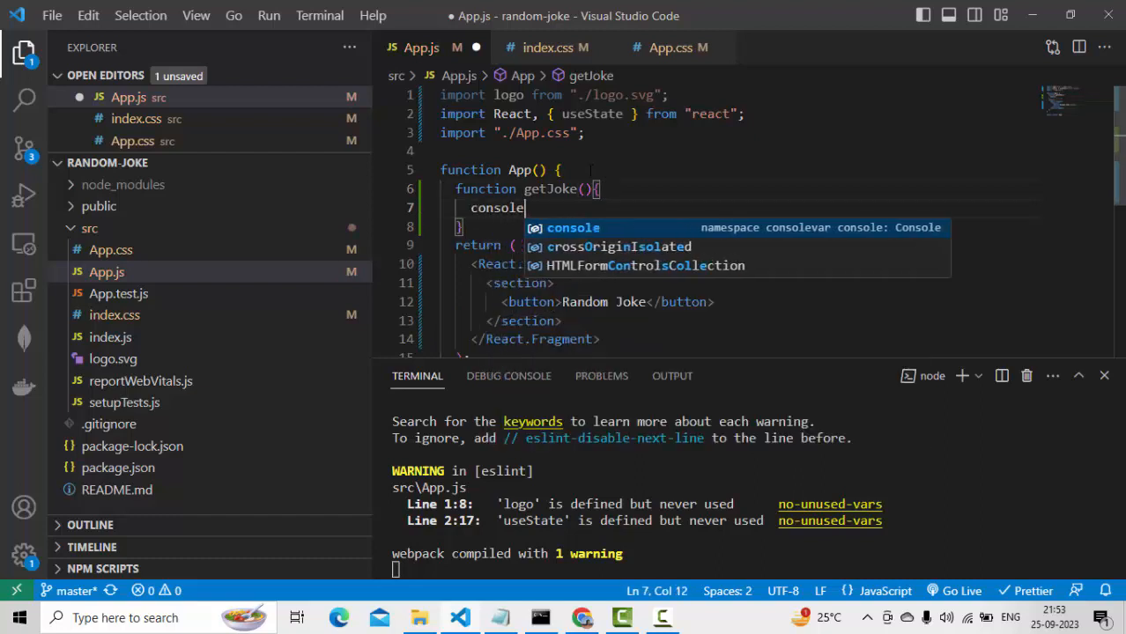
text(.log)
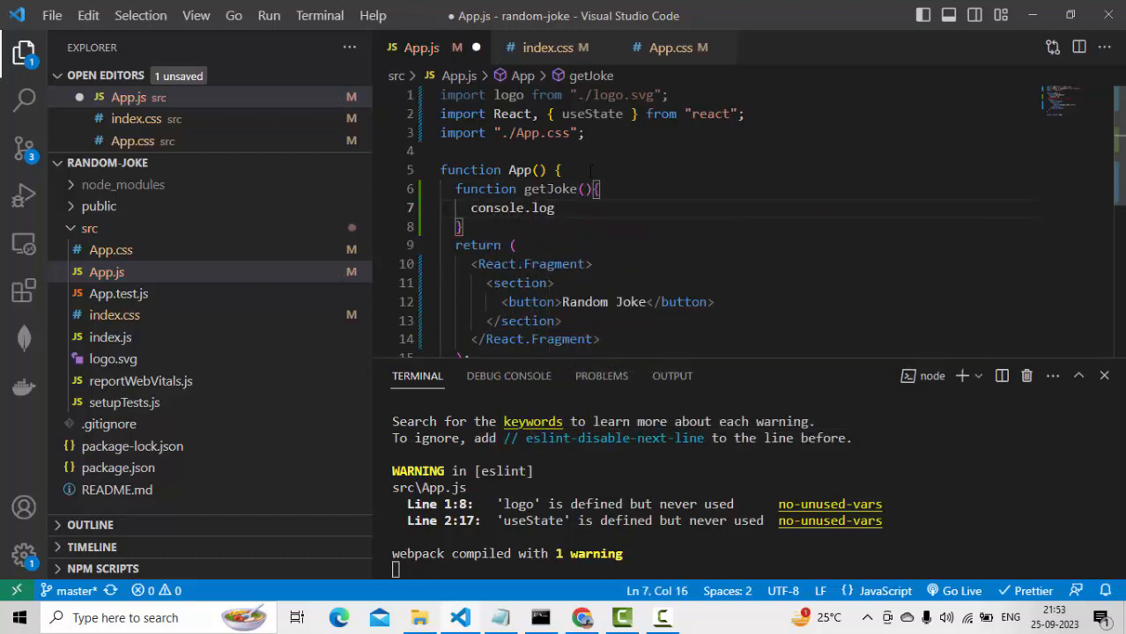
text(("Insi)
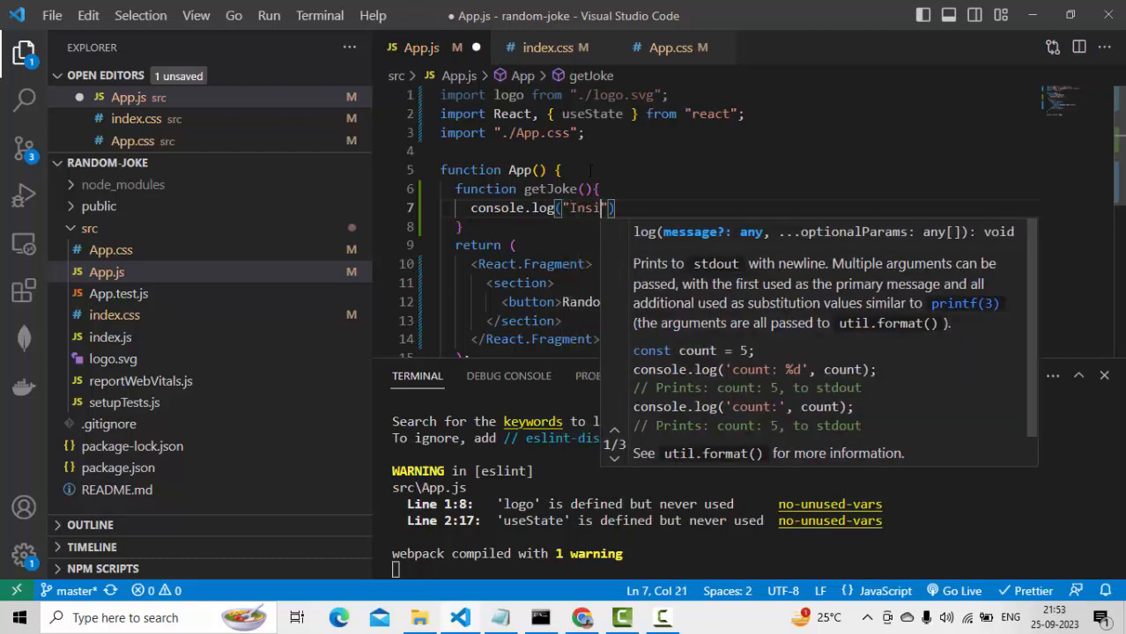
text(de get Jo)
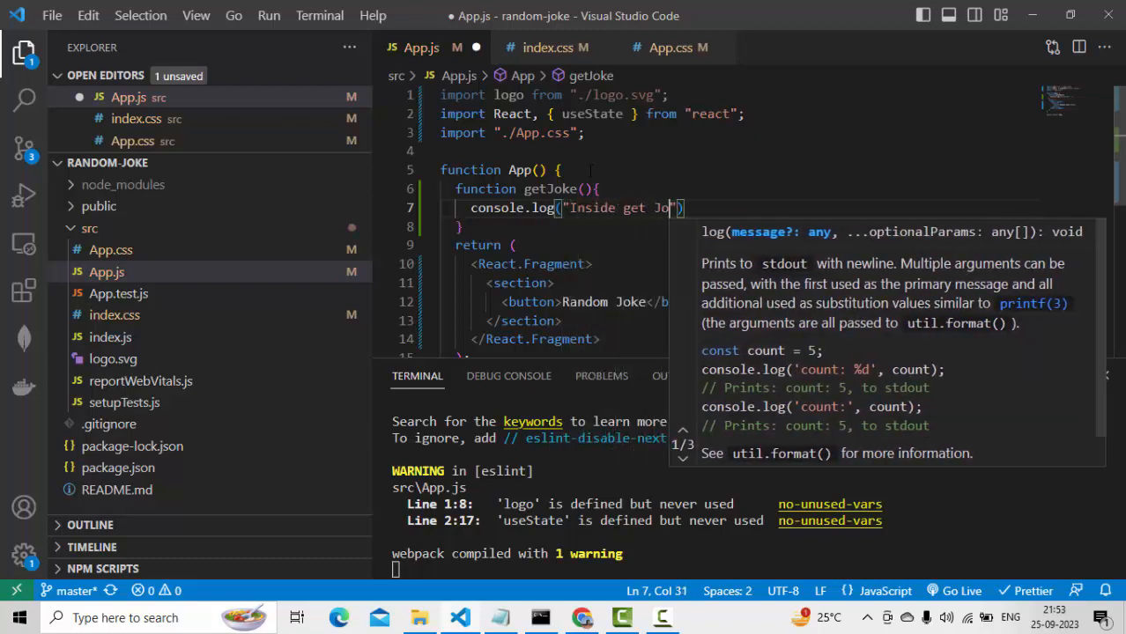
- Attach onClick={getJoke} to the Random Joke button
click(564, 301)
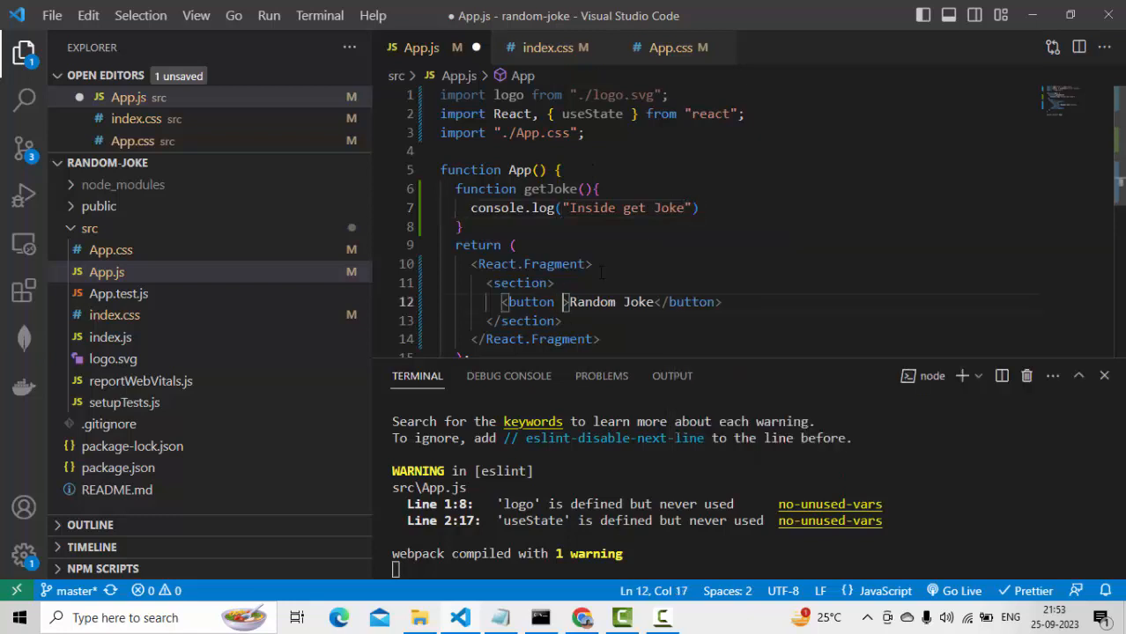
text(onClick={)
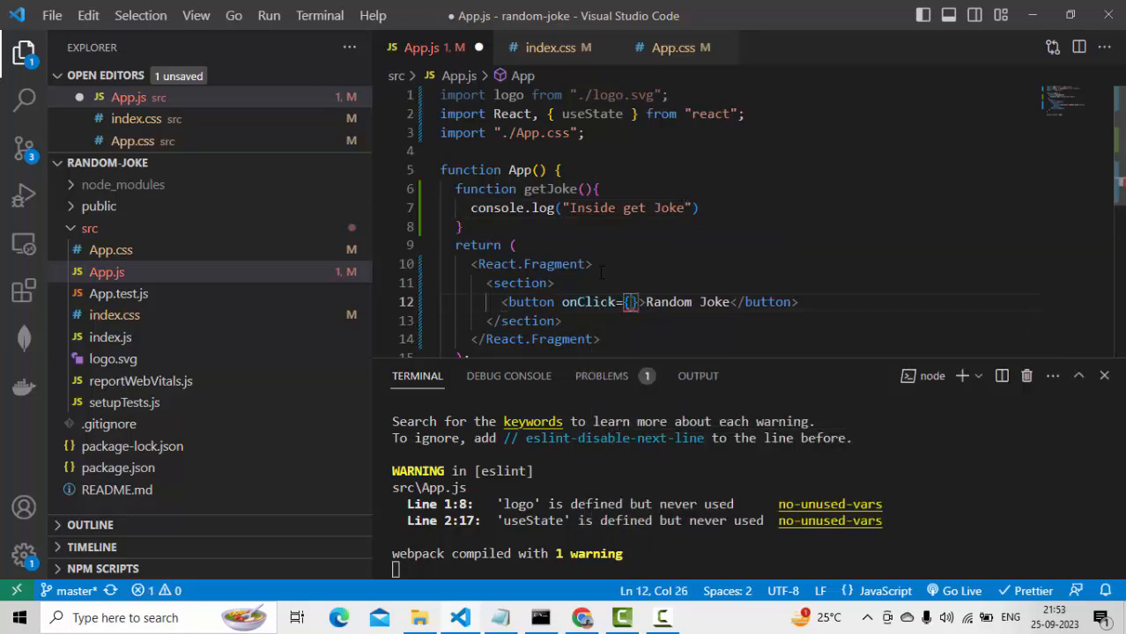
text(get)
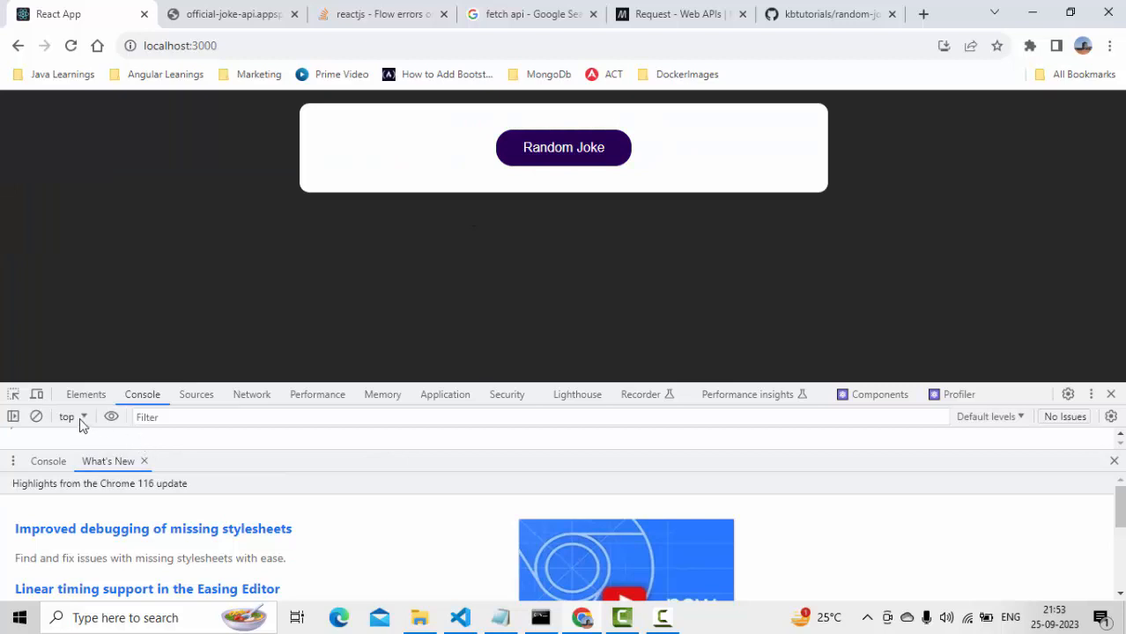
mouse_move(145, 363)
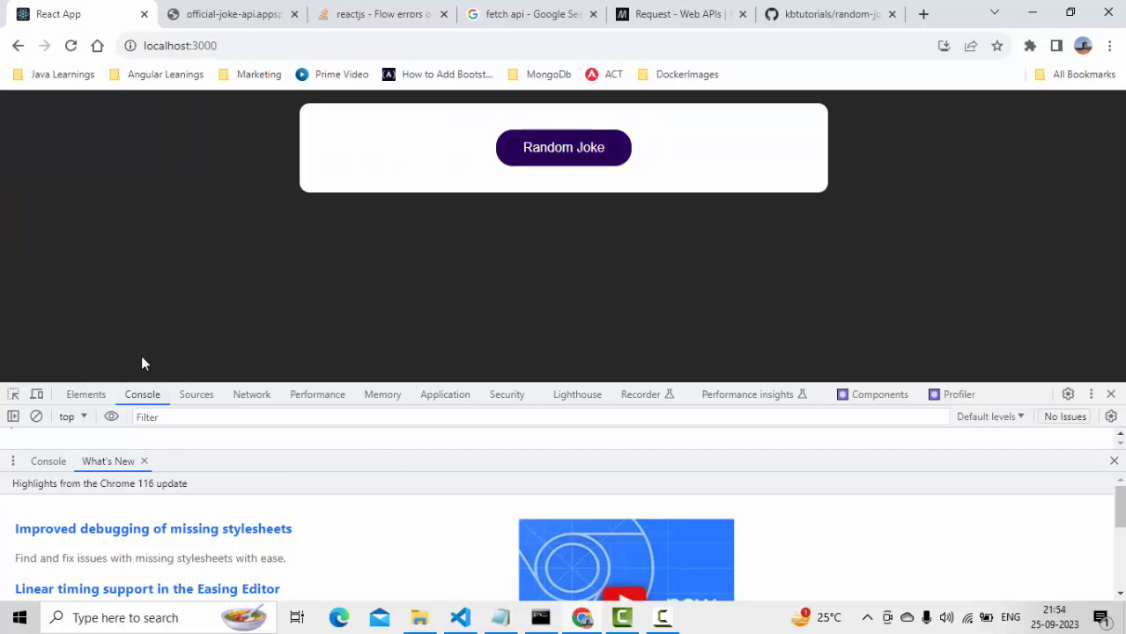
mouse_move(159, 504)
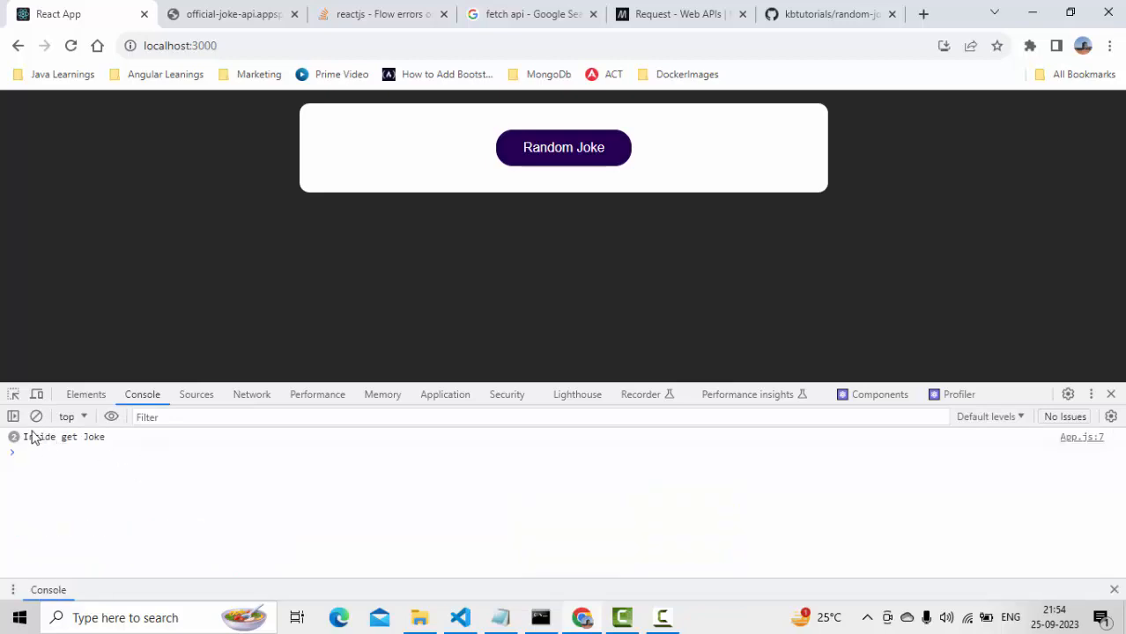
- Switch windows back toward VS Code after checking the console log
key(alt+tab)
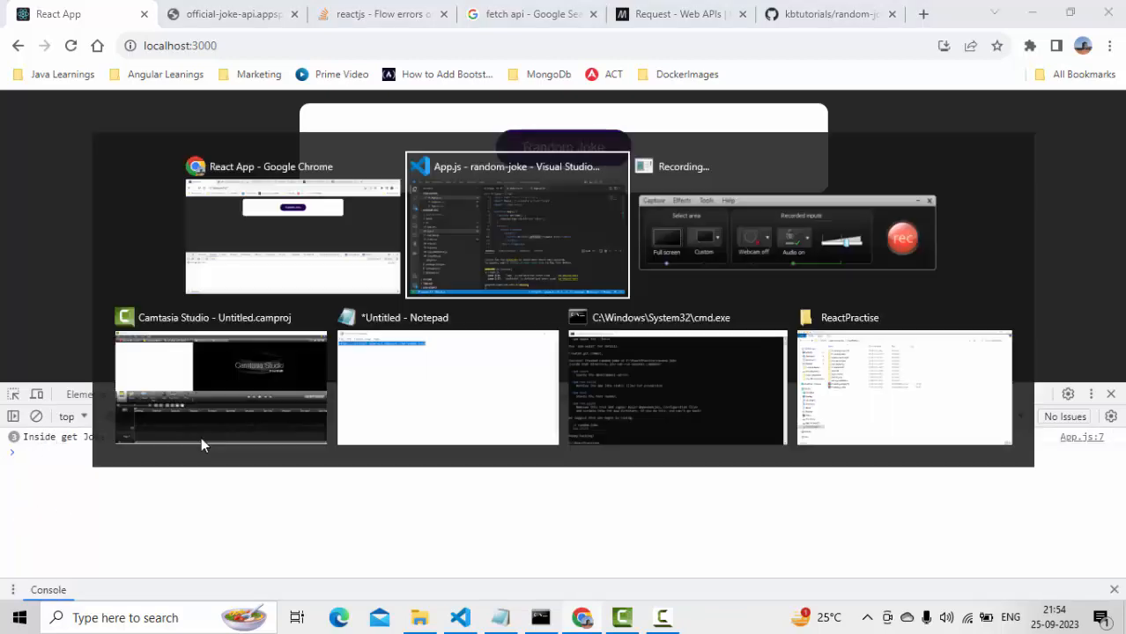
- Add a second section after the button section containing two empty h2 headings
click(518, 225)
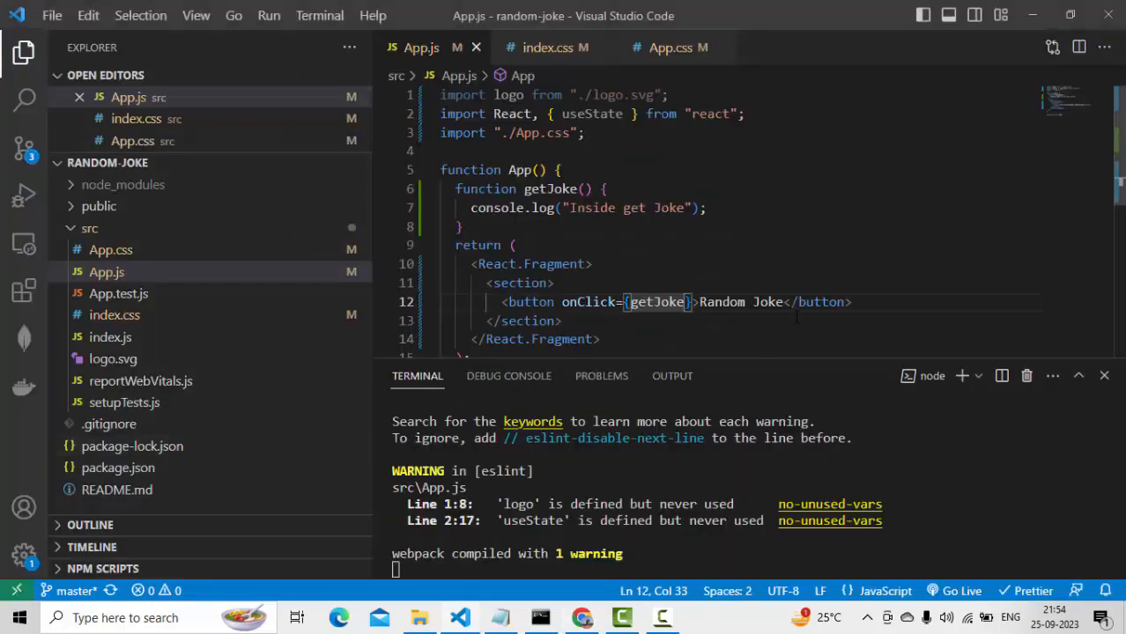
click(703, 208)
text(<)
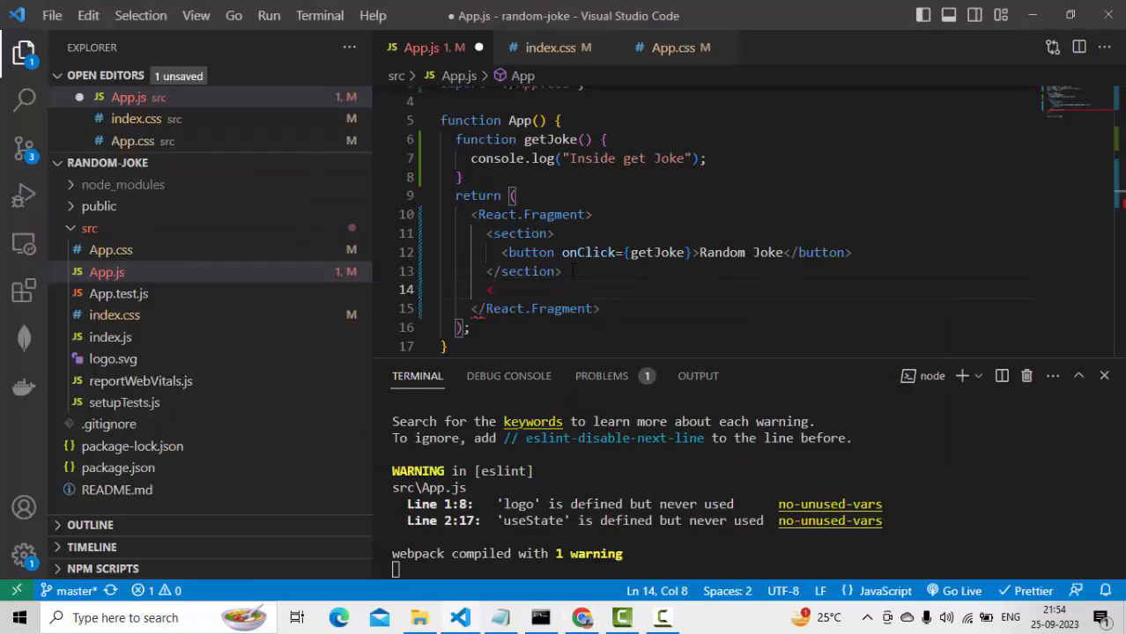
text(section>)
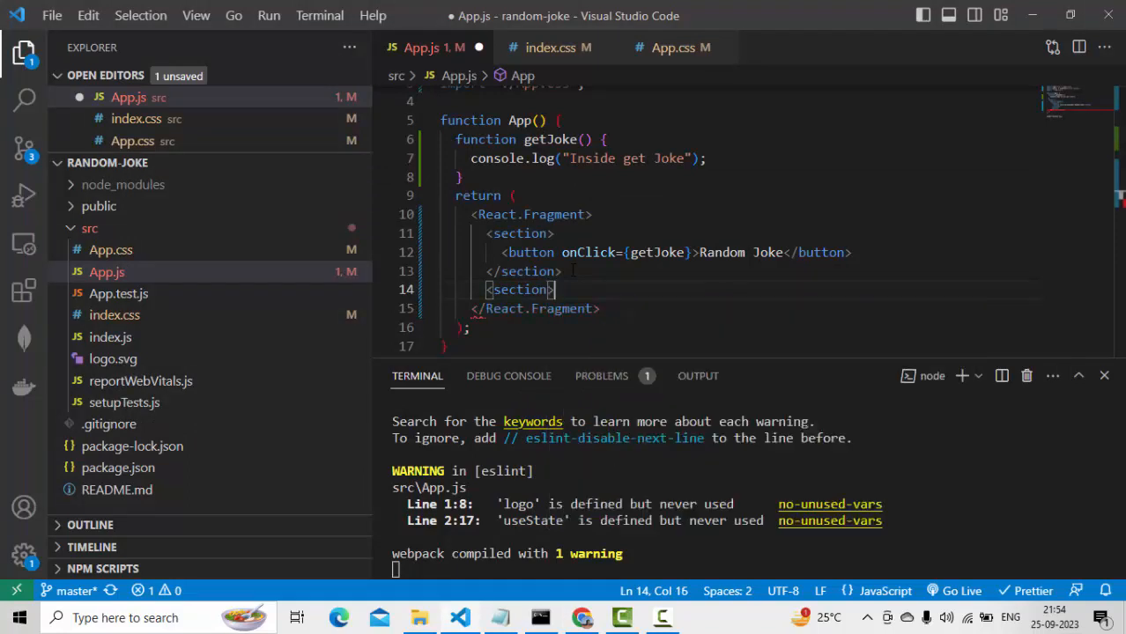
key(enter)
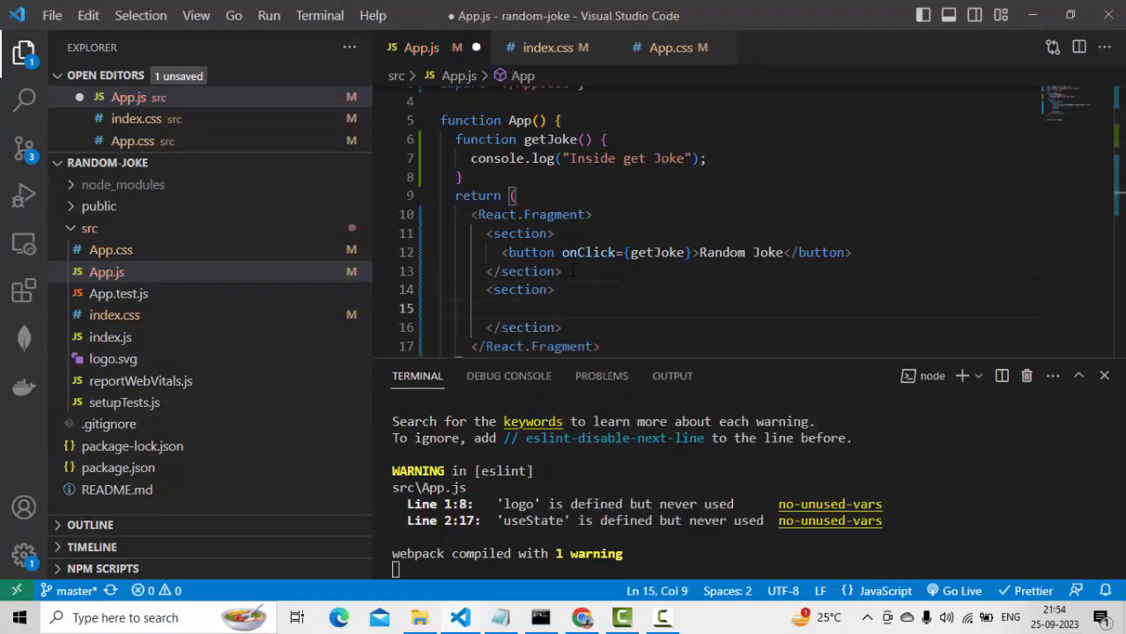
text(<h2></h2>)
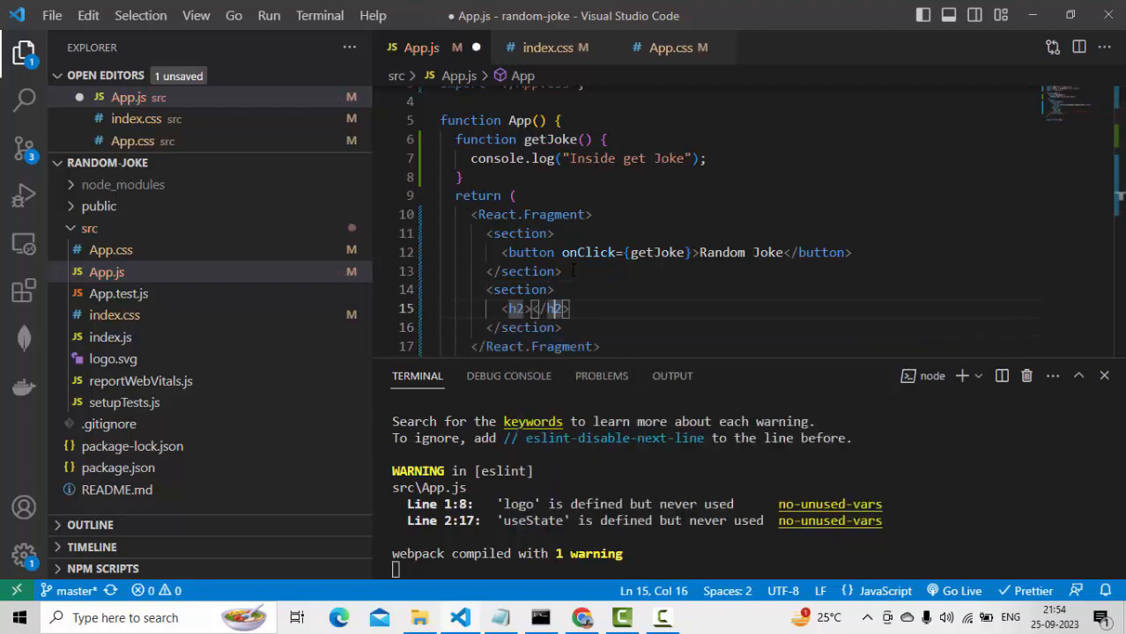
key(Enter)
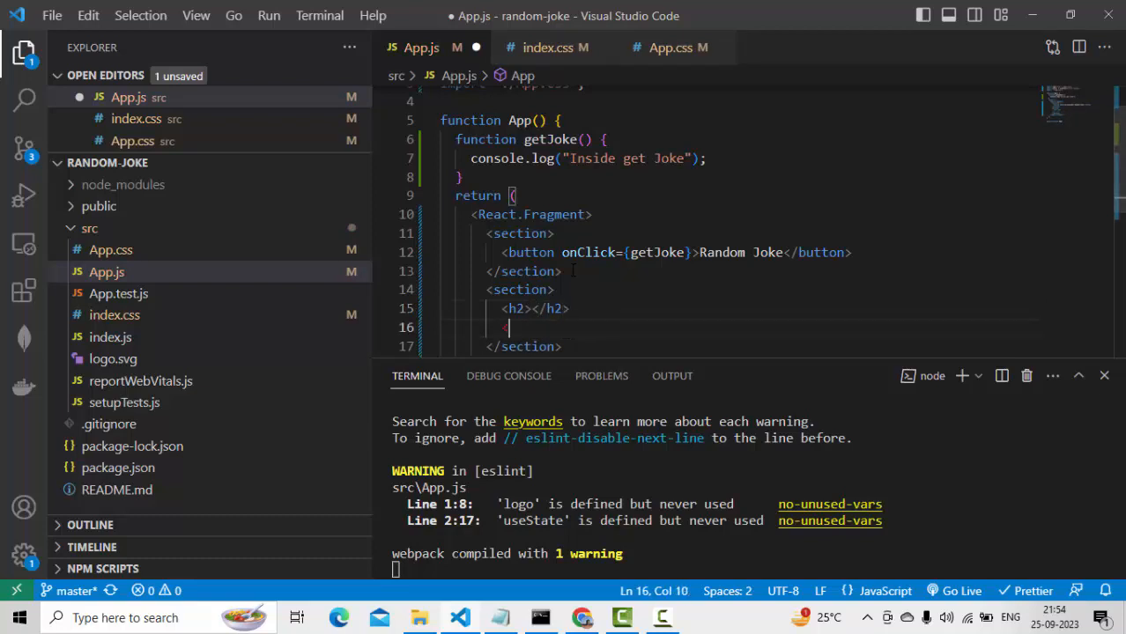
text(<h2></h2>)
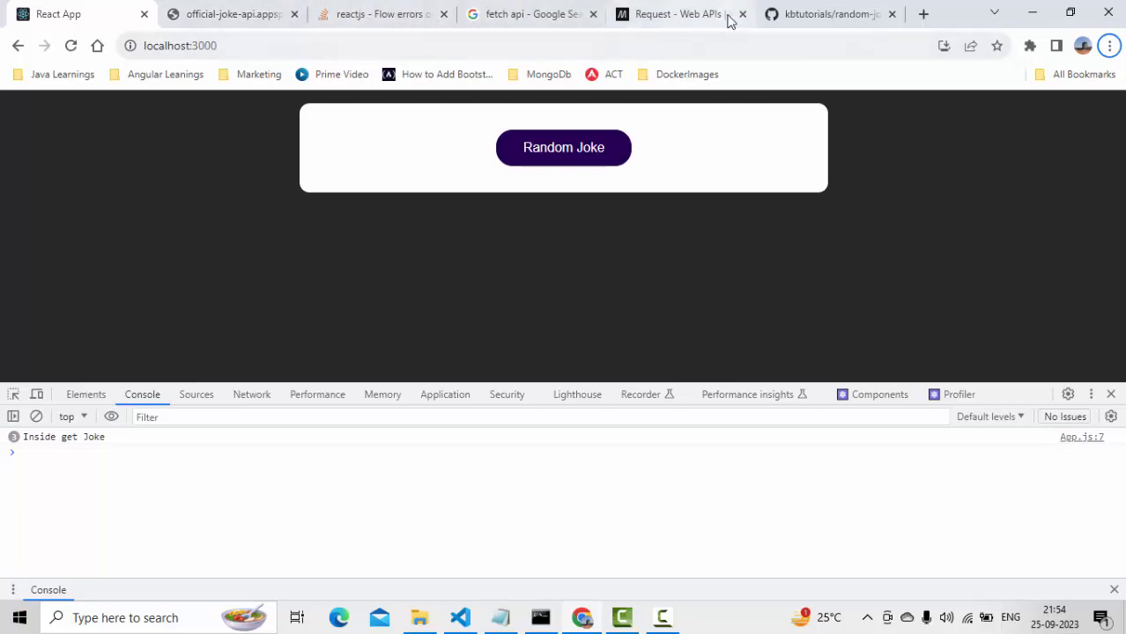
click(233, 14)
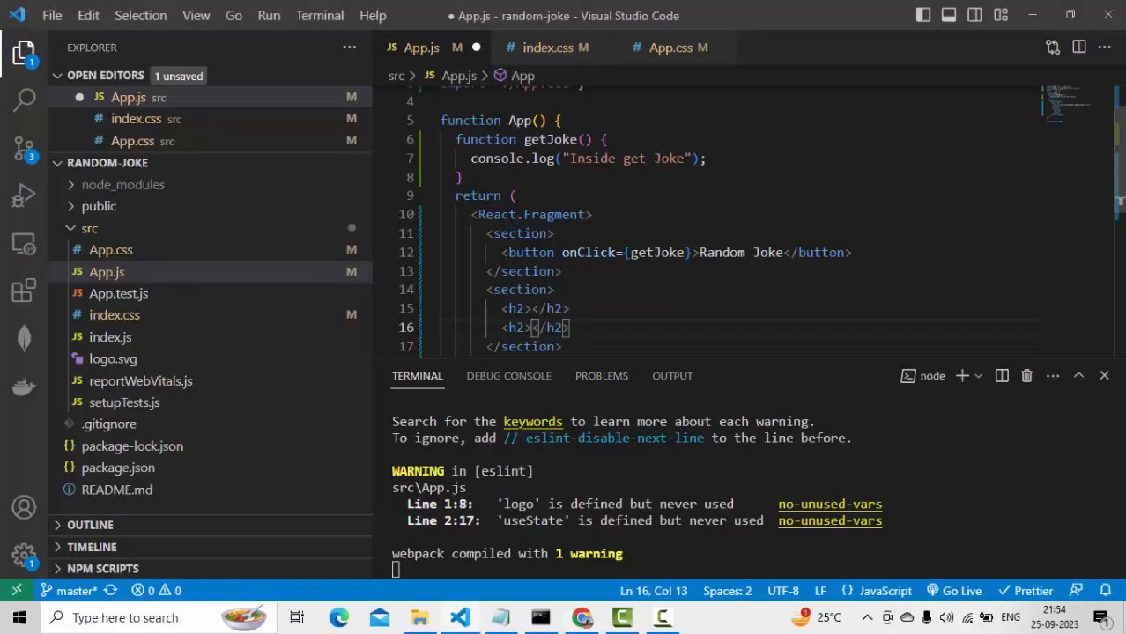
- Declare const jokesObj at the top of App with the spaghetti joke's type, setup, punchline and id 150, then save
click(461, 176)
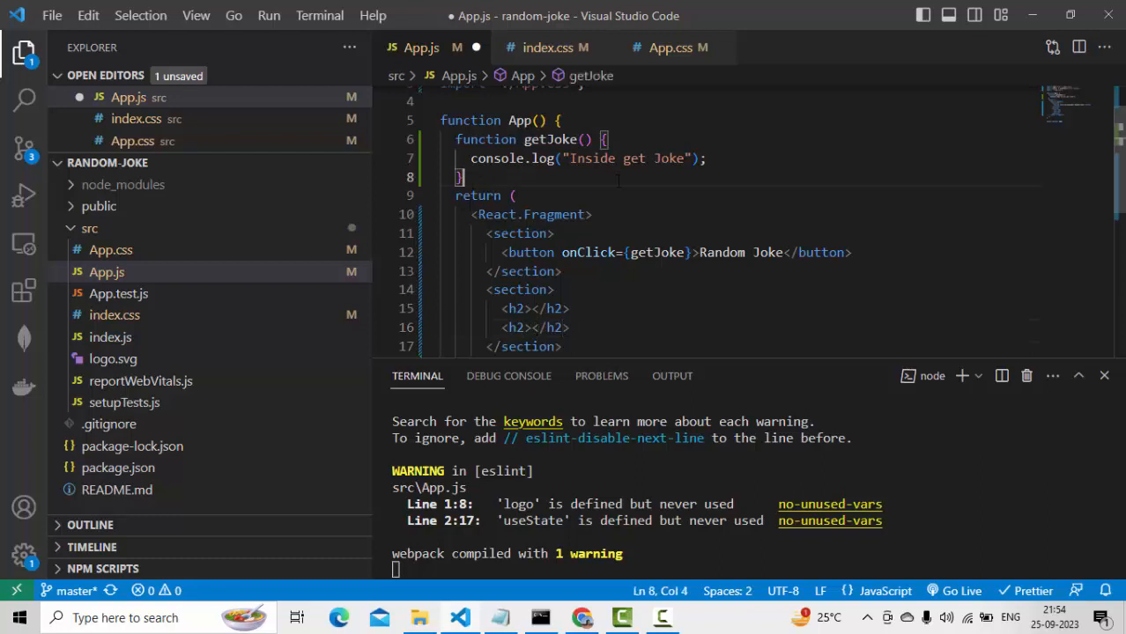
key(Enter)
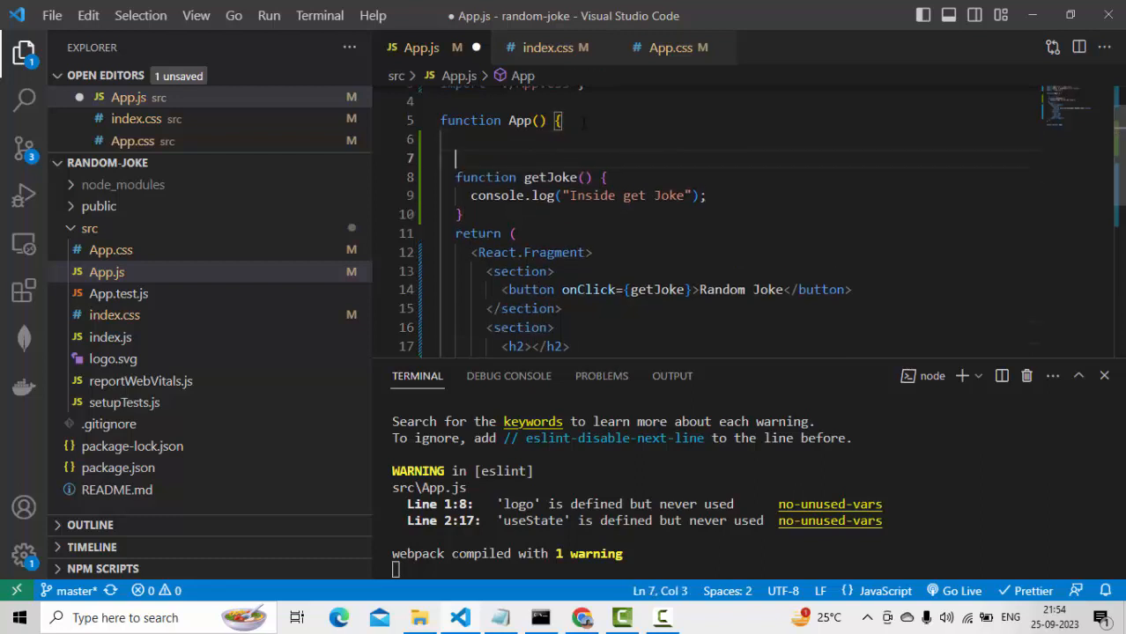
text(const)
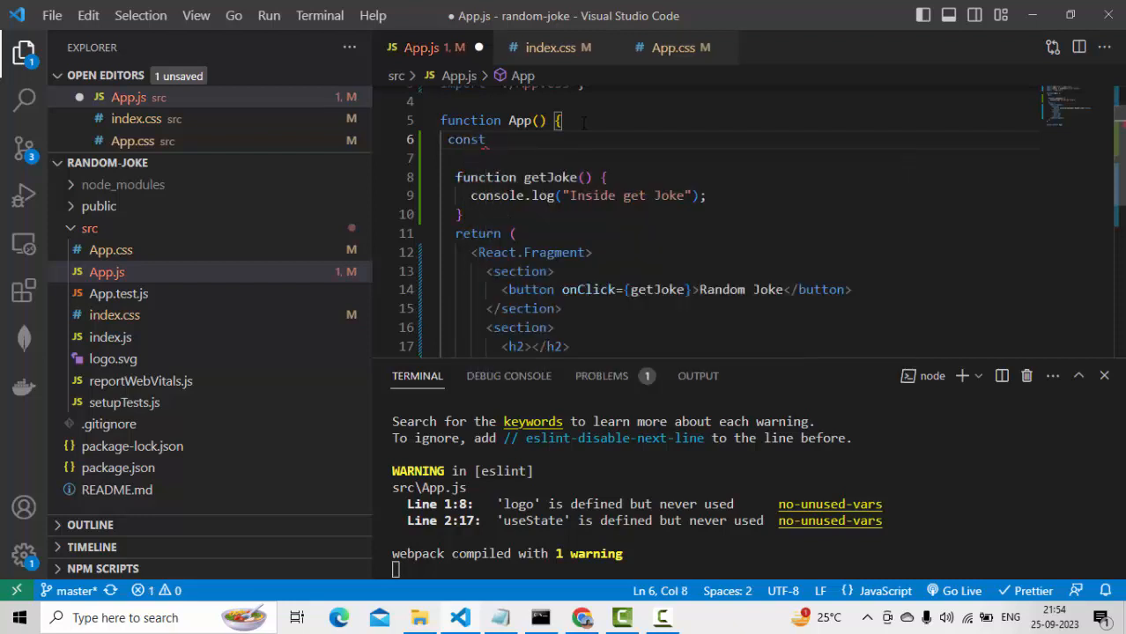
text(jokesOb)
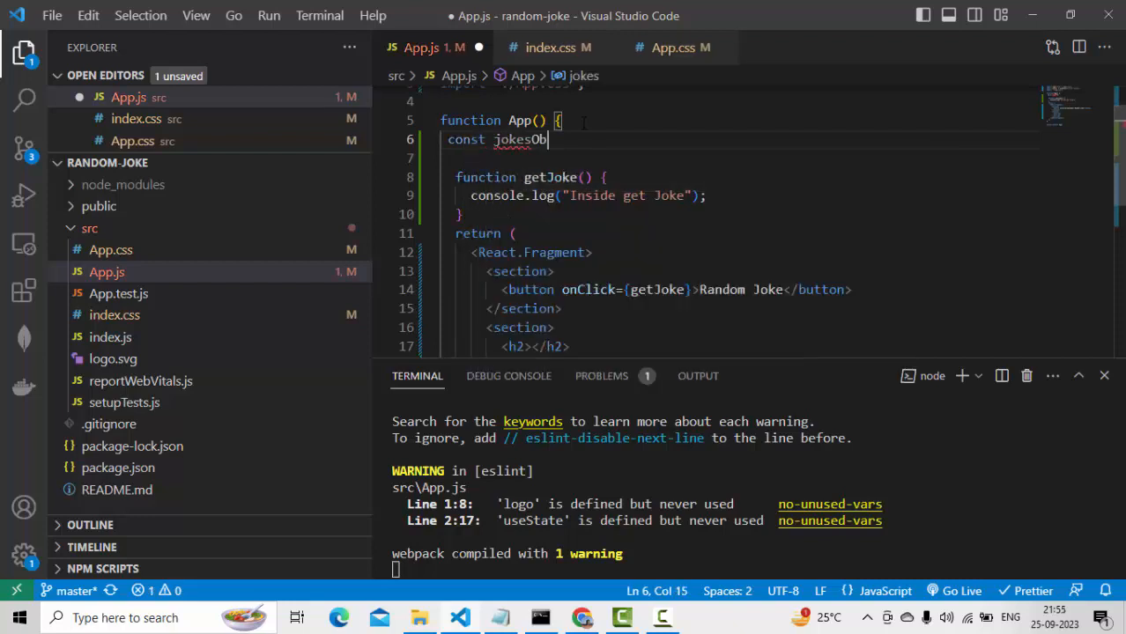
text(=)
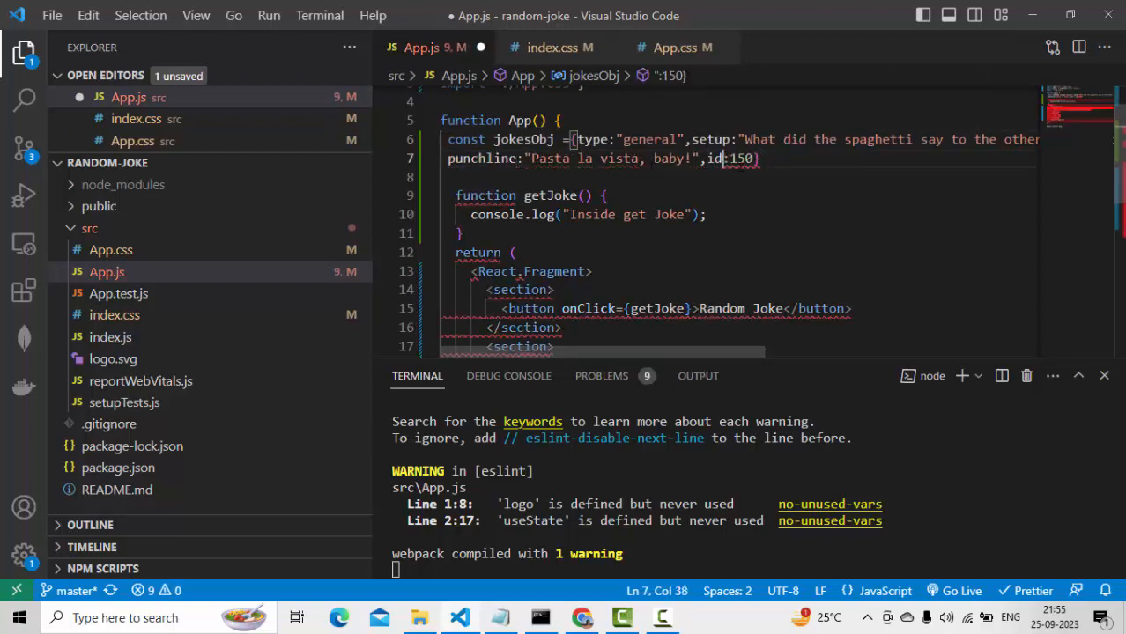
key(ctrl+s)
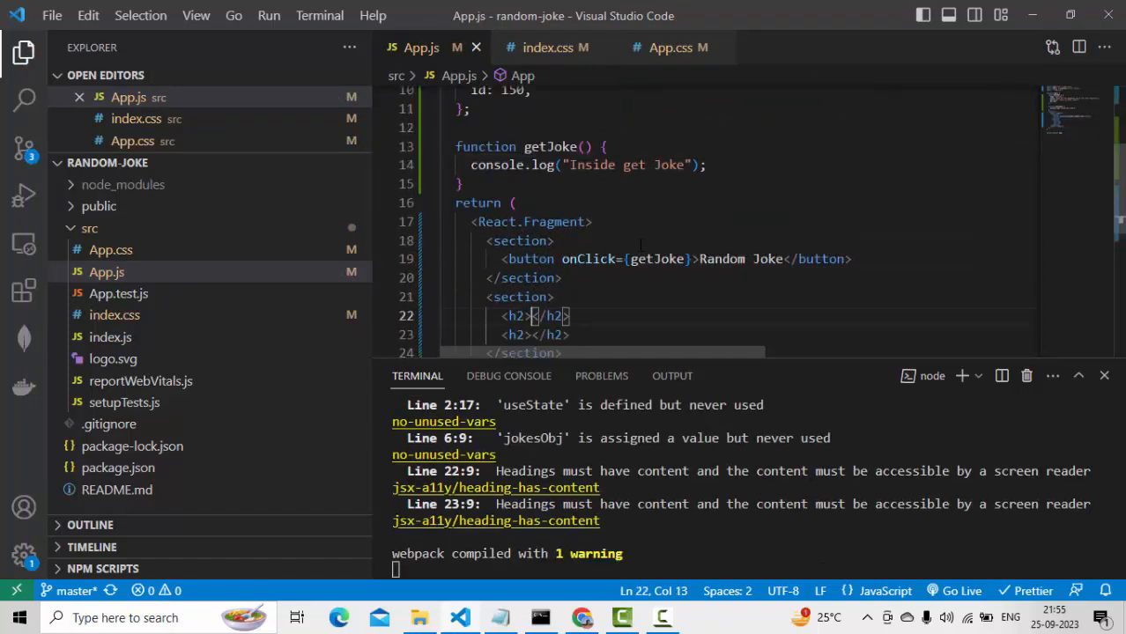
- Make the first h2 render {jokesObj.setup}, retyping after a false start
scroll(up, 3)
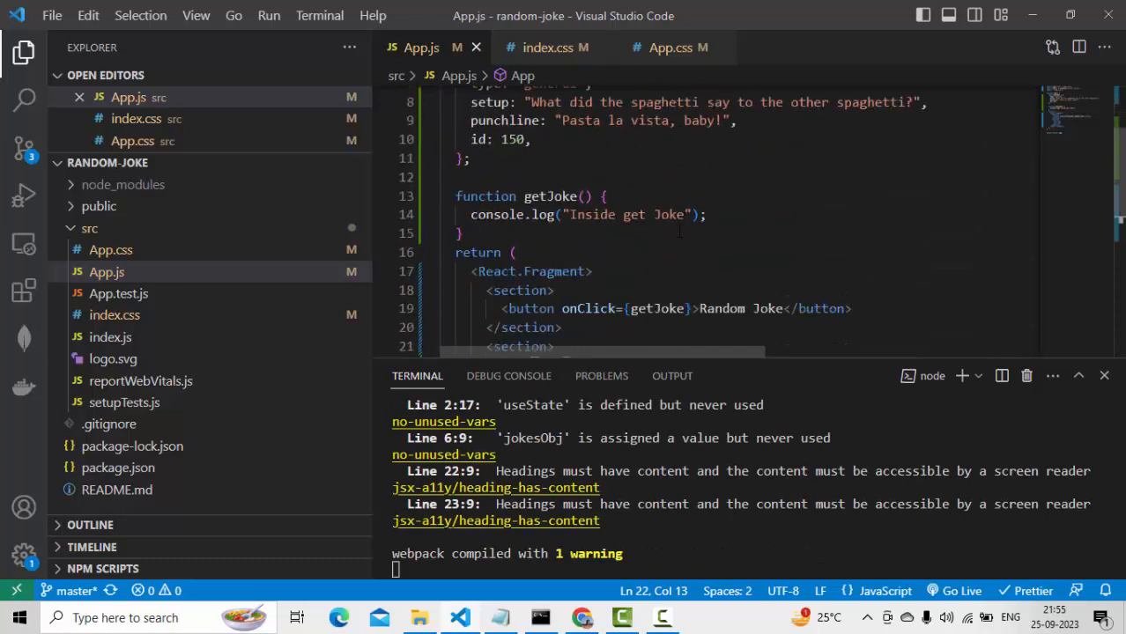
text(jokesObj</h2>)
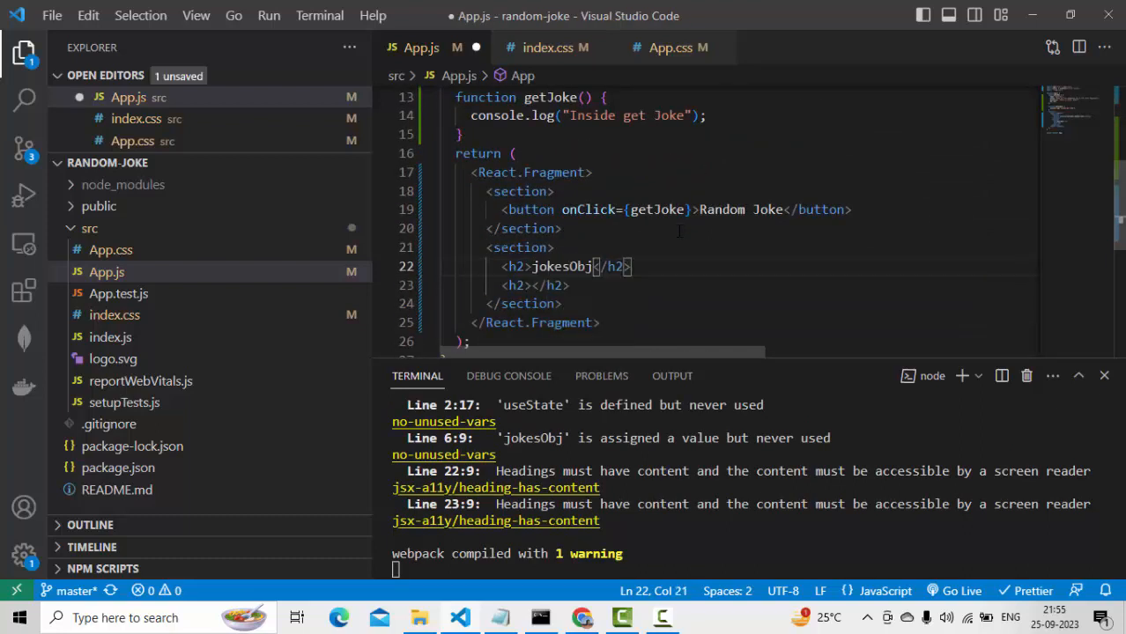
text(.)
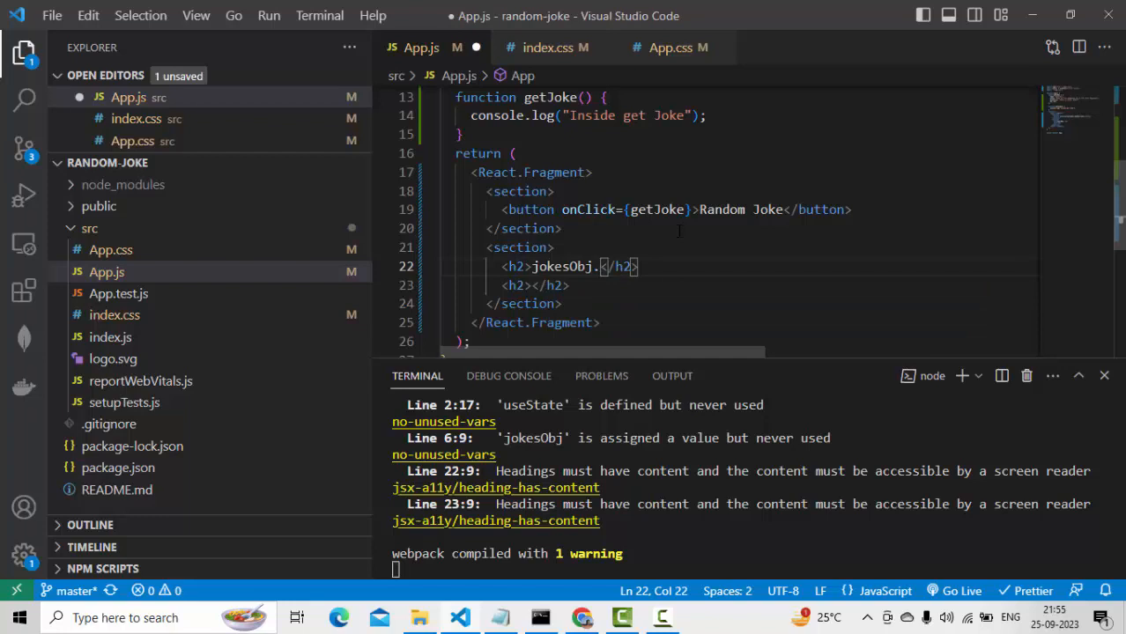
scroll(up, 3)
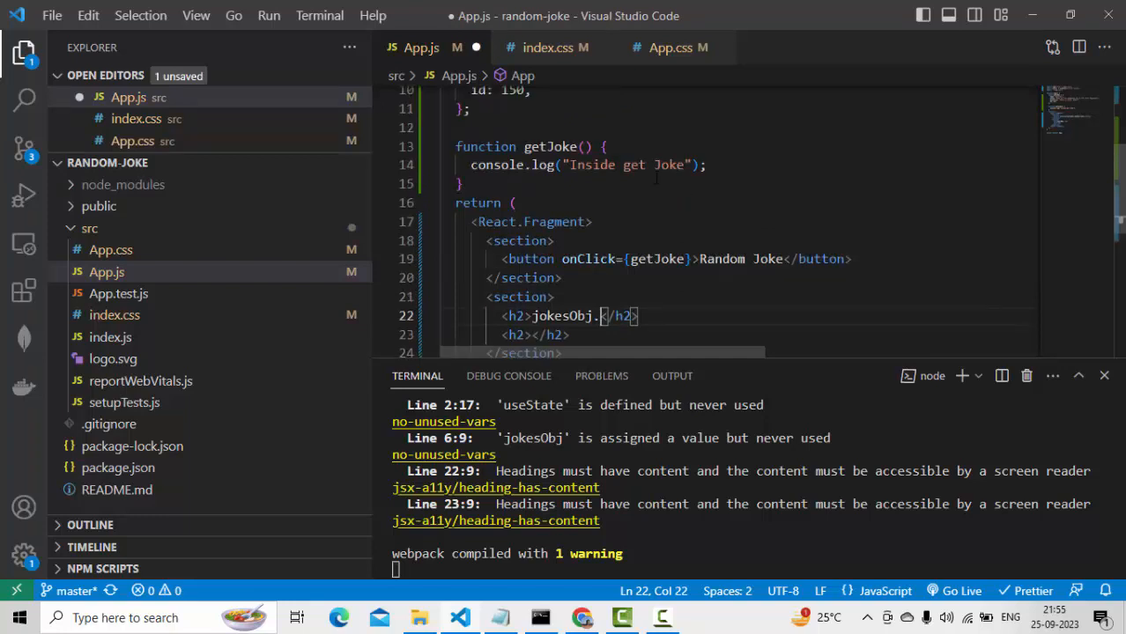
scroll(up, 3)
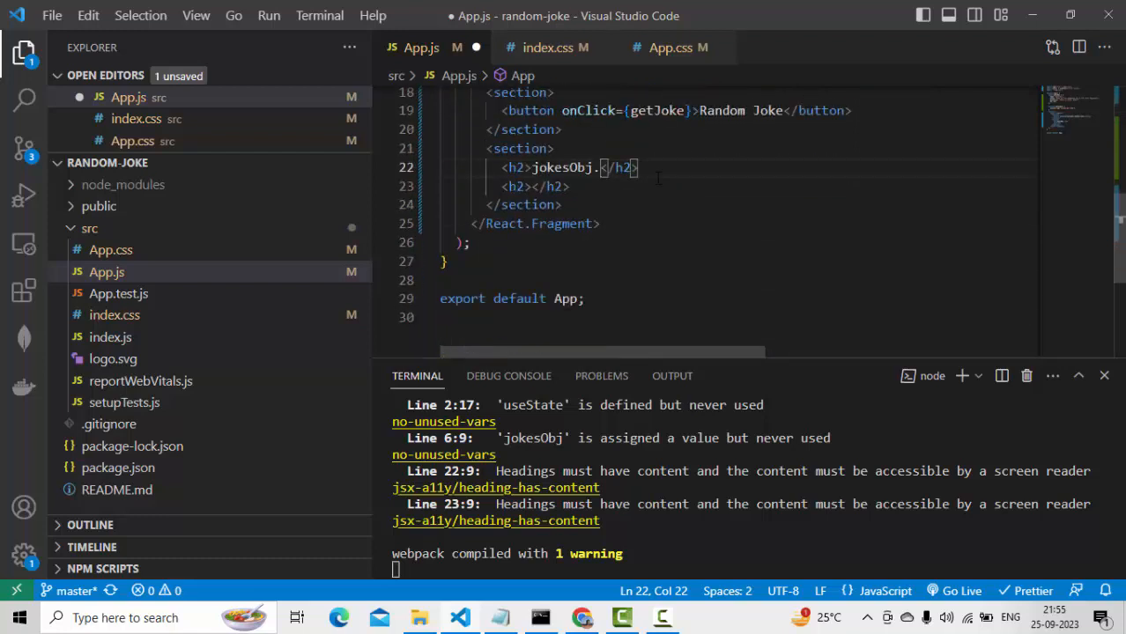
key(BackSpace)
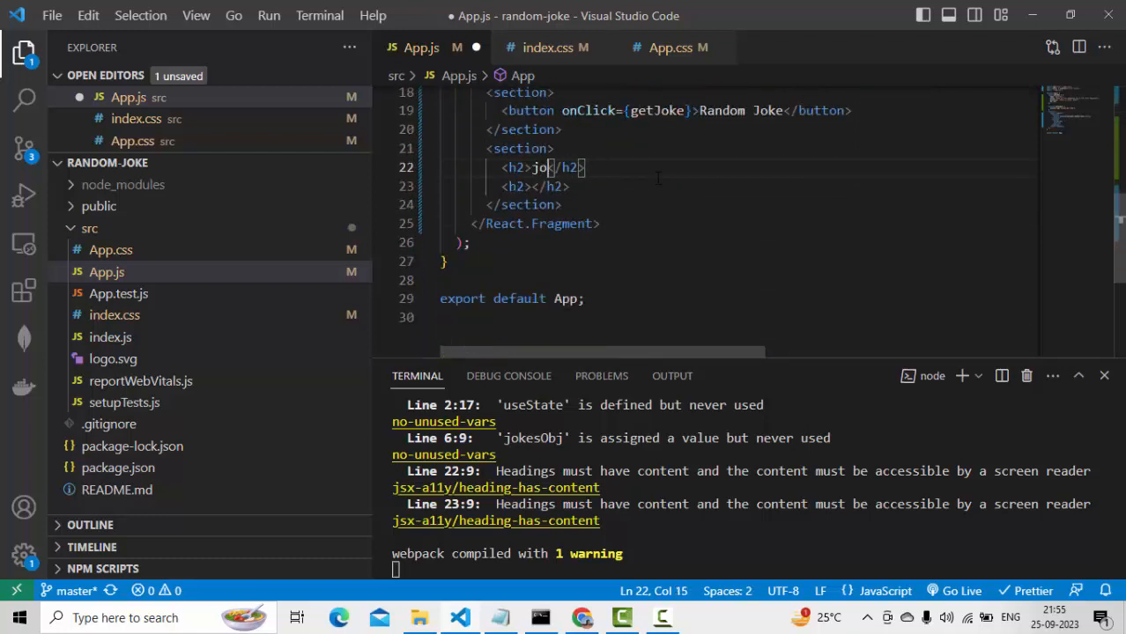
key(Backspace)
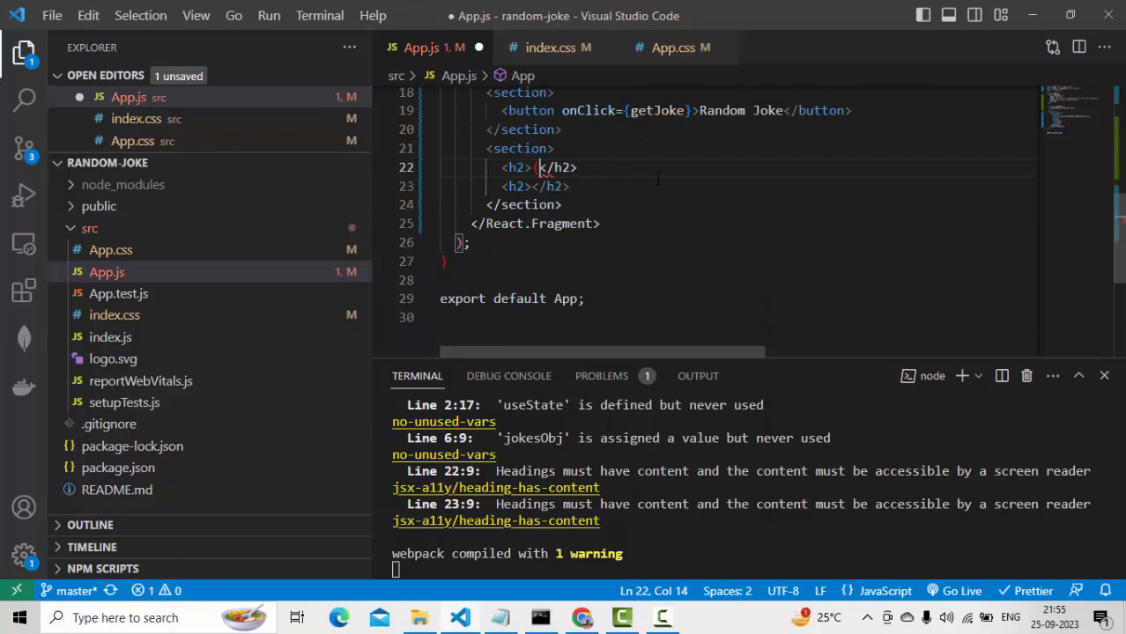
text(jokesObj.setup})
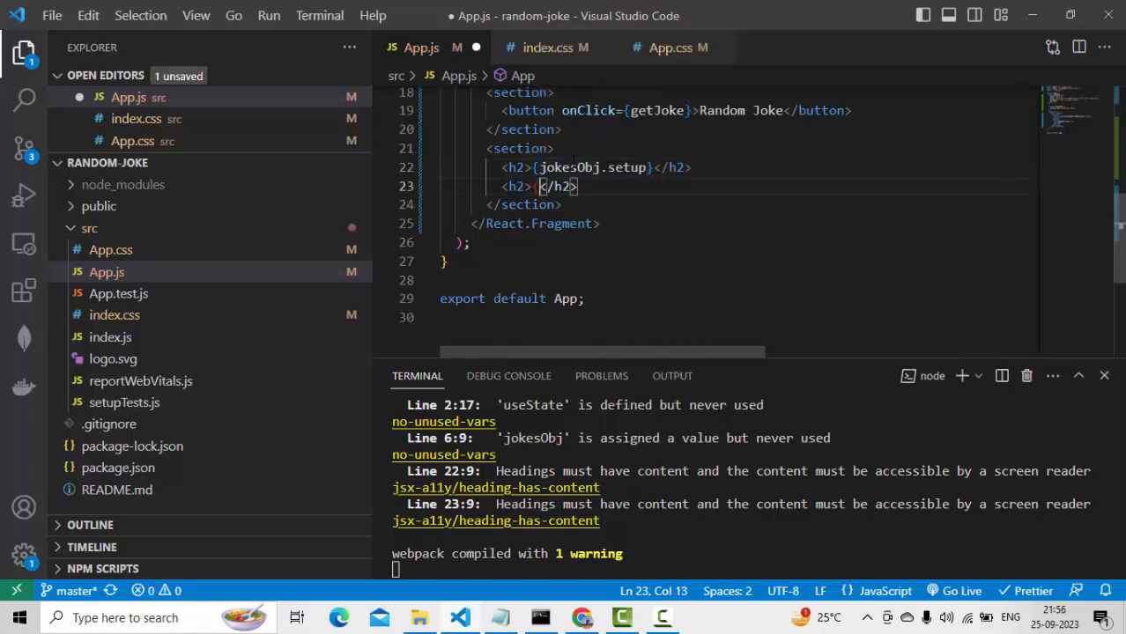
- Make the second h2 render {jokesObj.punchline}
text({)
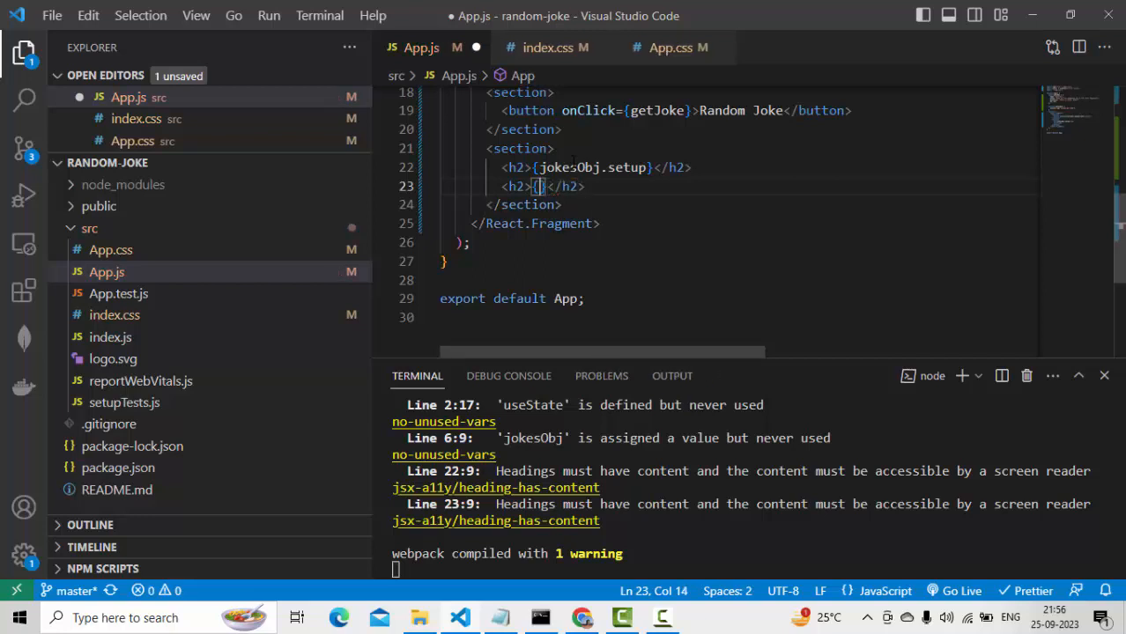
text(jokesObj)
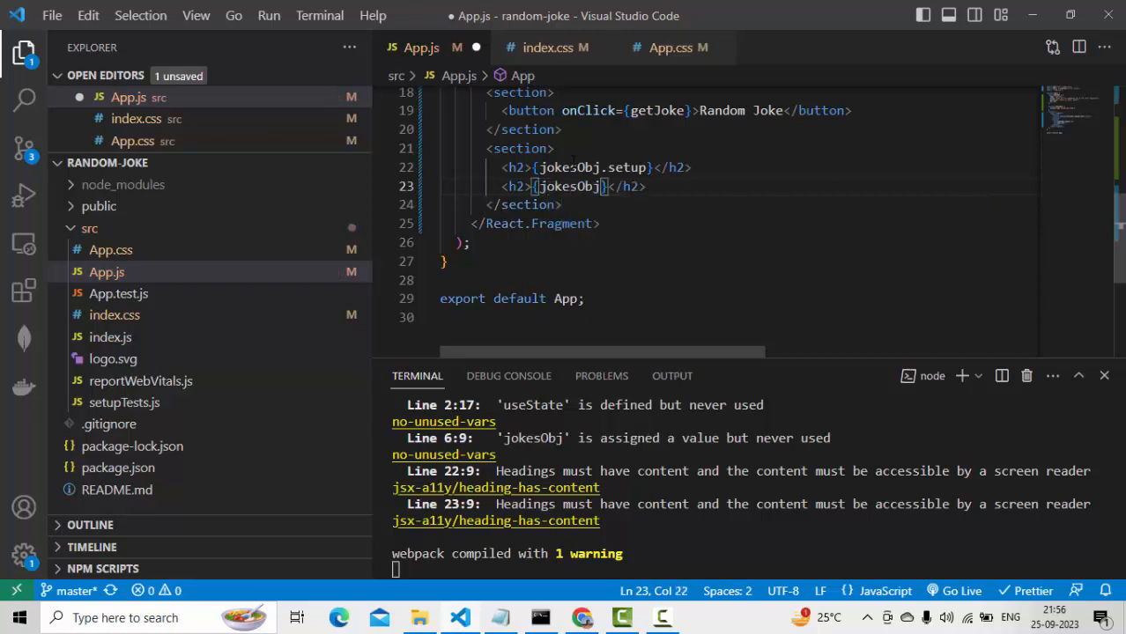
text(punchline)
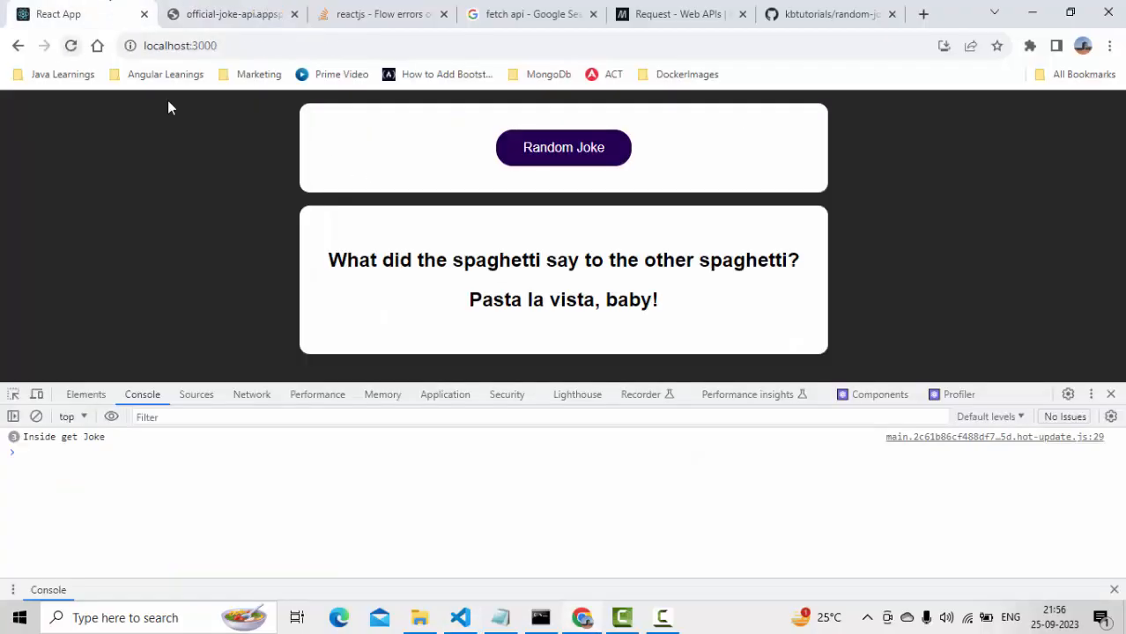
mouse_move(535, 240)
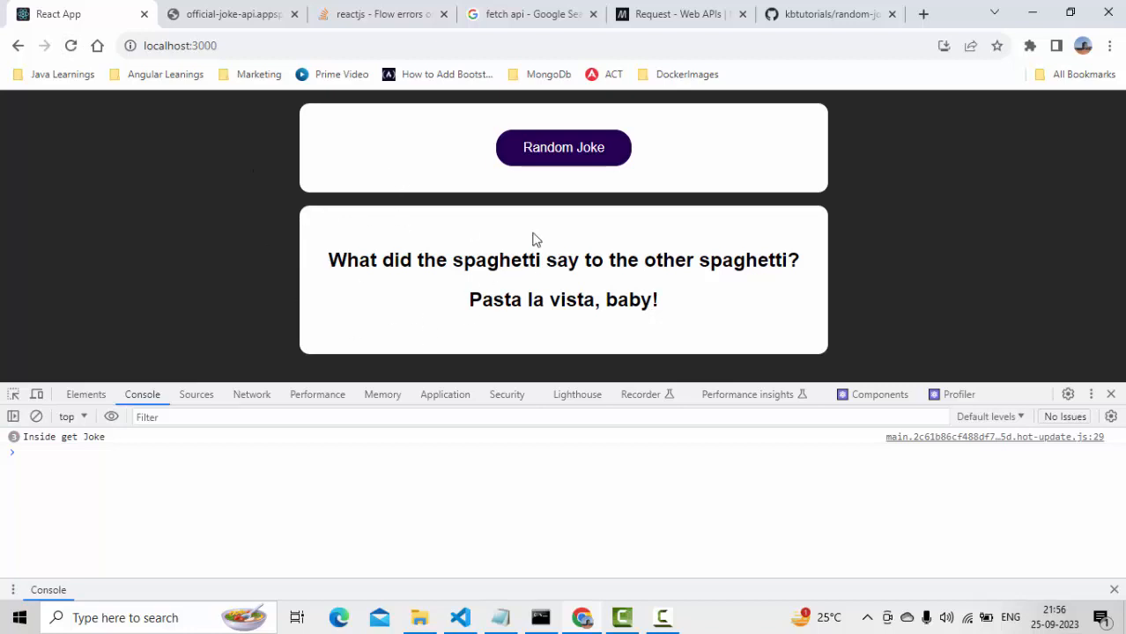
- Click Random Joke in Chrome and check the console message and rendered spaghetti joke
click(563, 148)
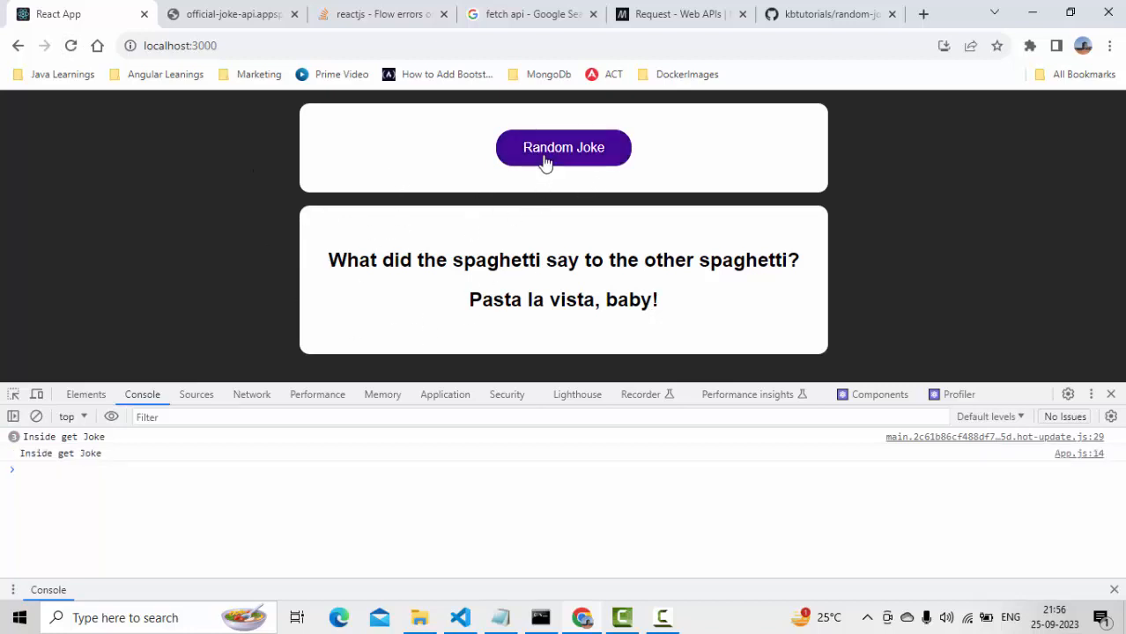
double_click(342, 260)
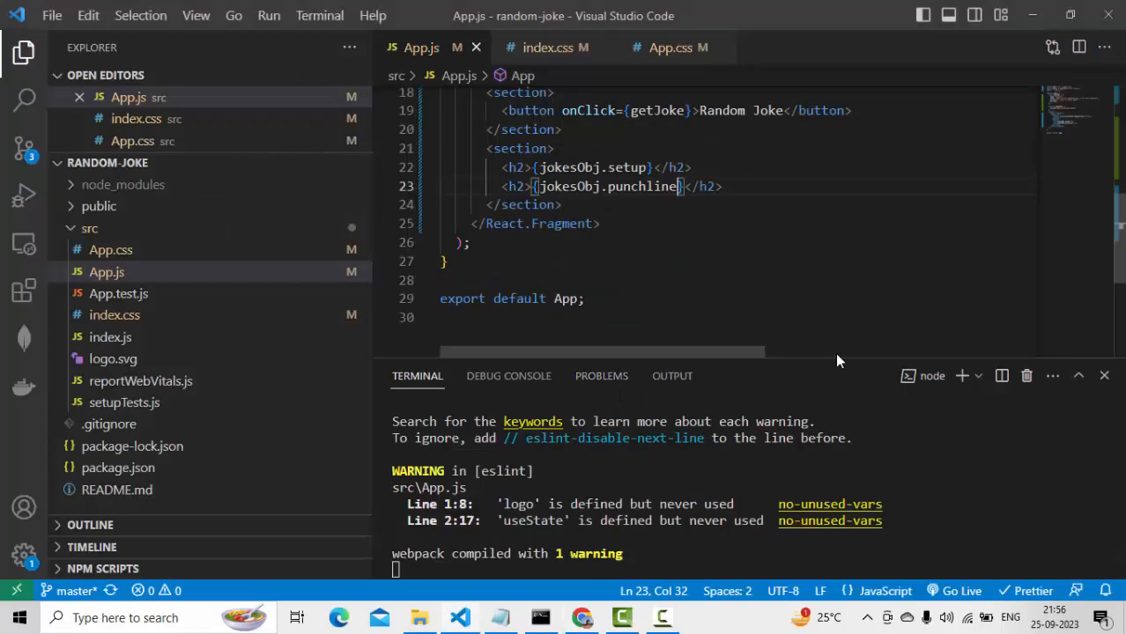
scroll(up, 3)
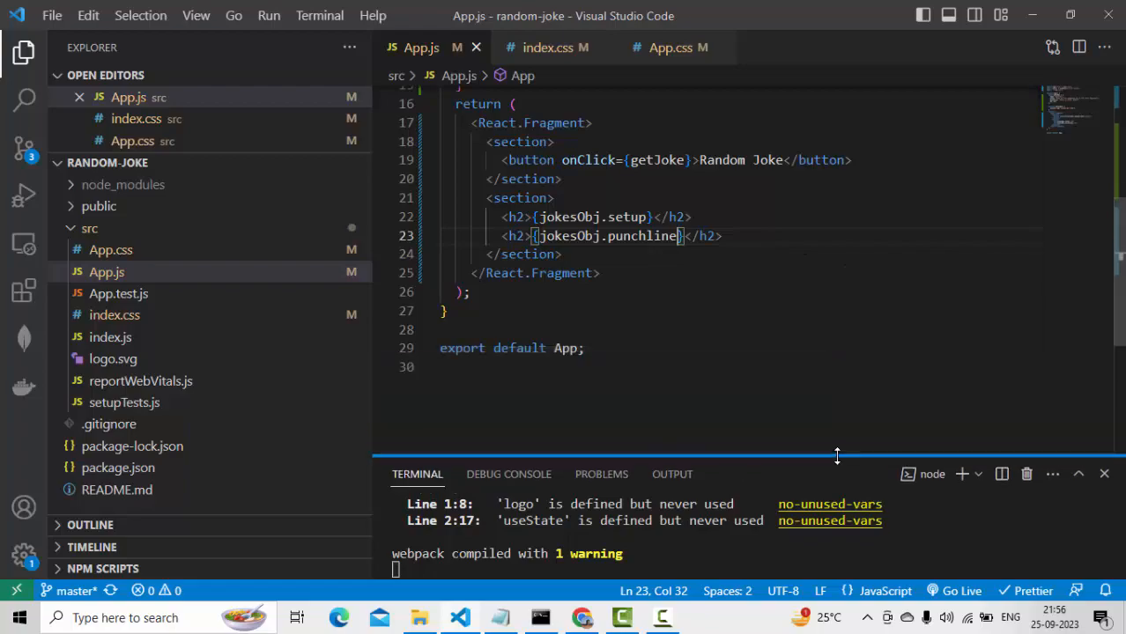
click(581, 616)
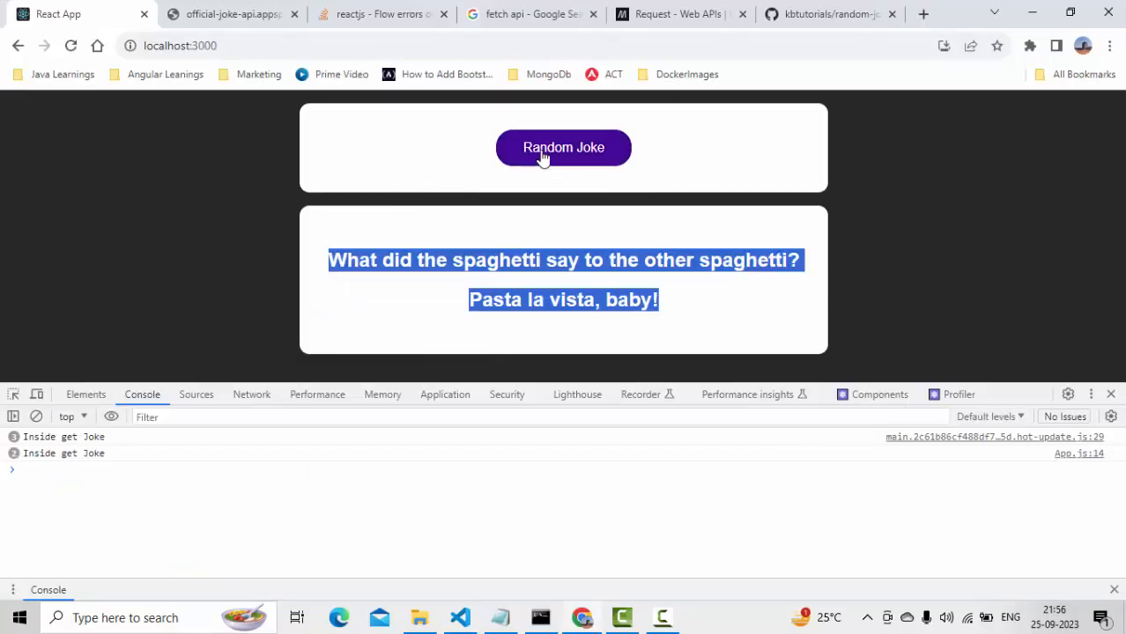
mouse_move(550, 278)
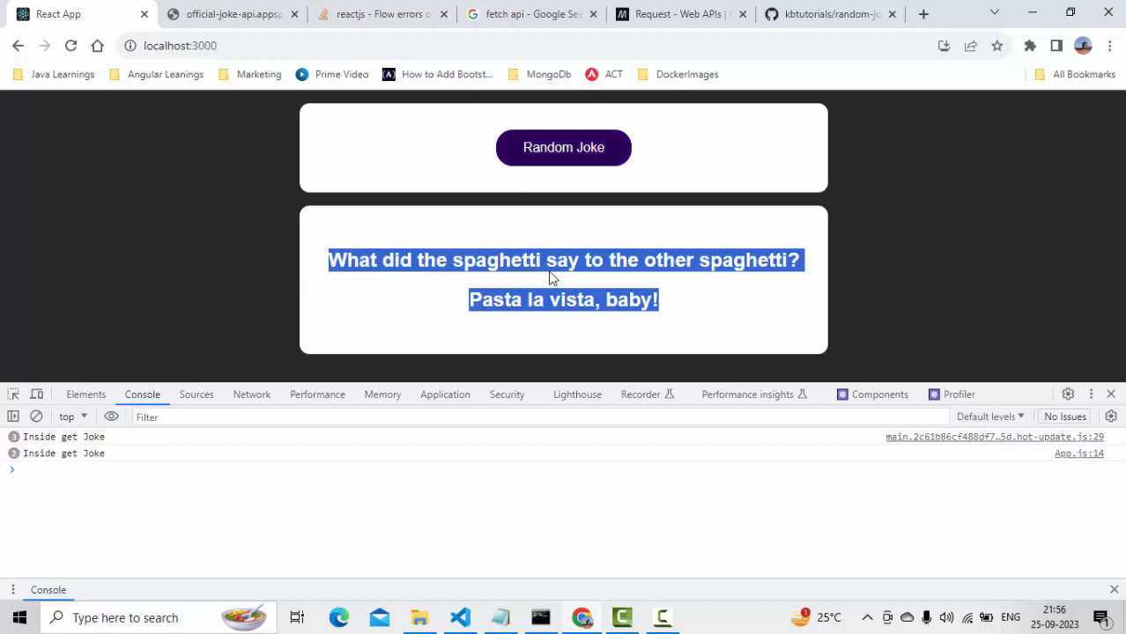
mouse_move(560, 288)
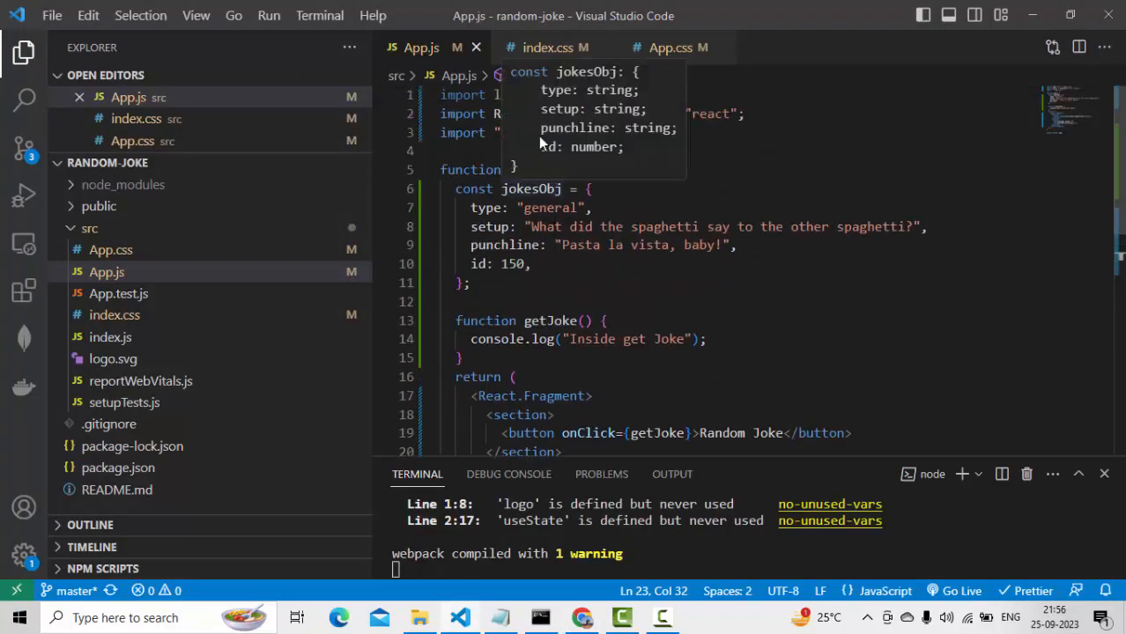
- Declare const [jokes, setJokes] = useState(jokesObj) after the joke object
double_click(592, 113)
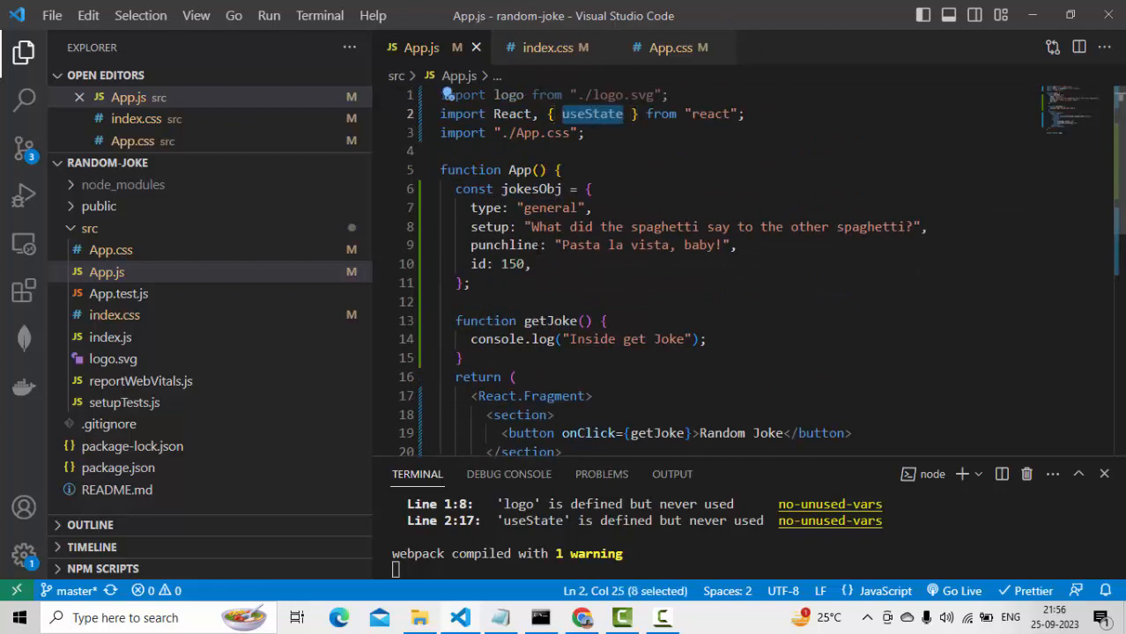
click(476, 282)
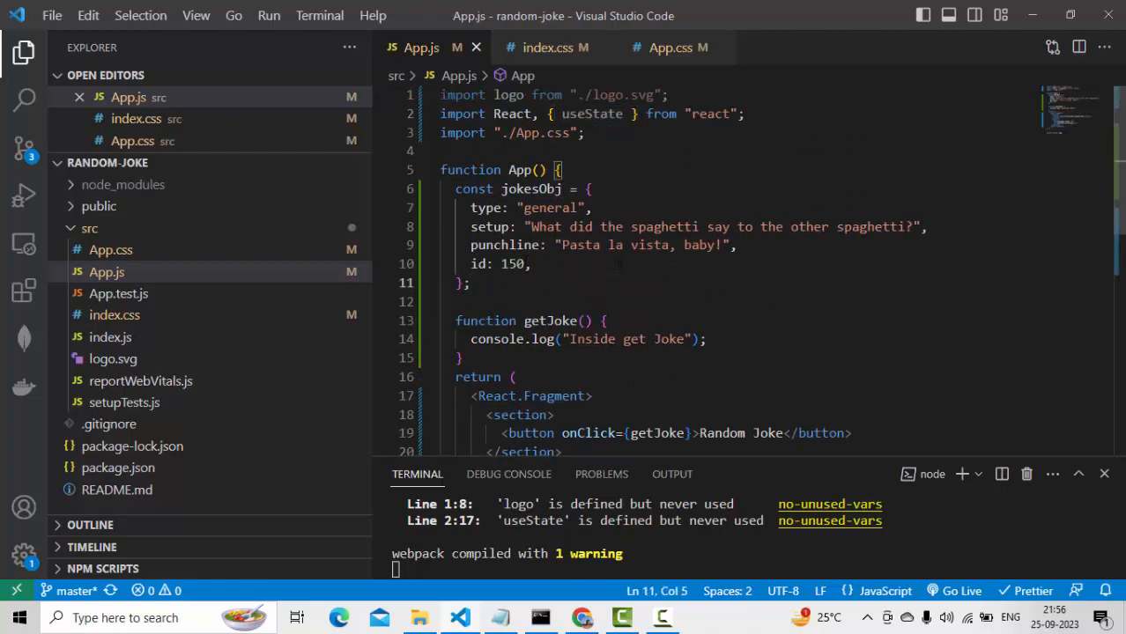
text(co)
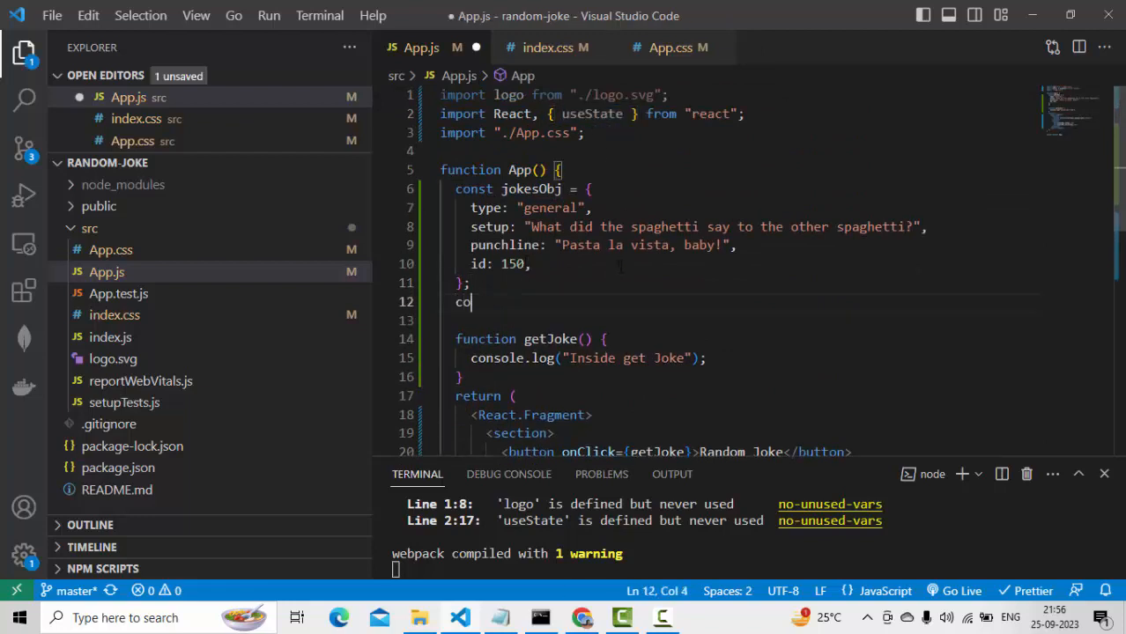
text(nst)
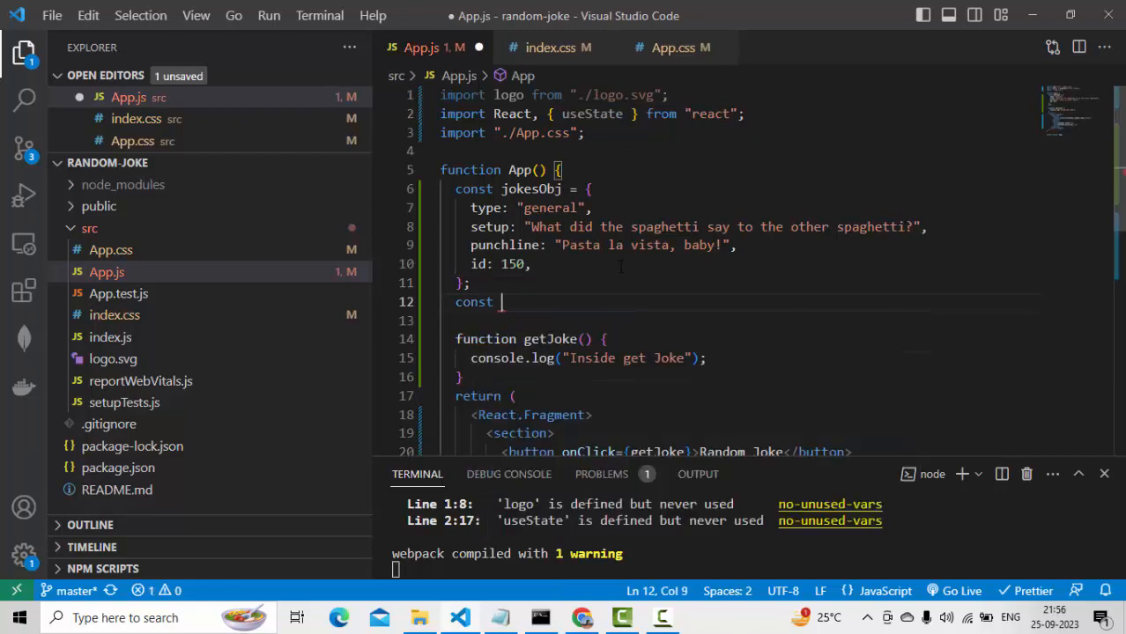
text([jokes,setJ)
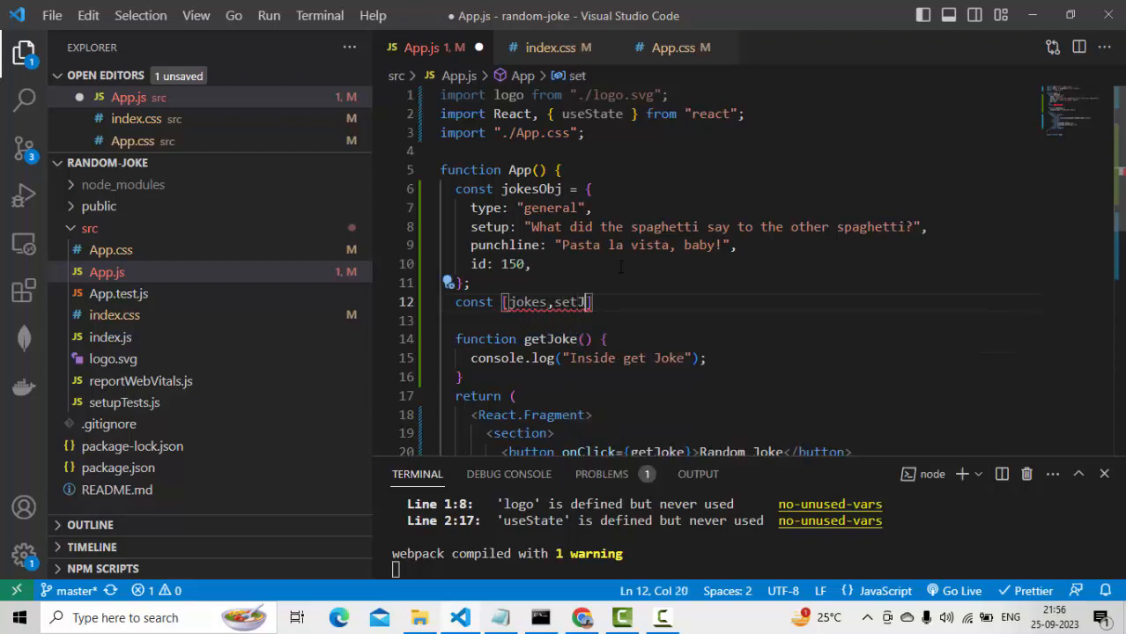
text(Jokes] = useState)
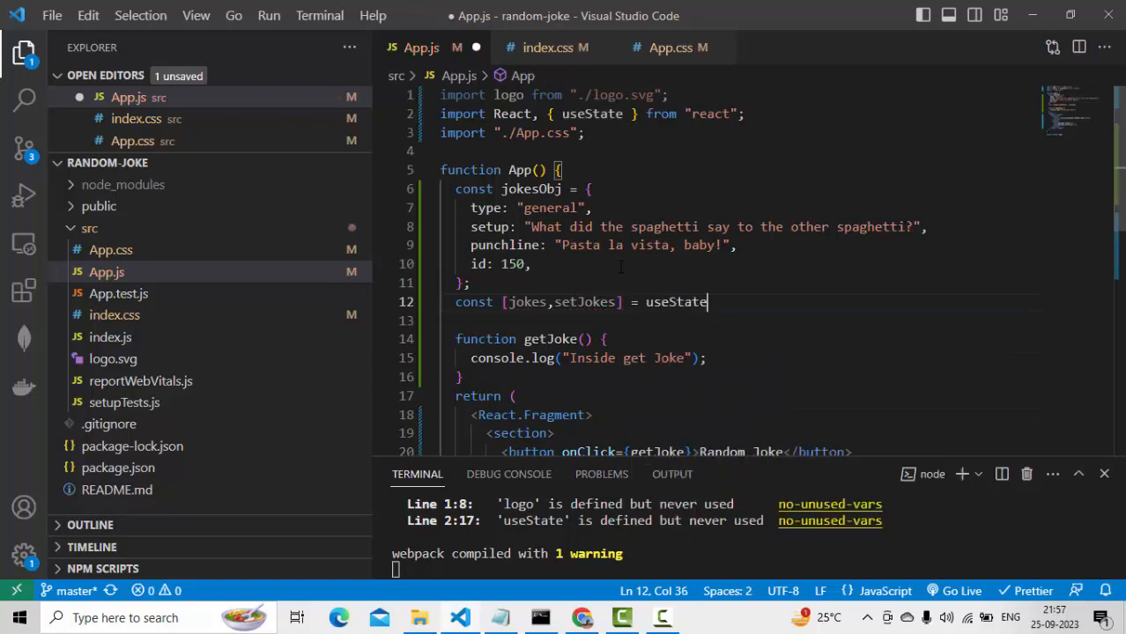
text(())
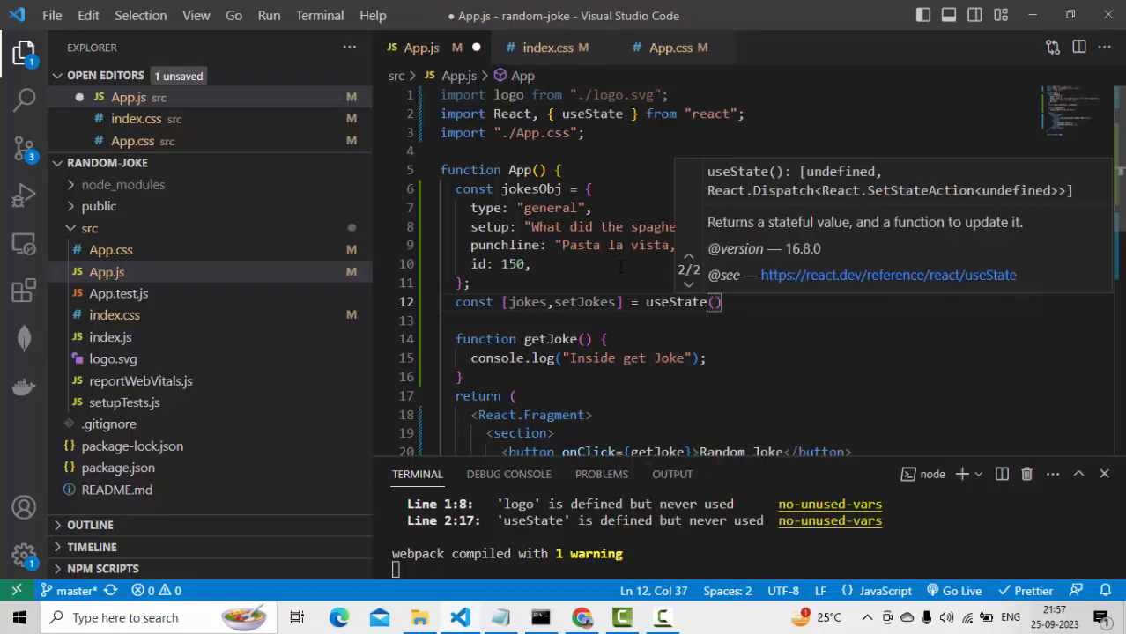
text(jokesObj)
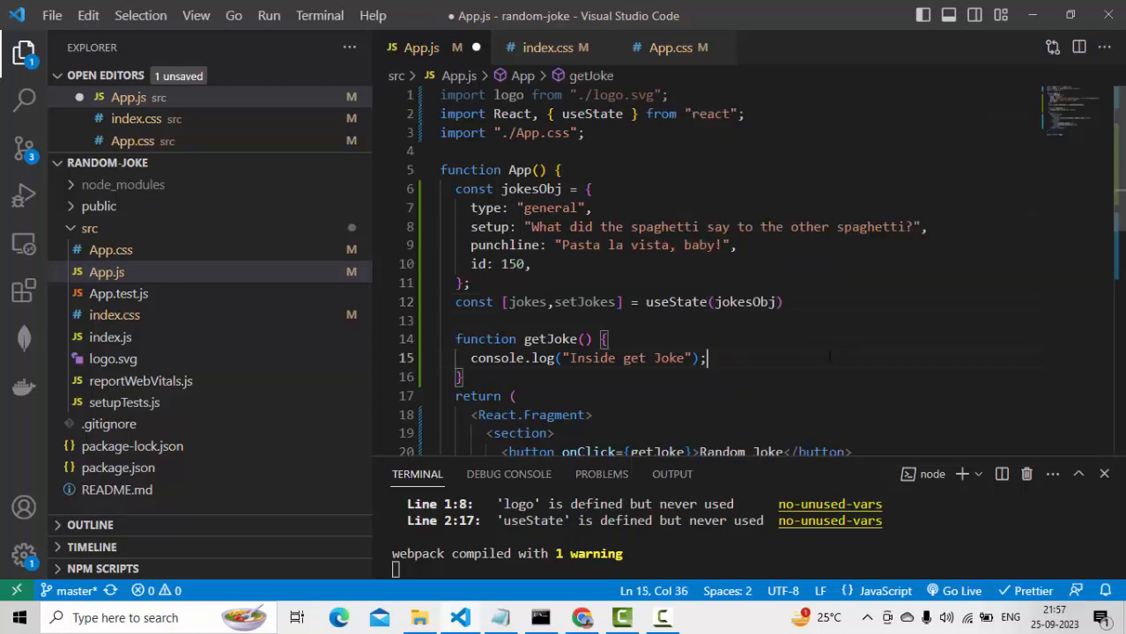
scroll(down, 3)
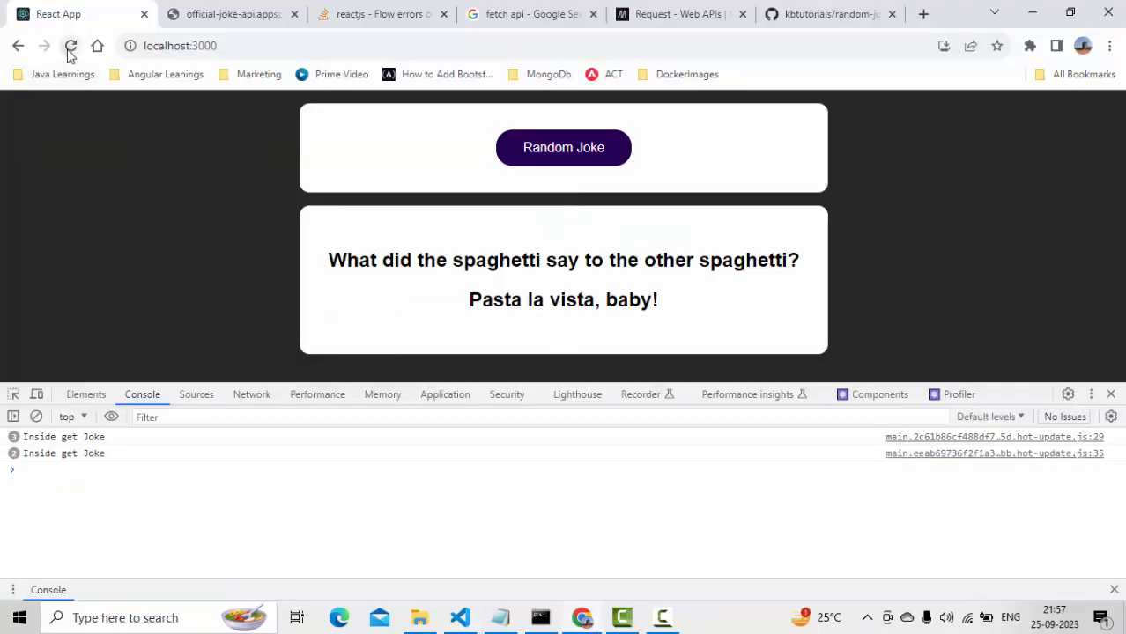
- Reload localhost:3000 to confirm the spaghetti joke still renders from state
click(71, 46)
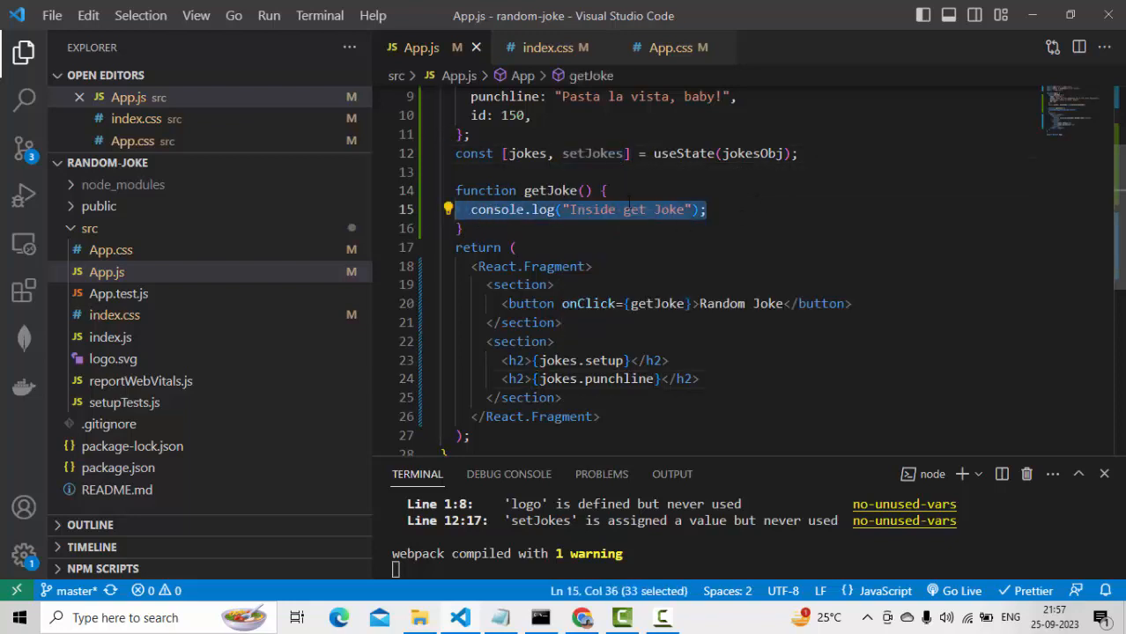
- Clear a line under the log statement in getJoke and declare the function async
double_click(592, 153)
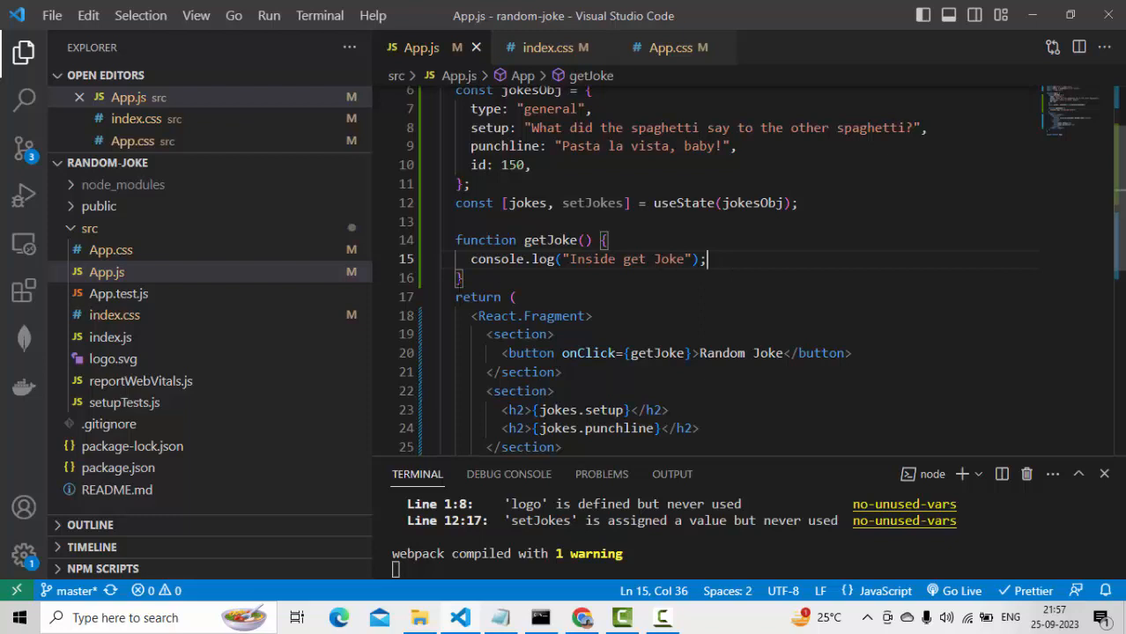
mouse_move(550, 240)
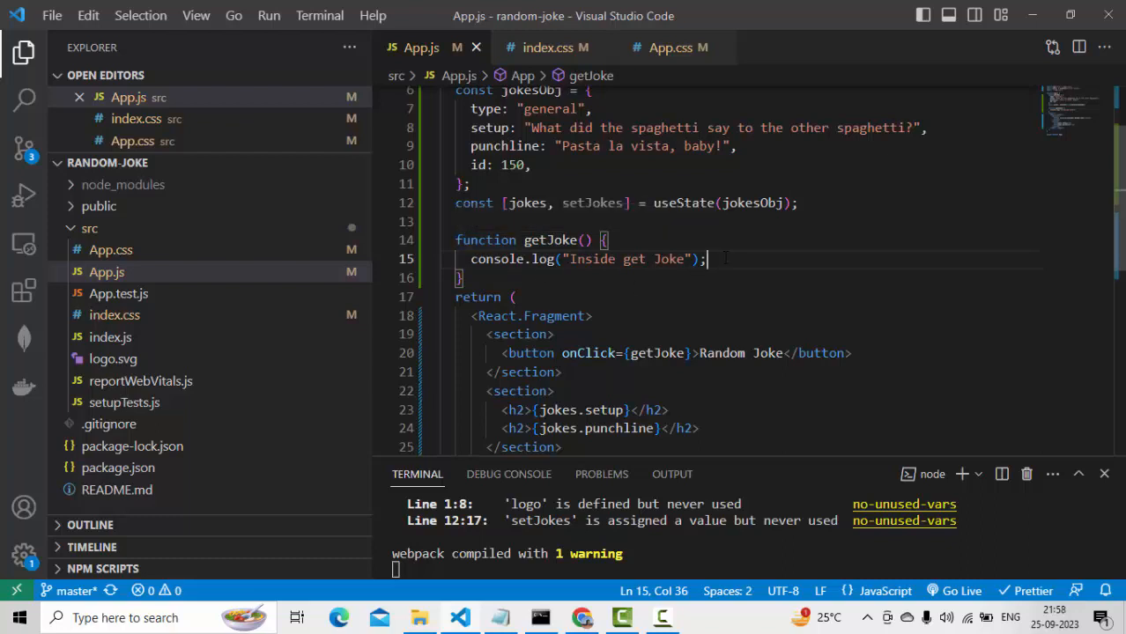
text(im)
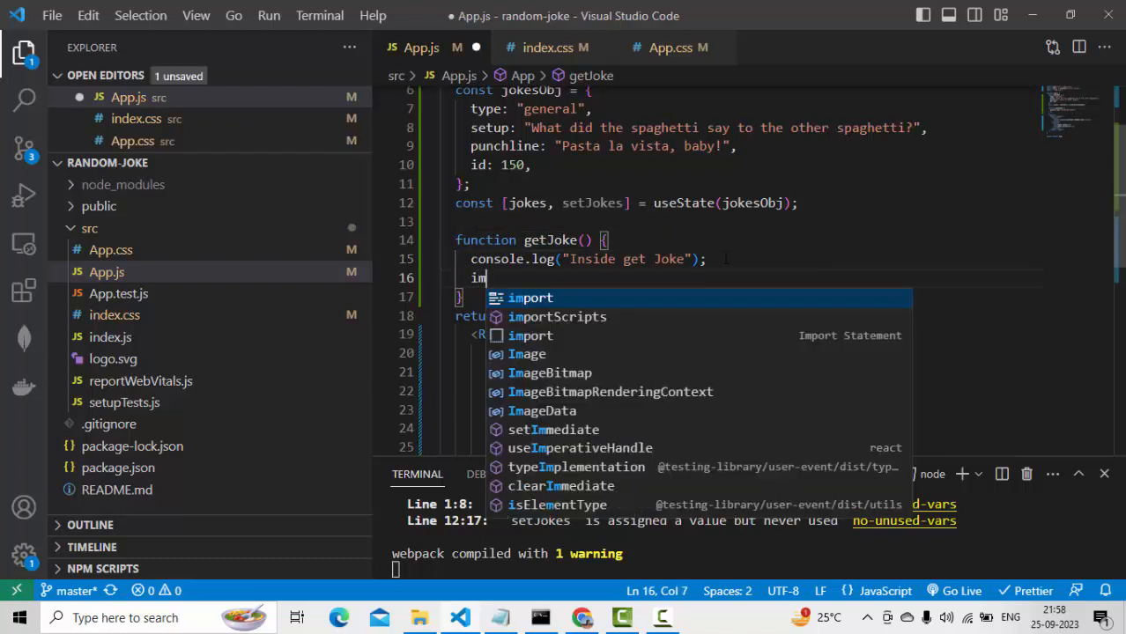
text(ple)
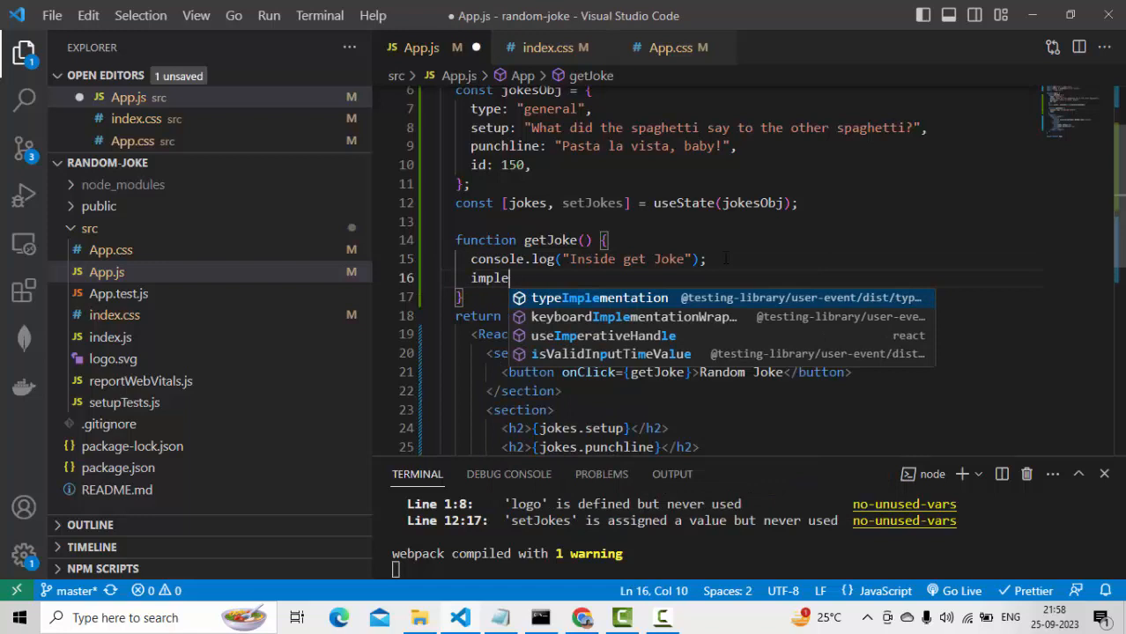
click(599, 296)
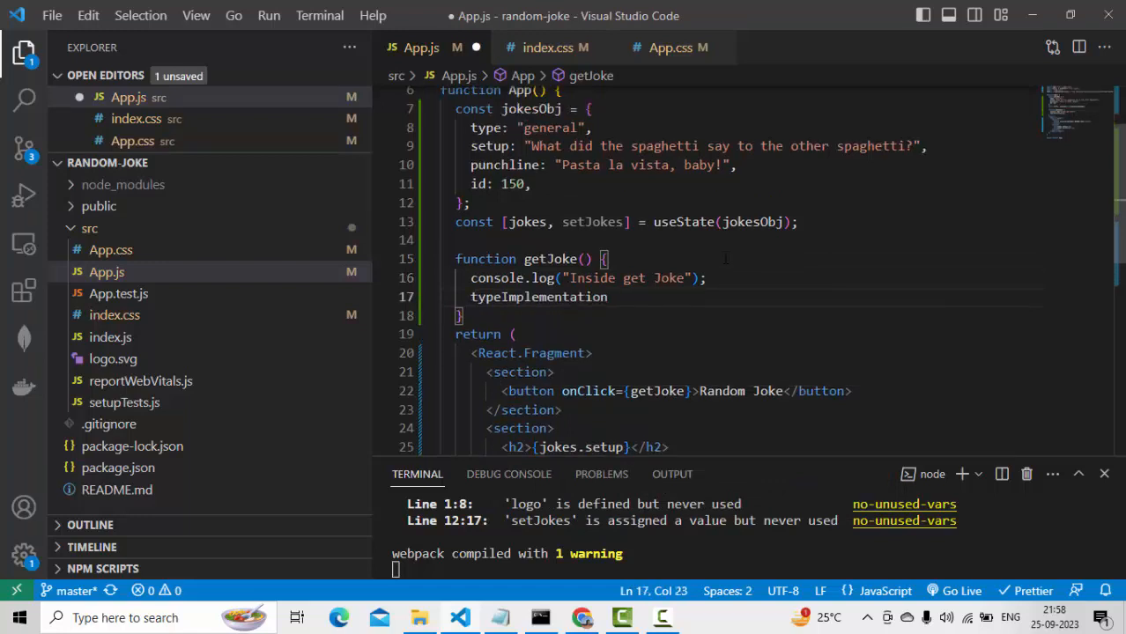
double_click(539, 296)
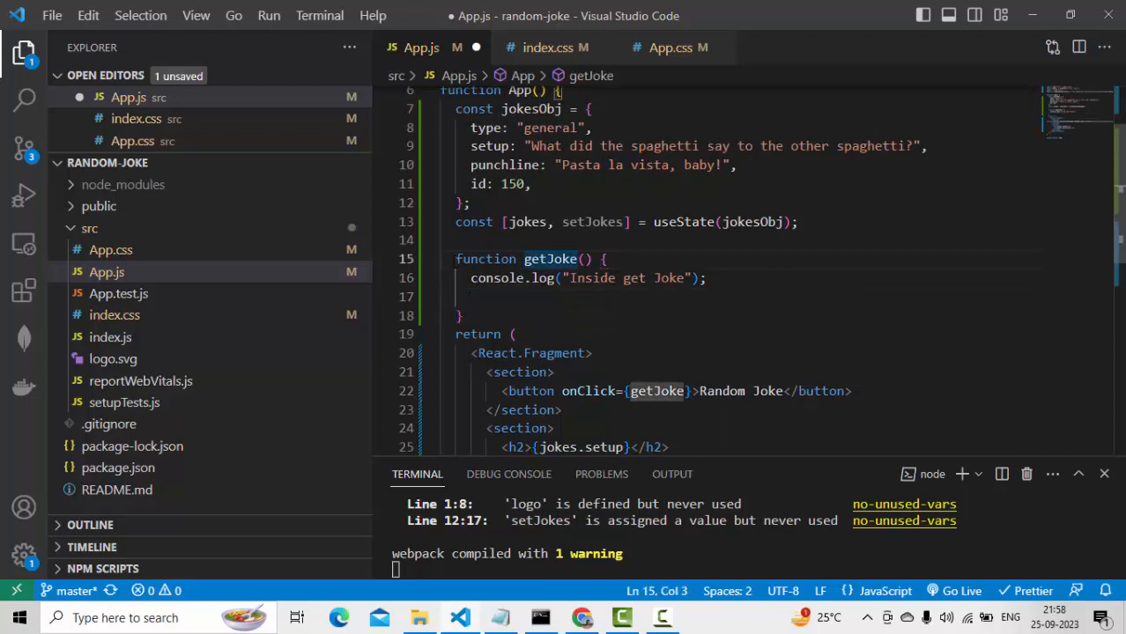
text(async)
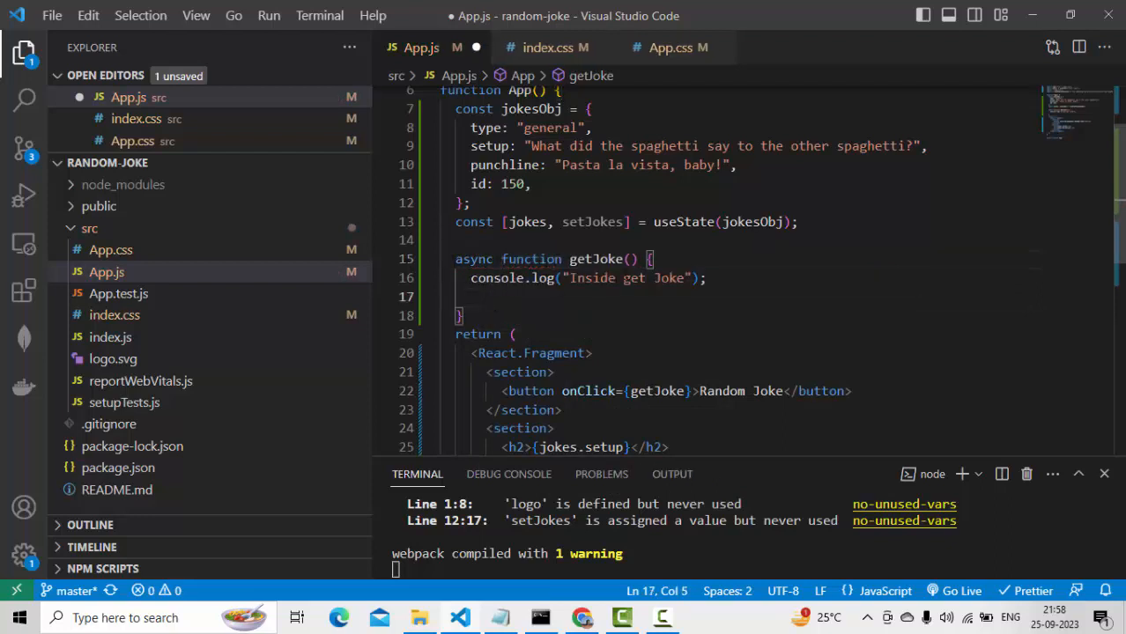
- Await a fetch from the official joke API URL and store it in const response
text(fetch())
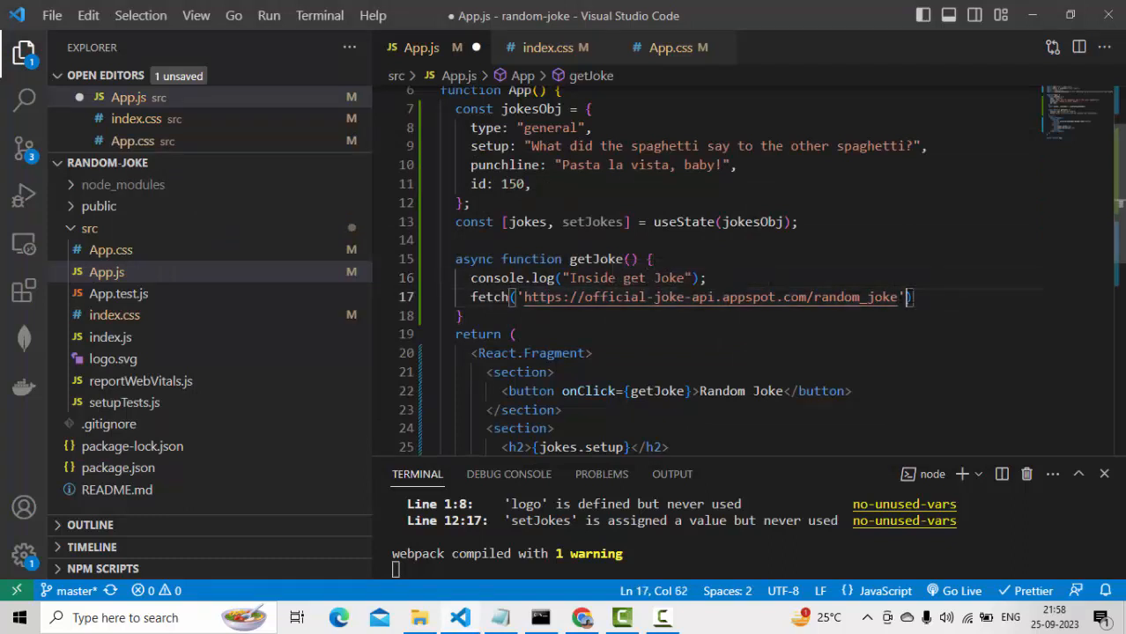
text(.)
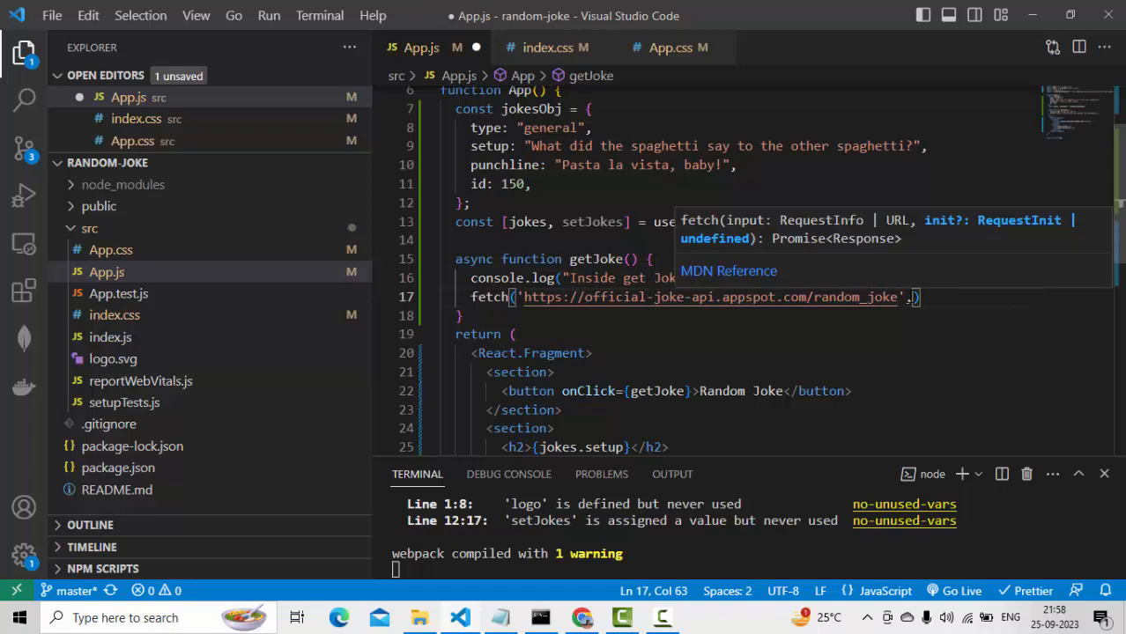
key(Backspace)
text(a)
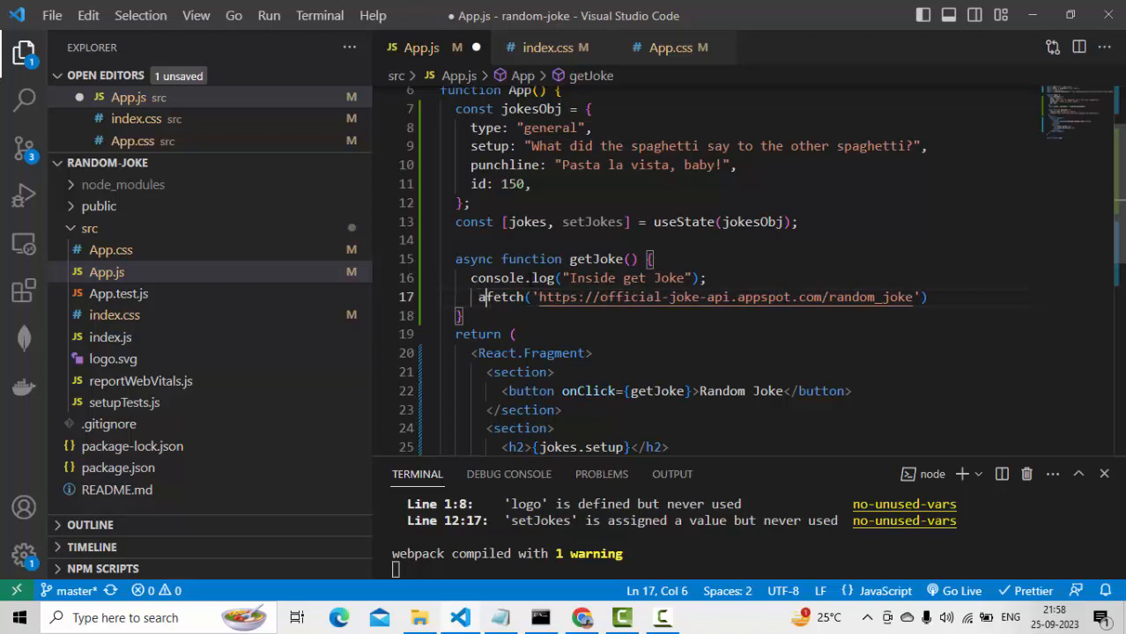
text(wait)
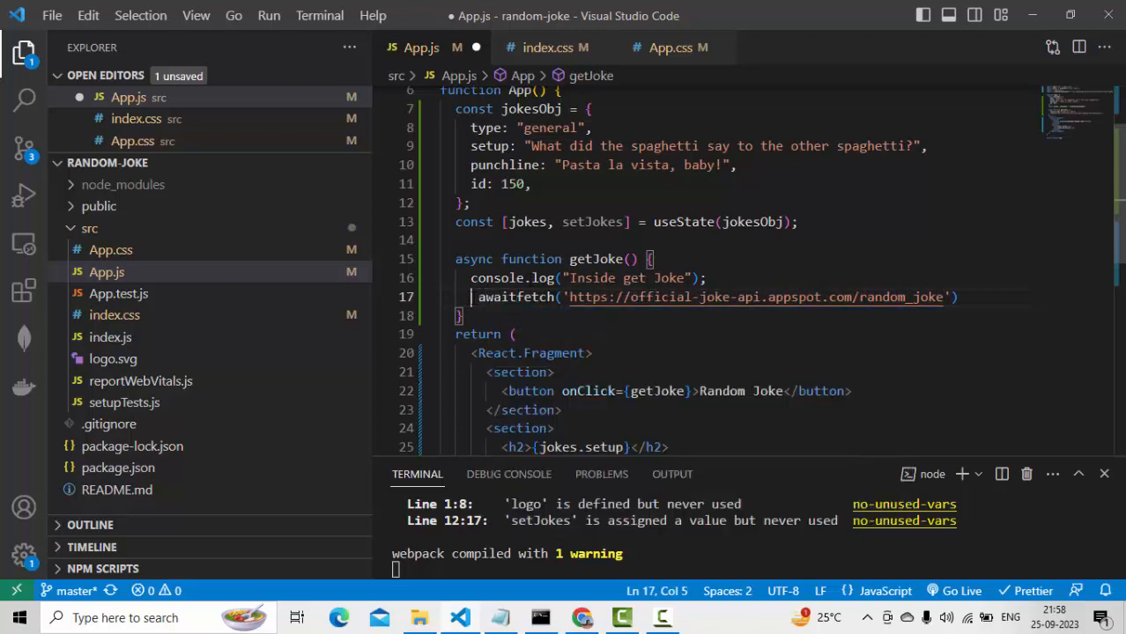
text(const response =)
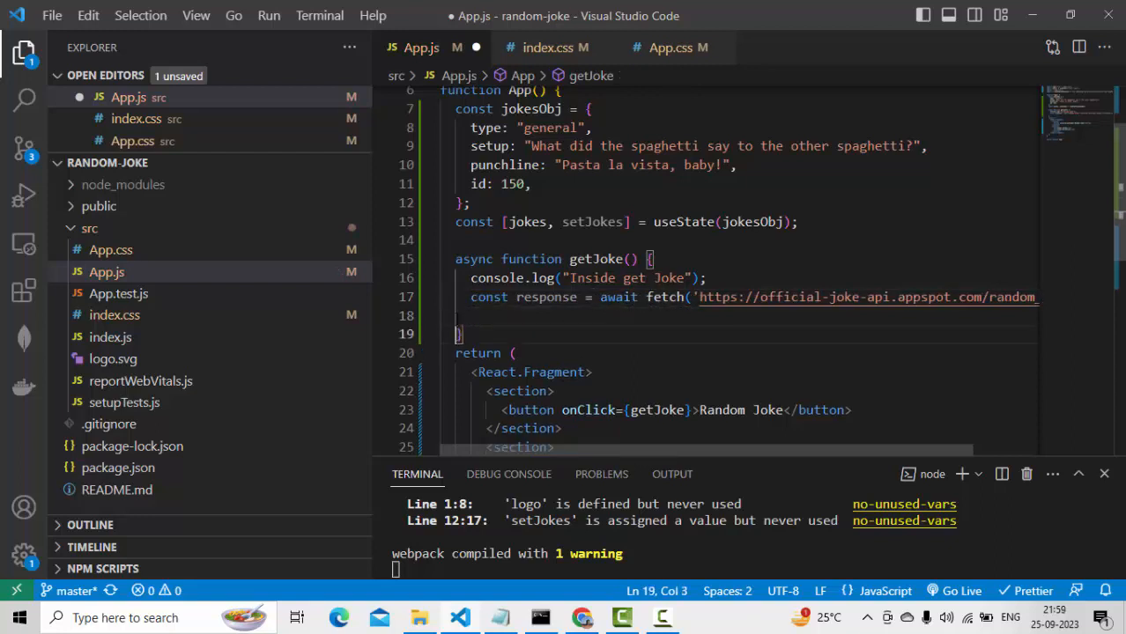
- Add 'const data = await response.json();' and 'console.log(data);' inside getJoke
text(const data)
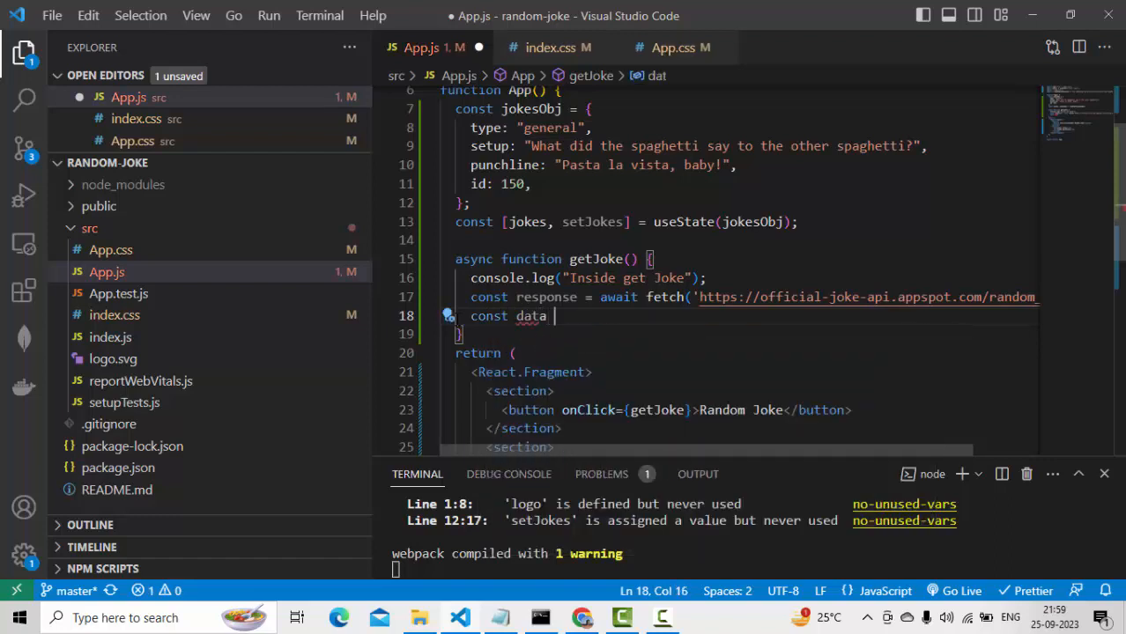
text(=)
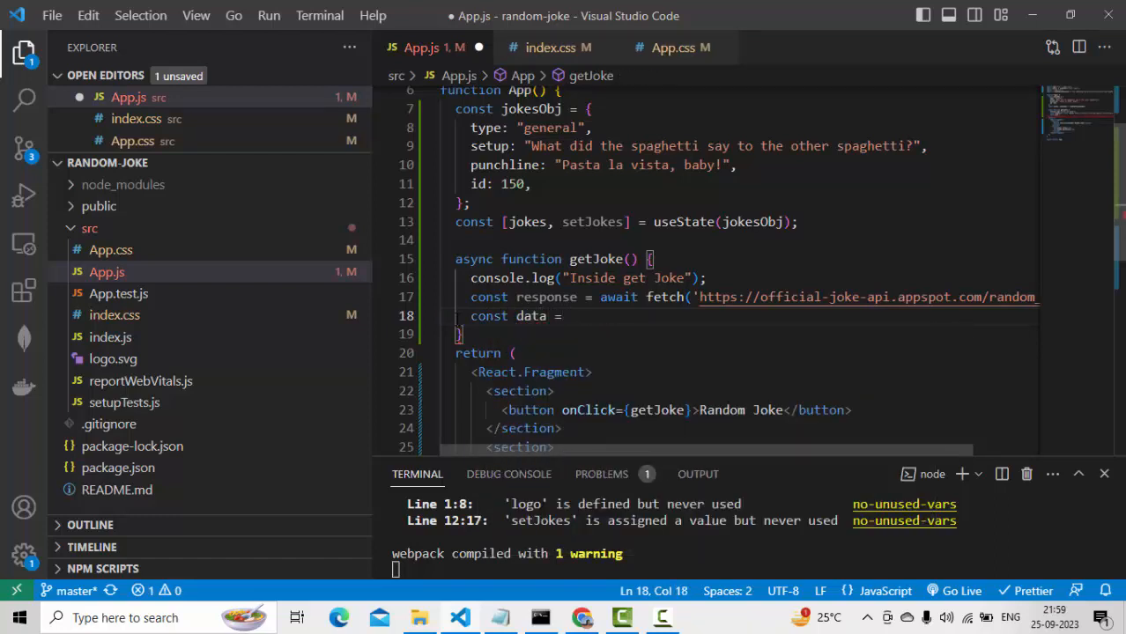
text(response)
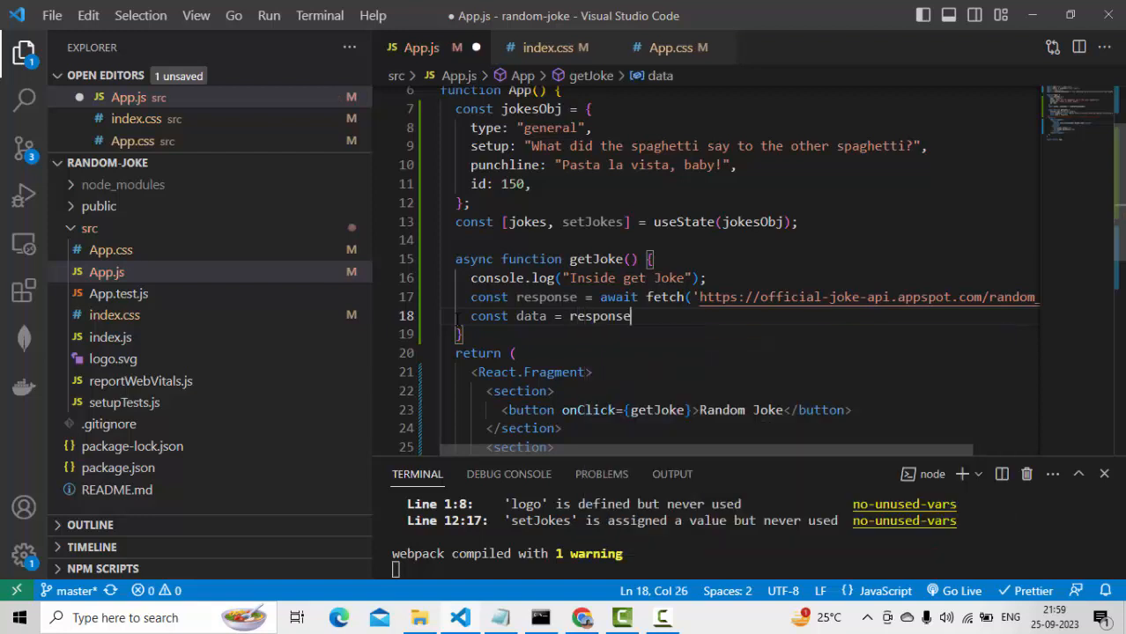
text(.json()
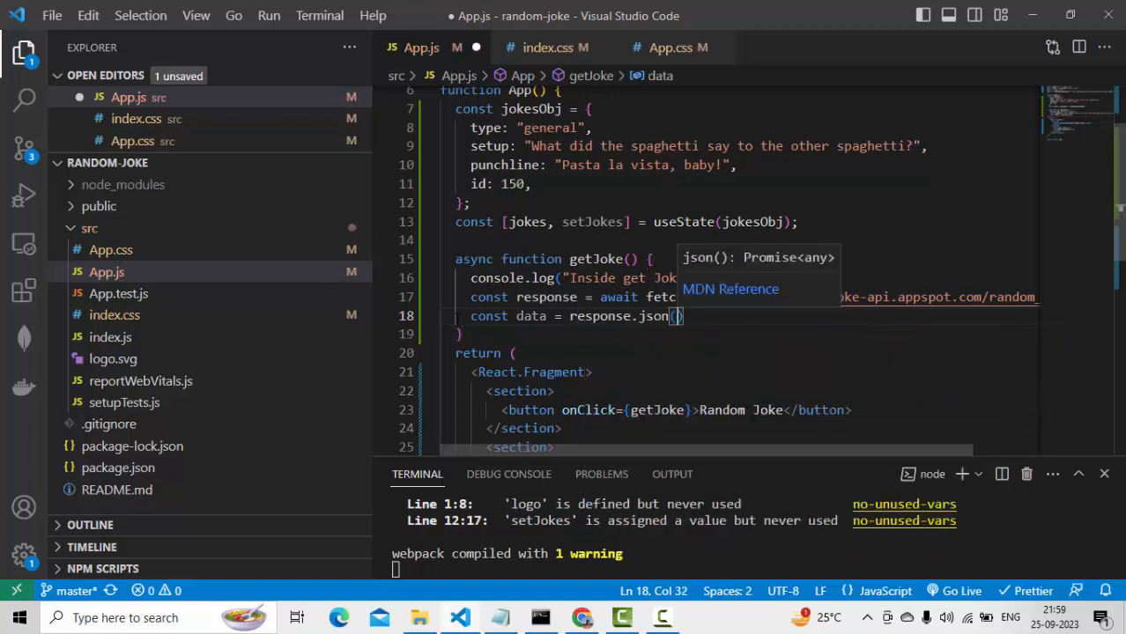
click(556, 316)
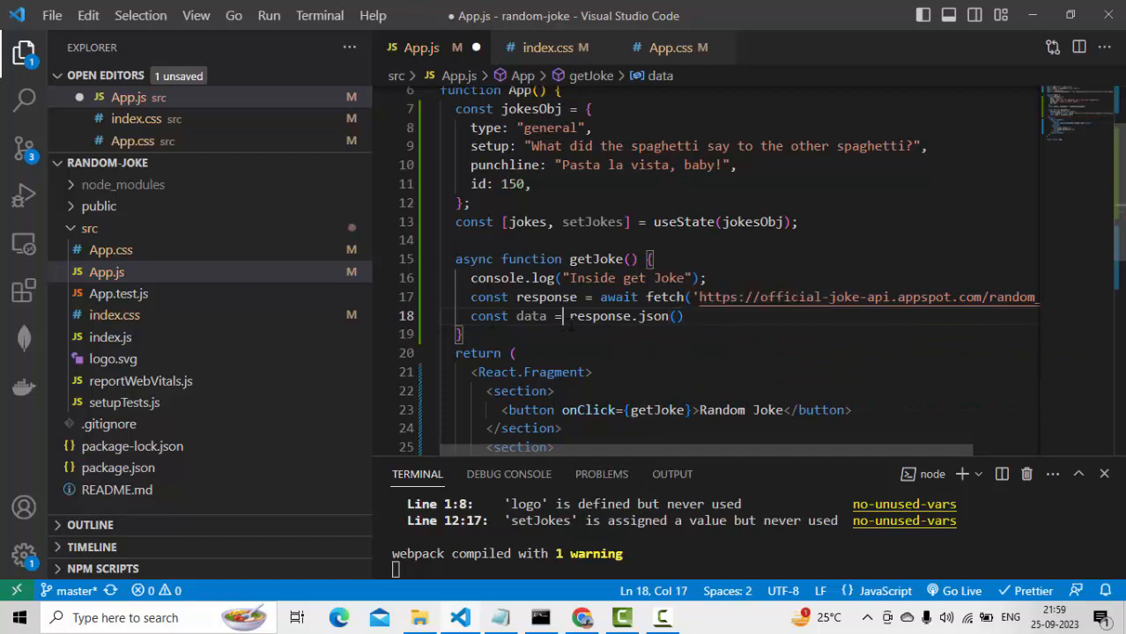
text(await)
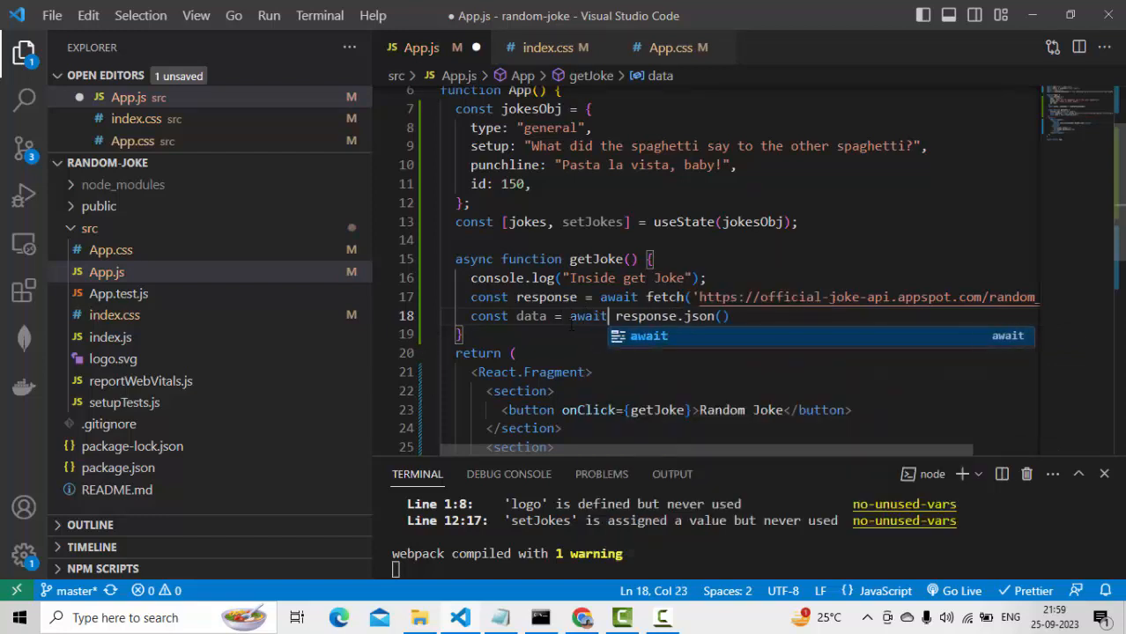
mouse_move(648, 335)
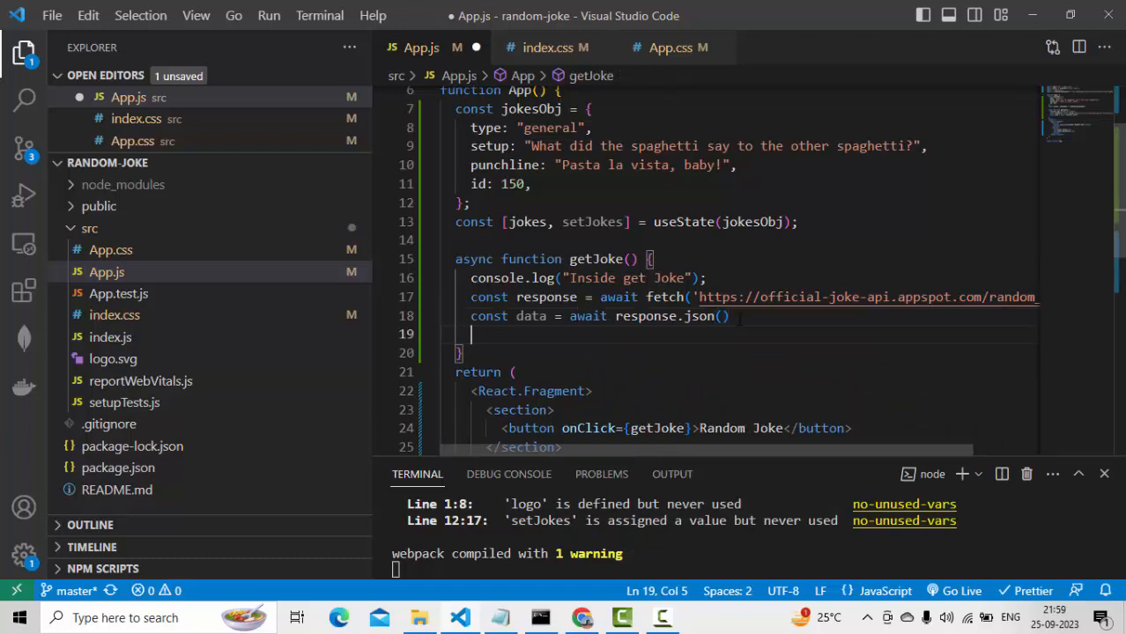
text(console)
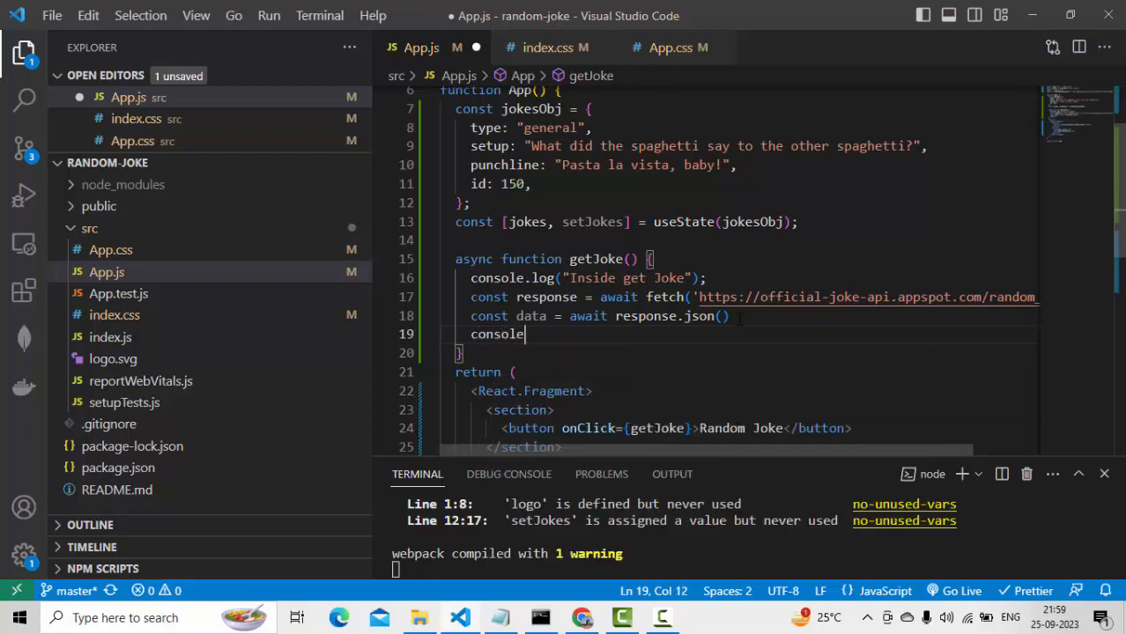
text(.log(data);)
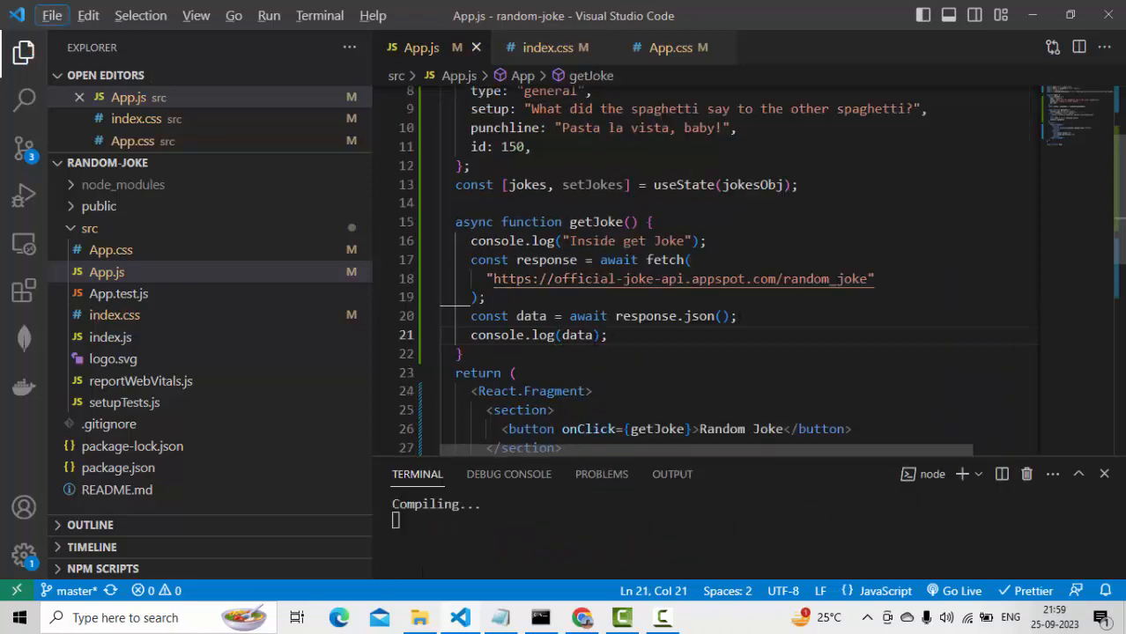
- Request a Random Joke in the browser and expand the logged joke object in the console
key(alt+tab)
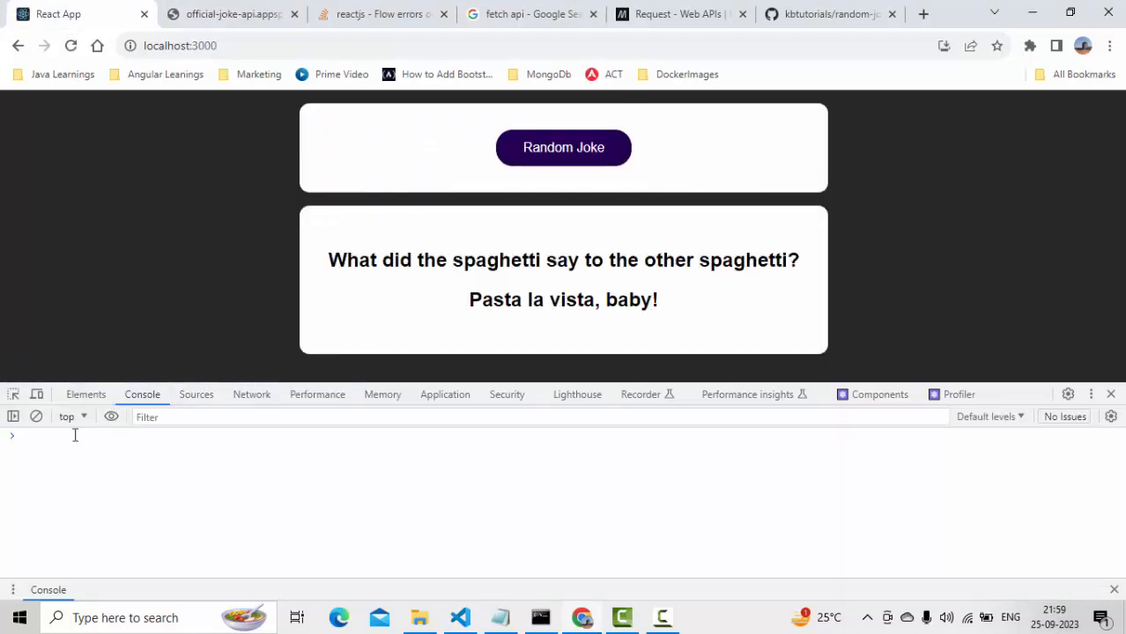
mouse_move(543, 167)
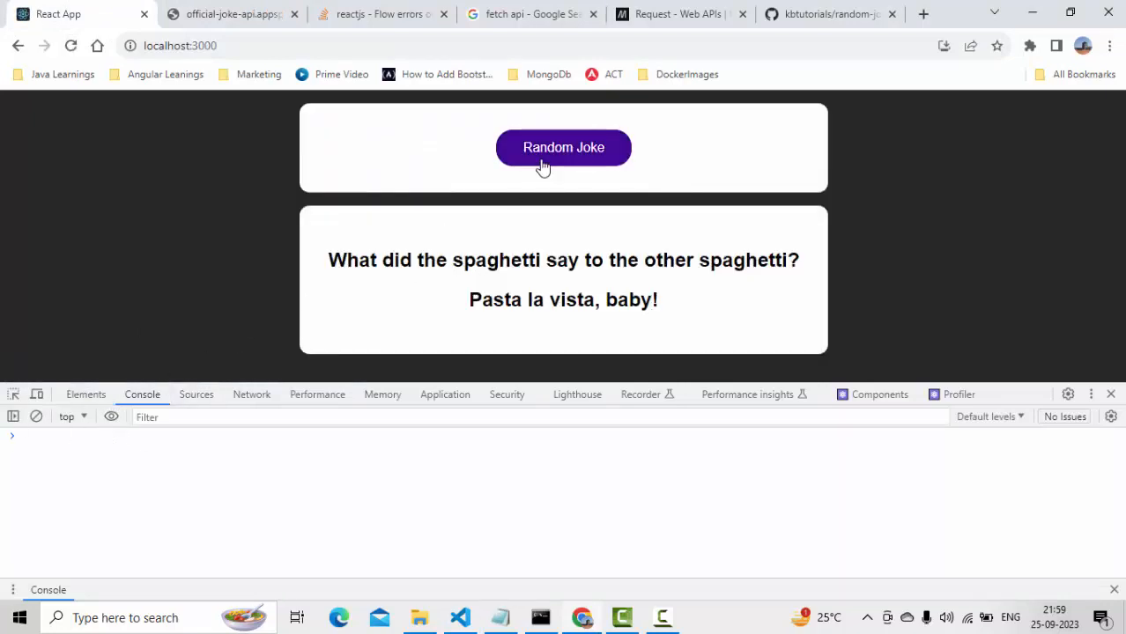
click(564, 147)
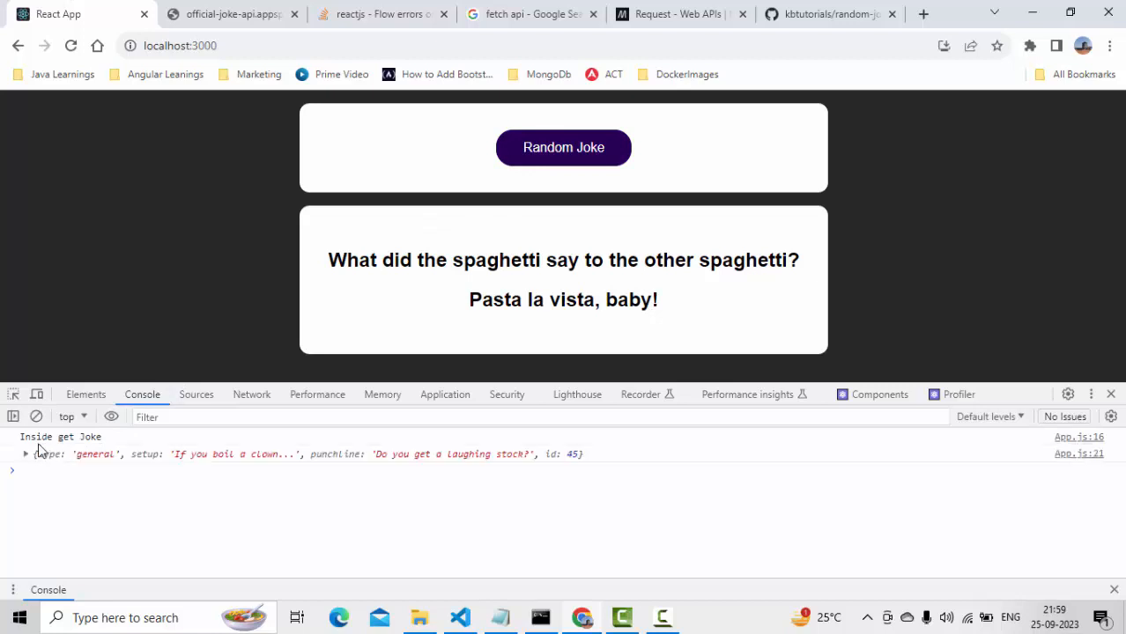
click(24, 454)
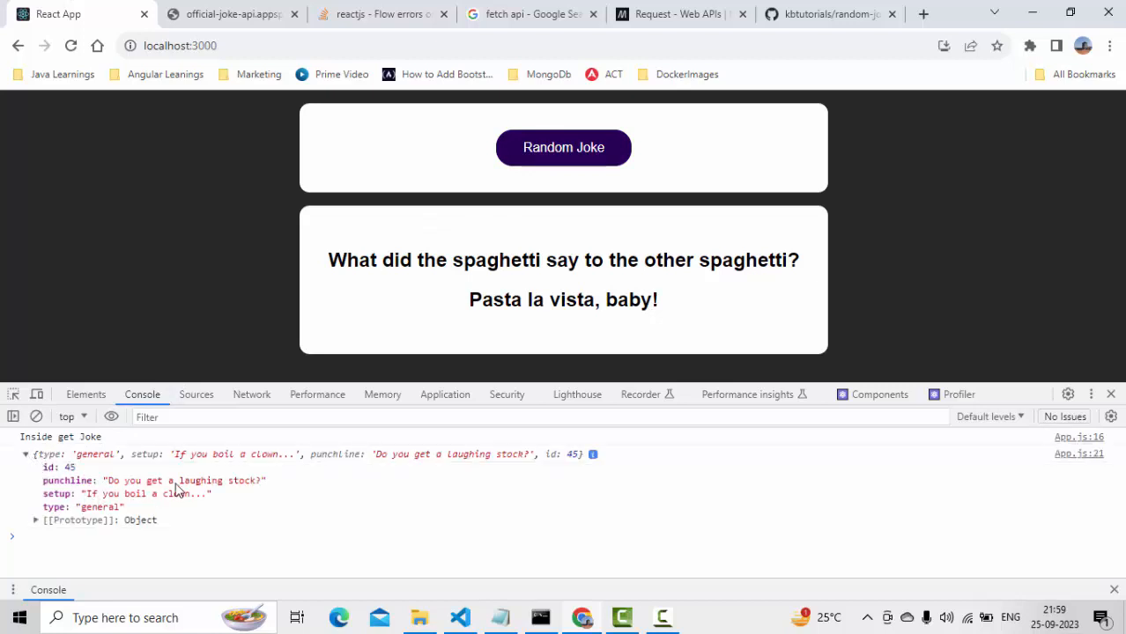
mouse_move(120, 489)
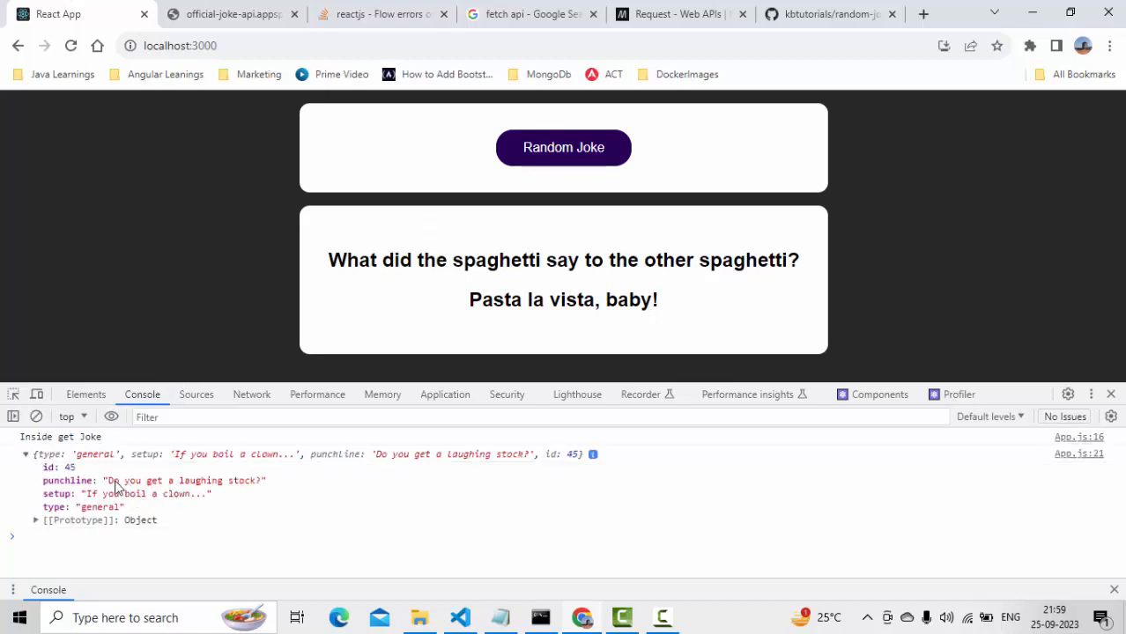
mouse_move(145, 490)
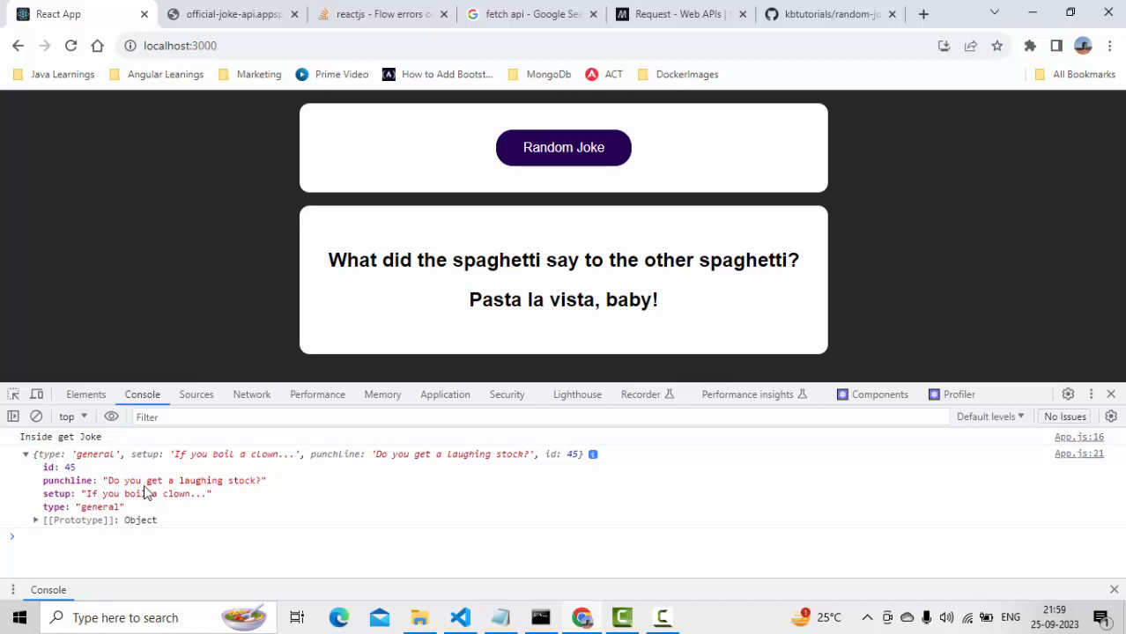
mouse_move(285, 479)
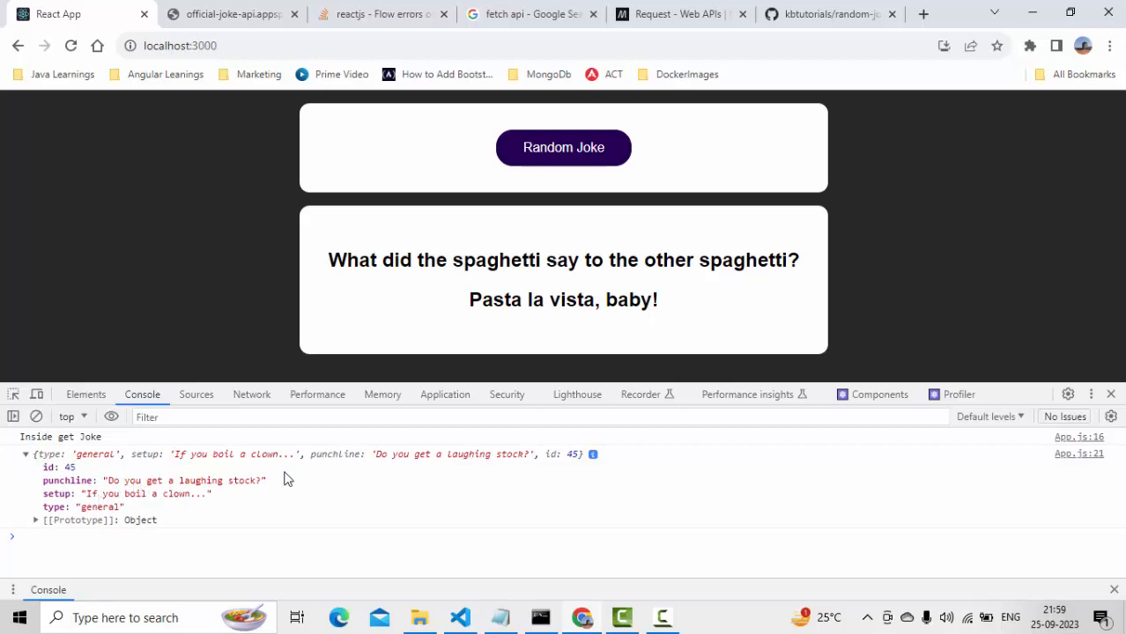
mouse_move(308, 465)
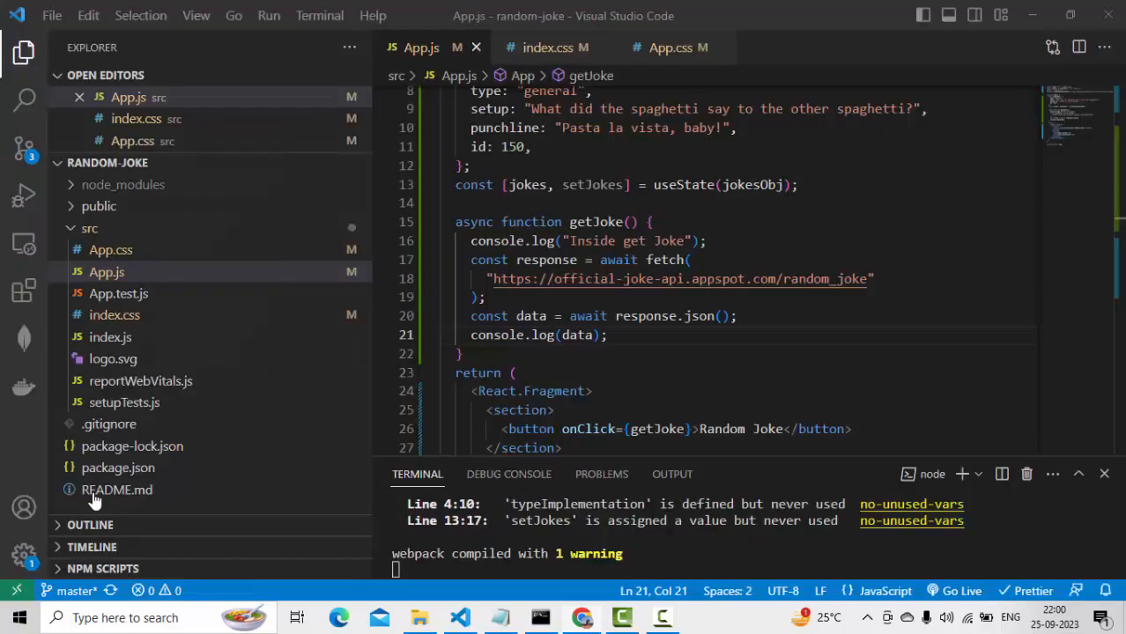
scroll(down, 3)
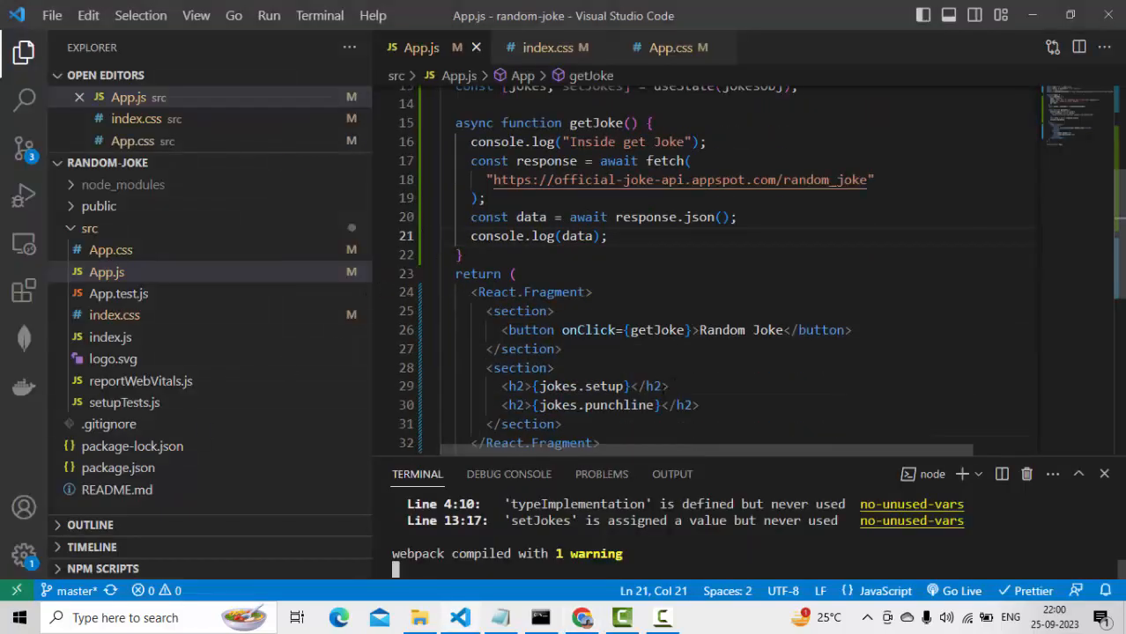
scroll(up, 3)
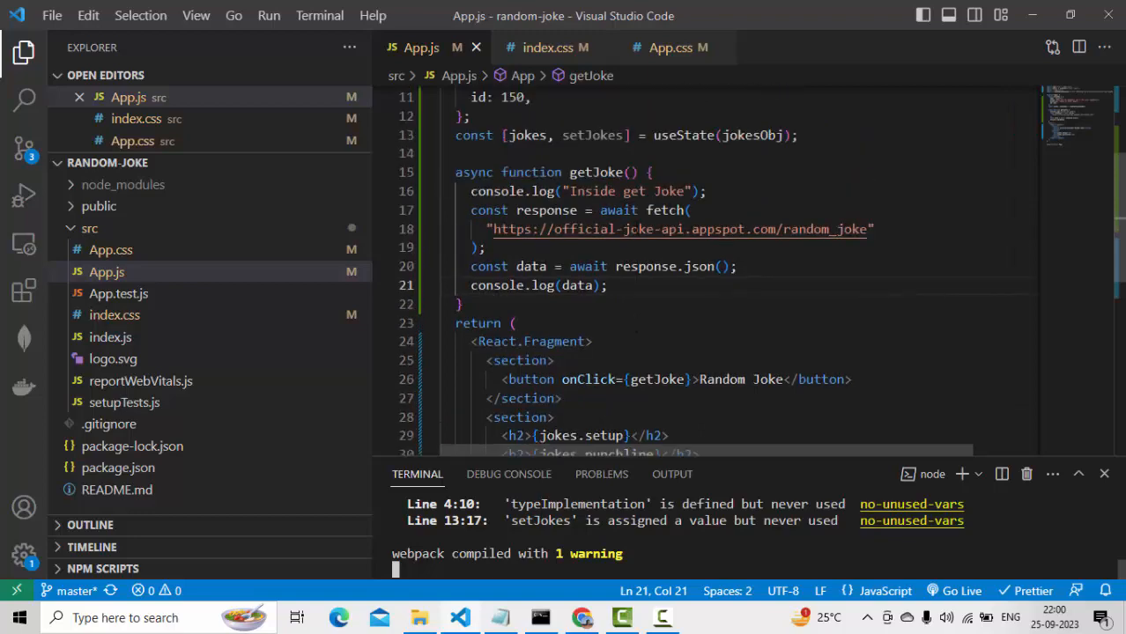
scroll(up, 3)
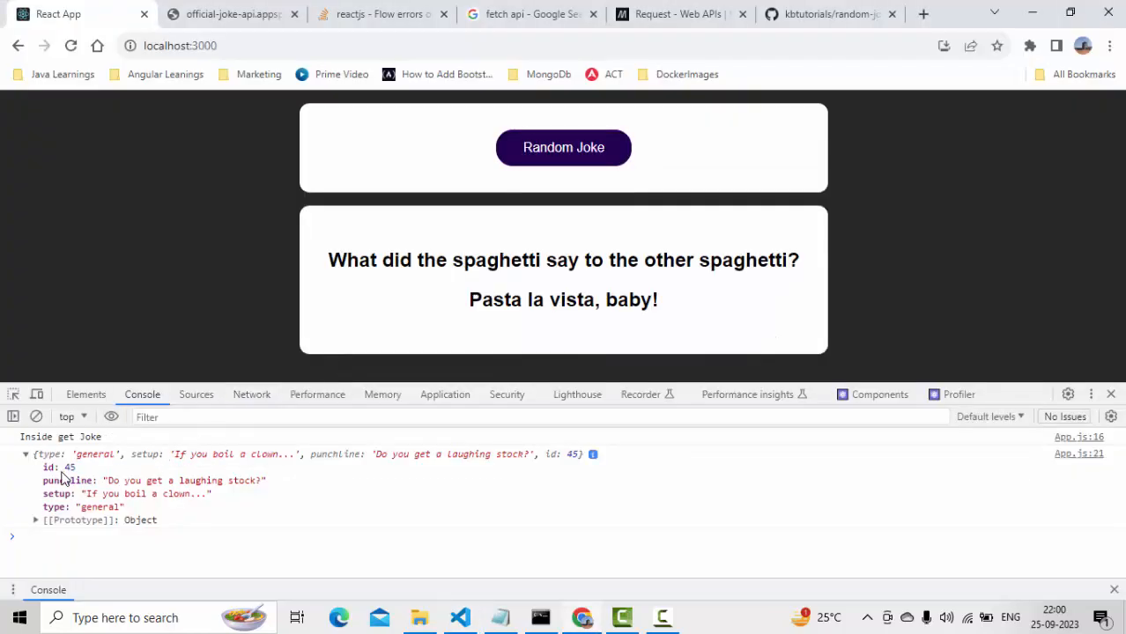
mouse_move(72, 499)
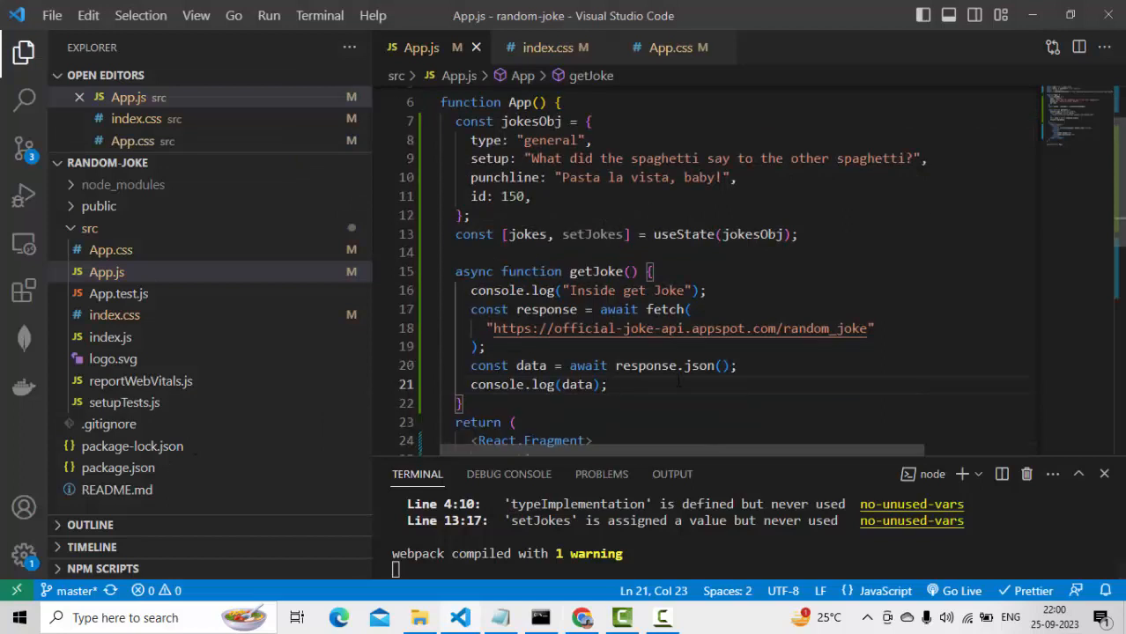
- Replace console.log(data) with setJokes(data) in getJoke, save, and return to the browser
text(setJokes)
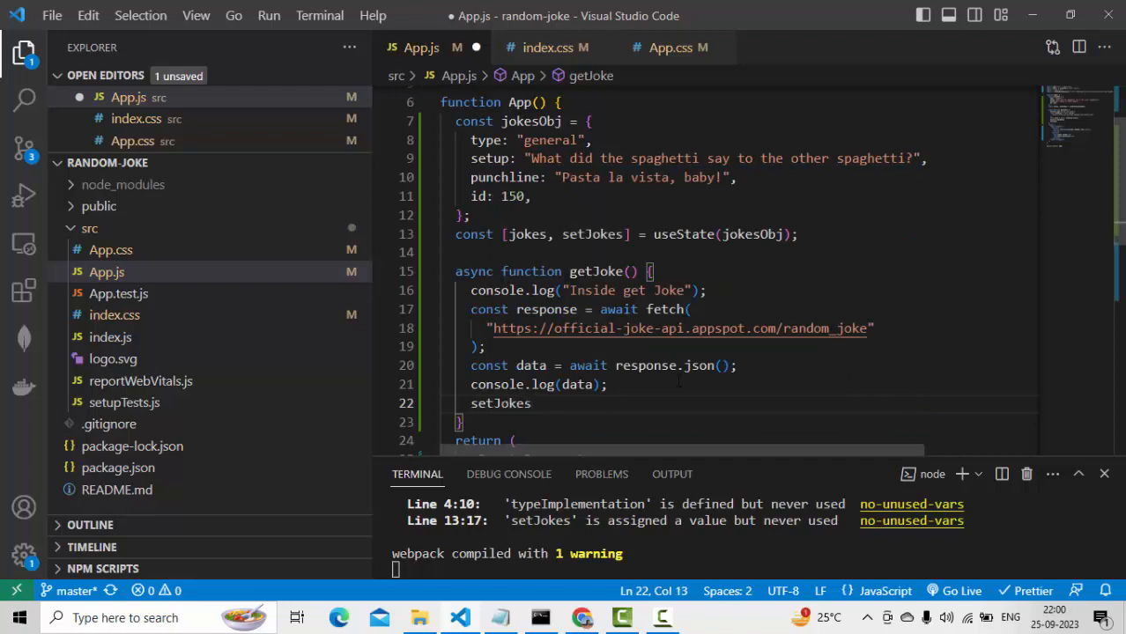
text(data);)
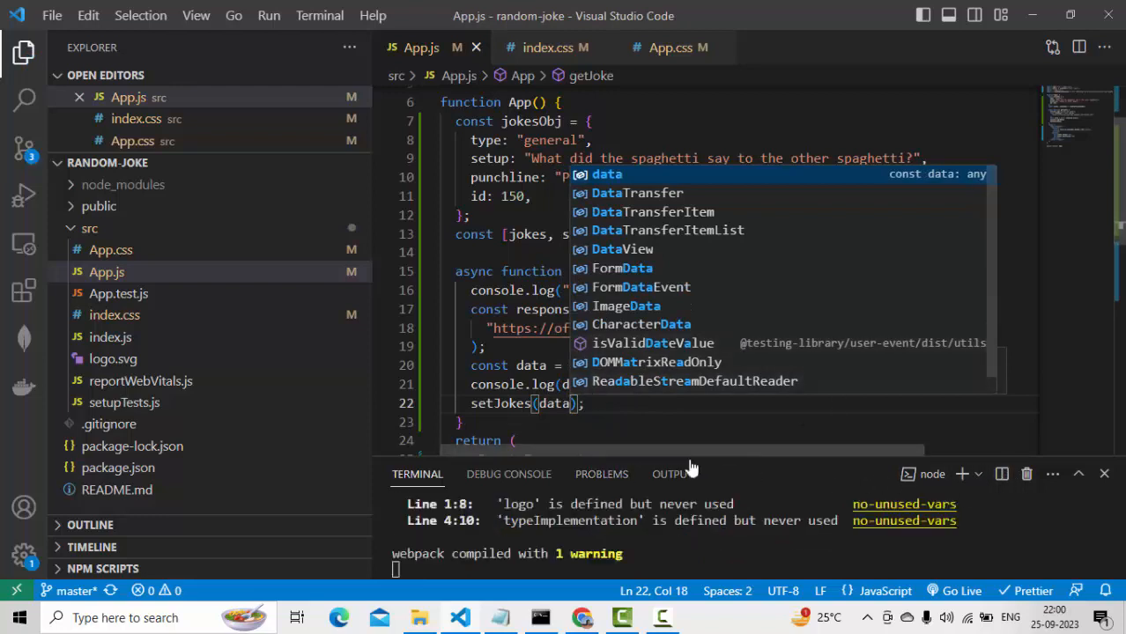
key(Escape)
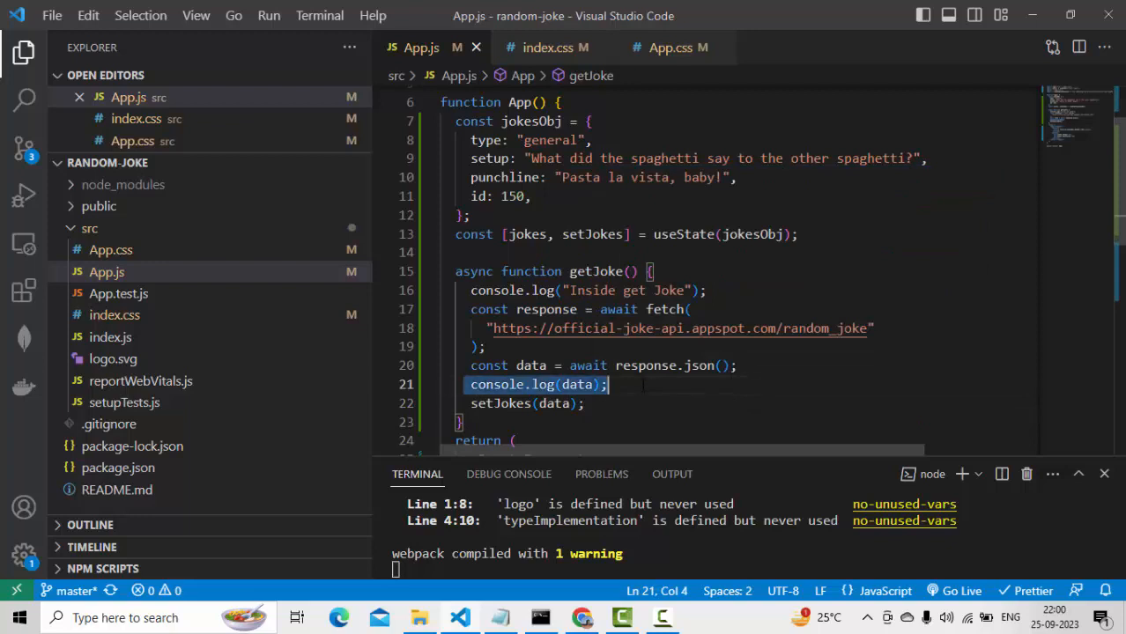
key(Delete)
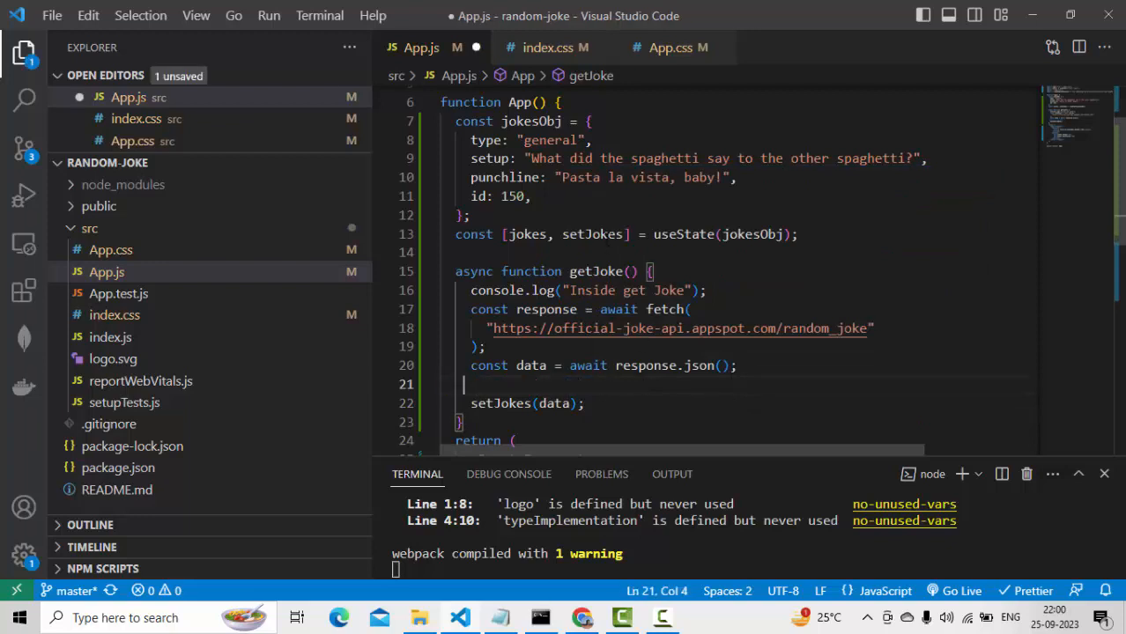
key(ctrl+s)
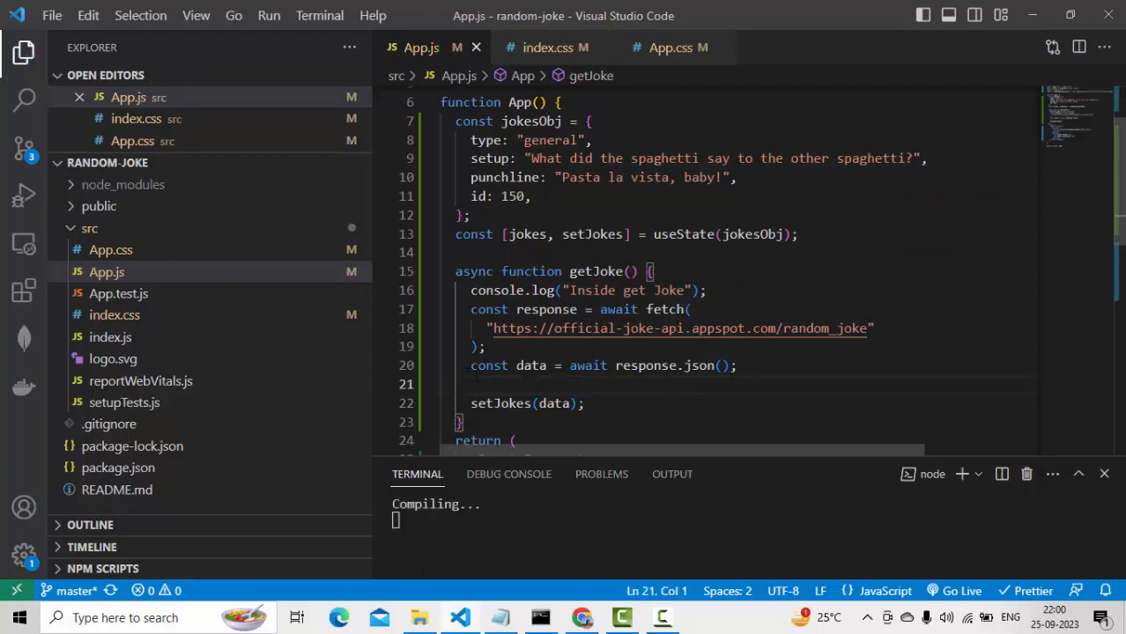
key(Backspace)
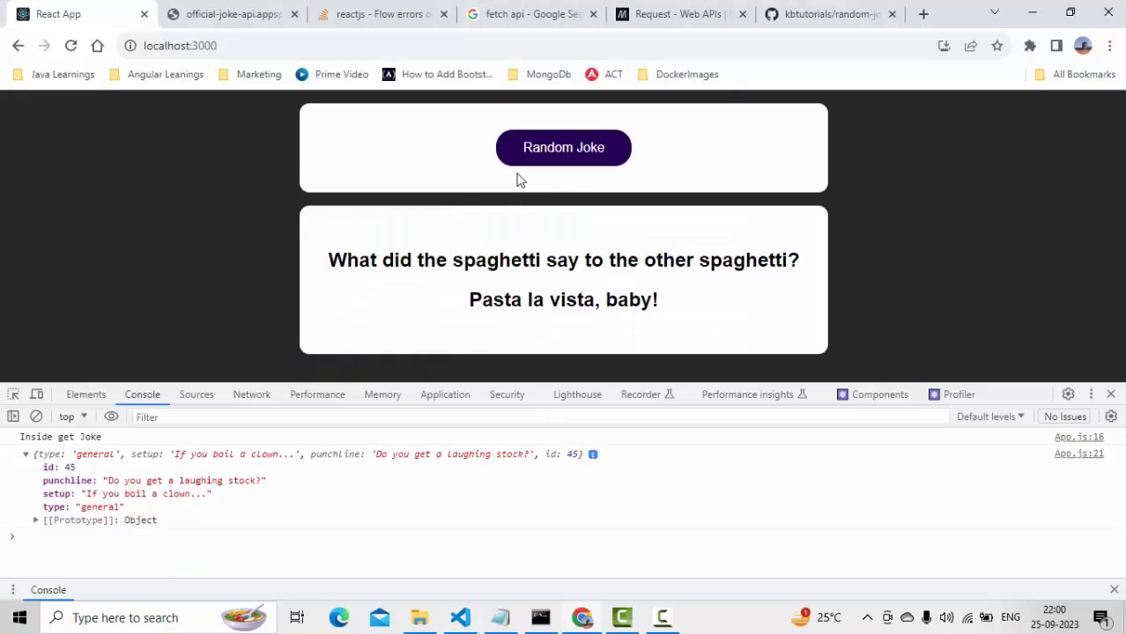
- Load a new random joke and highlight its cheese setup and 'It was legend dairy' punchline
click(563, 148)
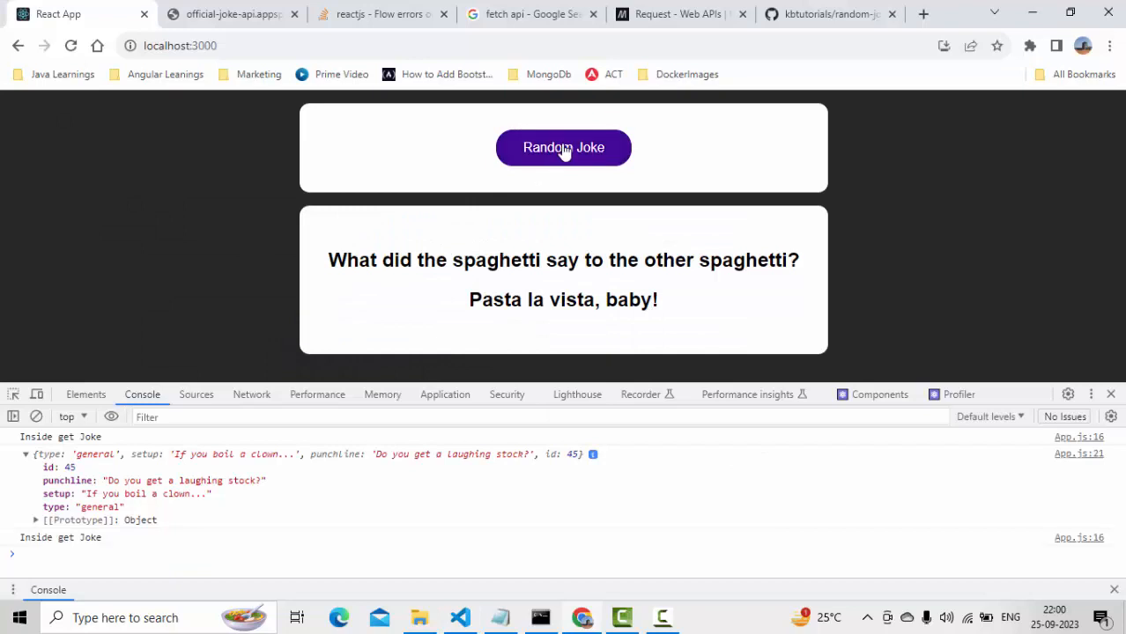
click(564, 148)
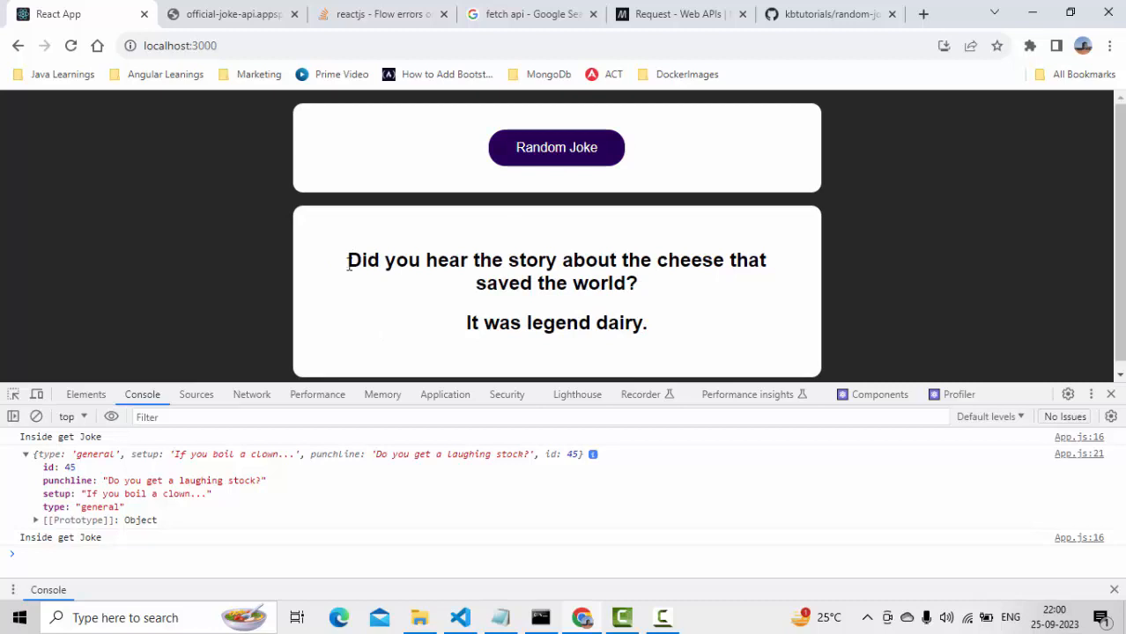
drag(347, 261, 668, 260)
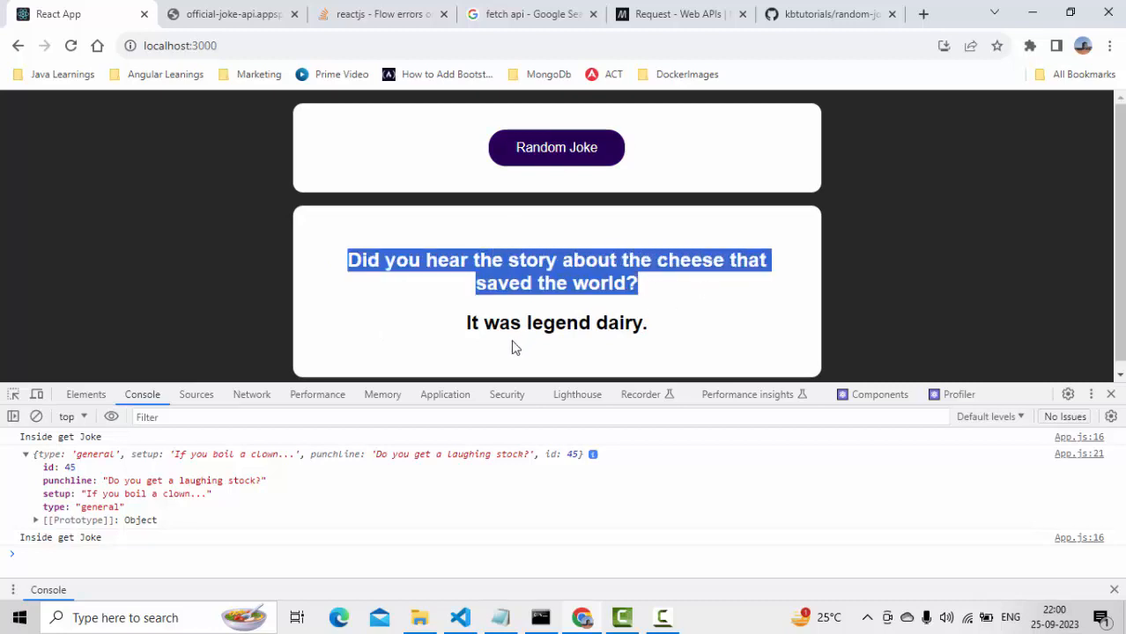
double_click(557, 322)
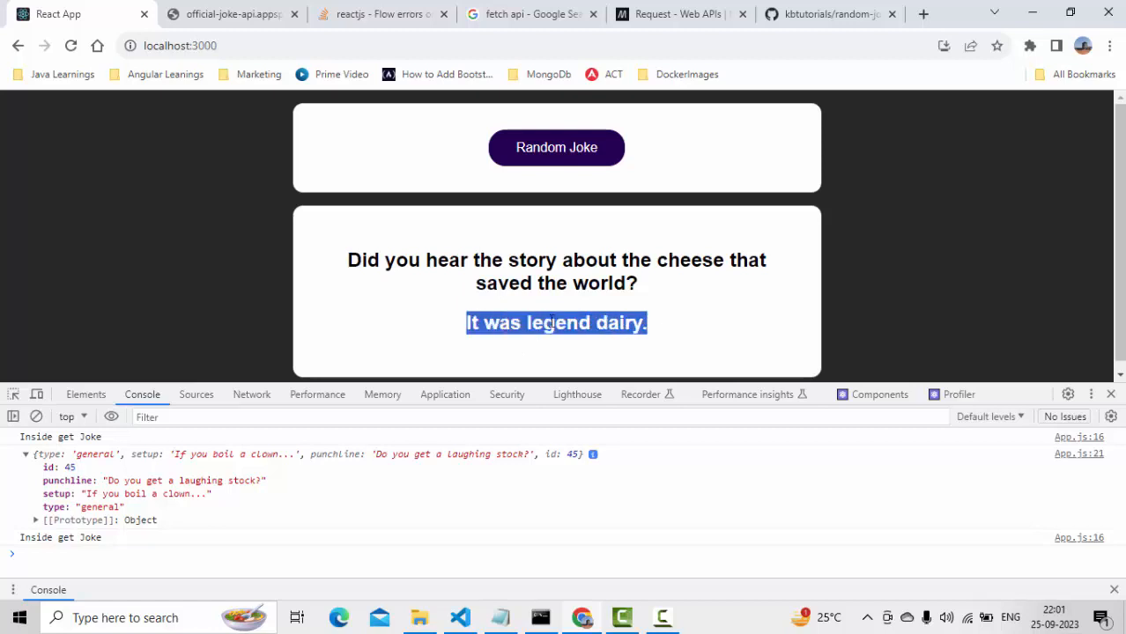
mouse_move(347, 268)
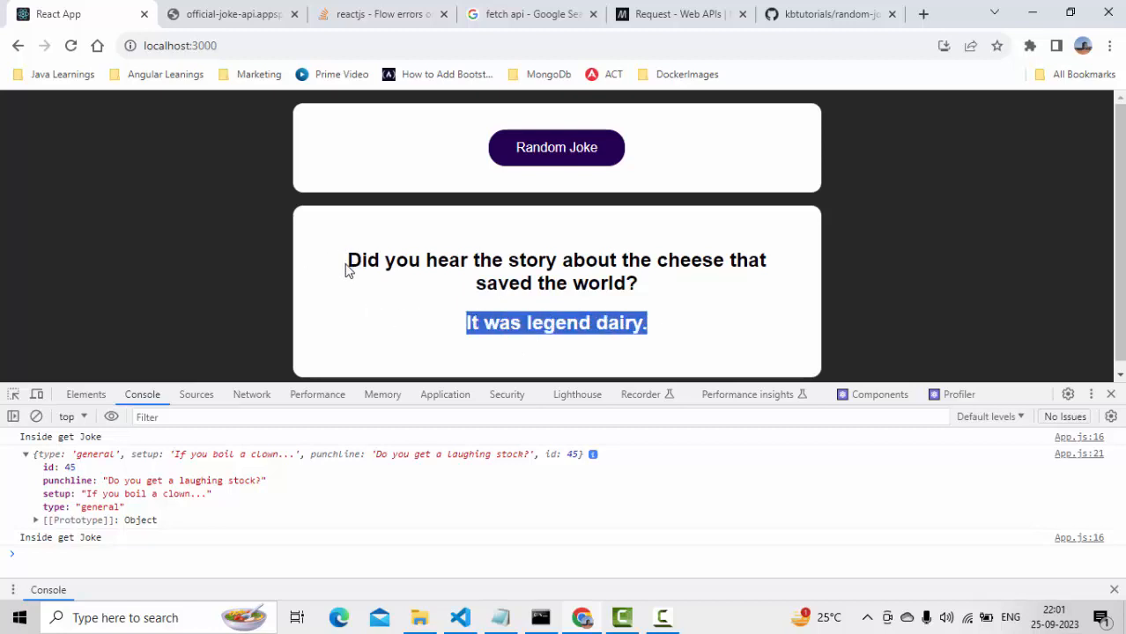
click(359, 307)
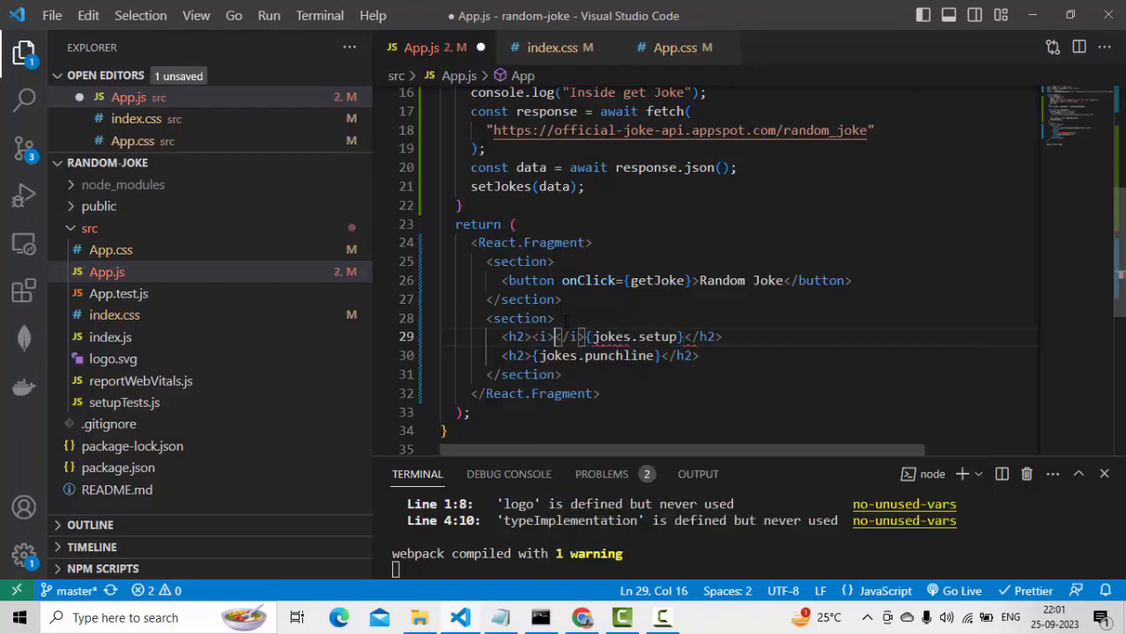
- Wrap 'Setup : ' in <i> tags in the h2, save, and start an italic Punchline label
text(Setup :)
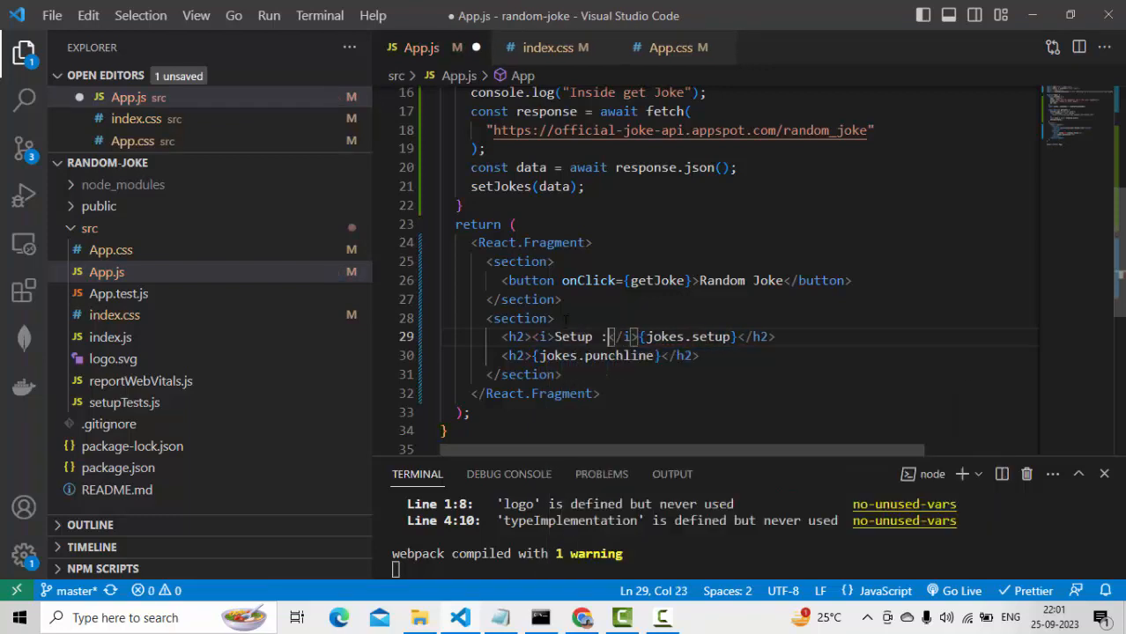
key(ctrl+s)
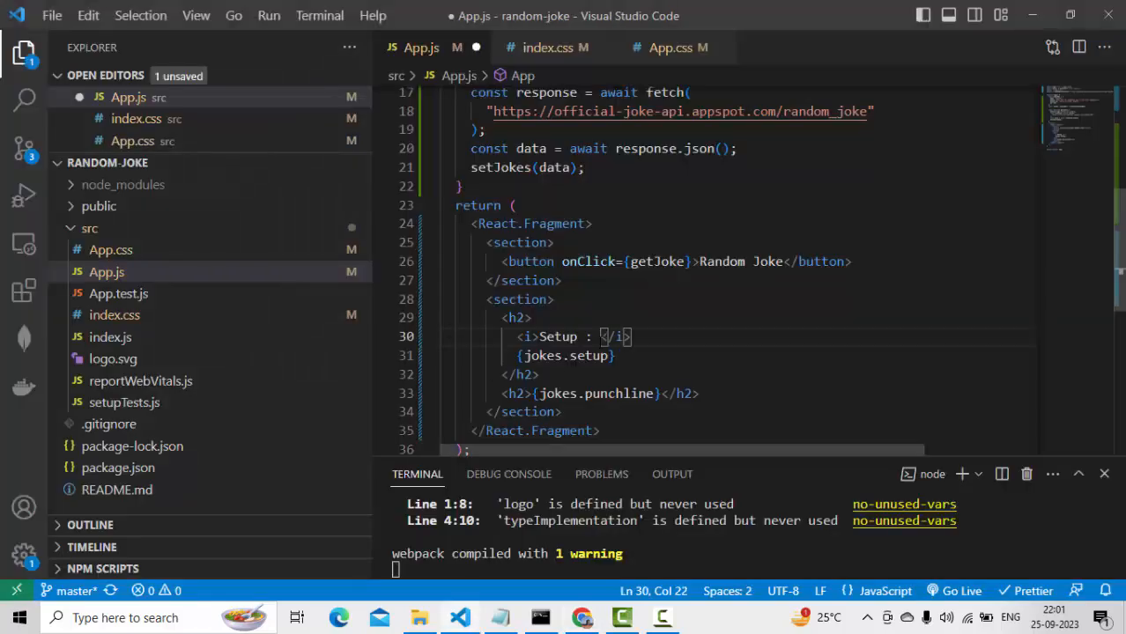
key(ctrl+s)
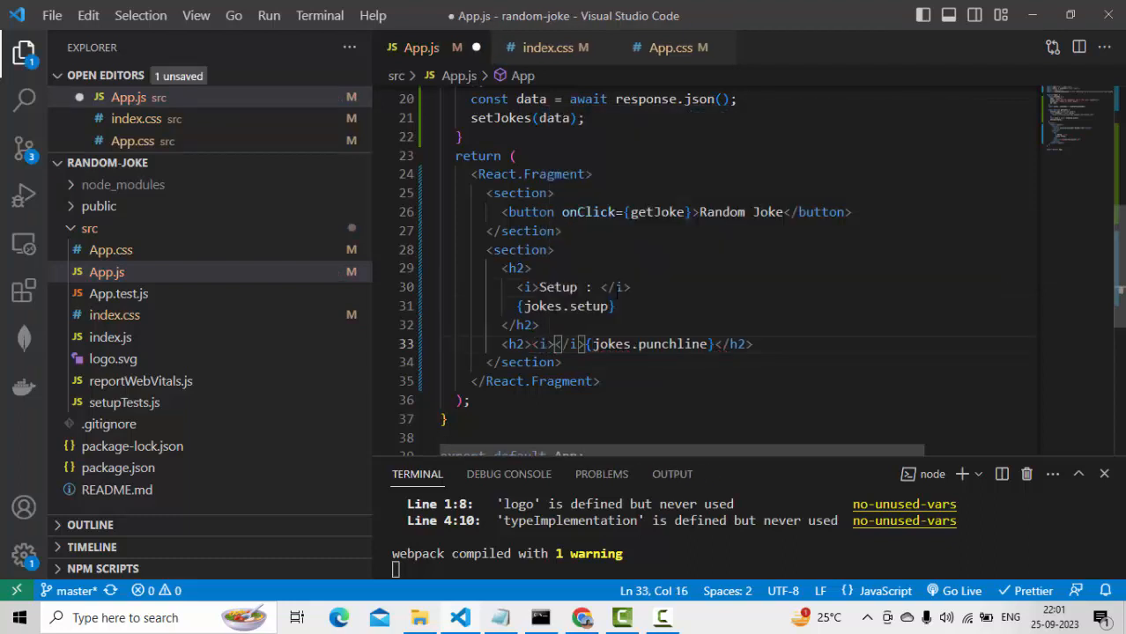
text(Punch)
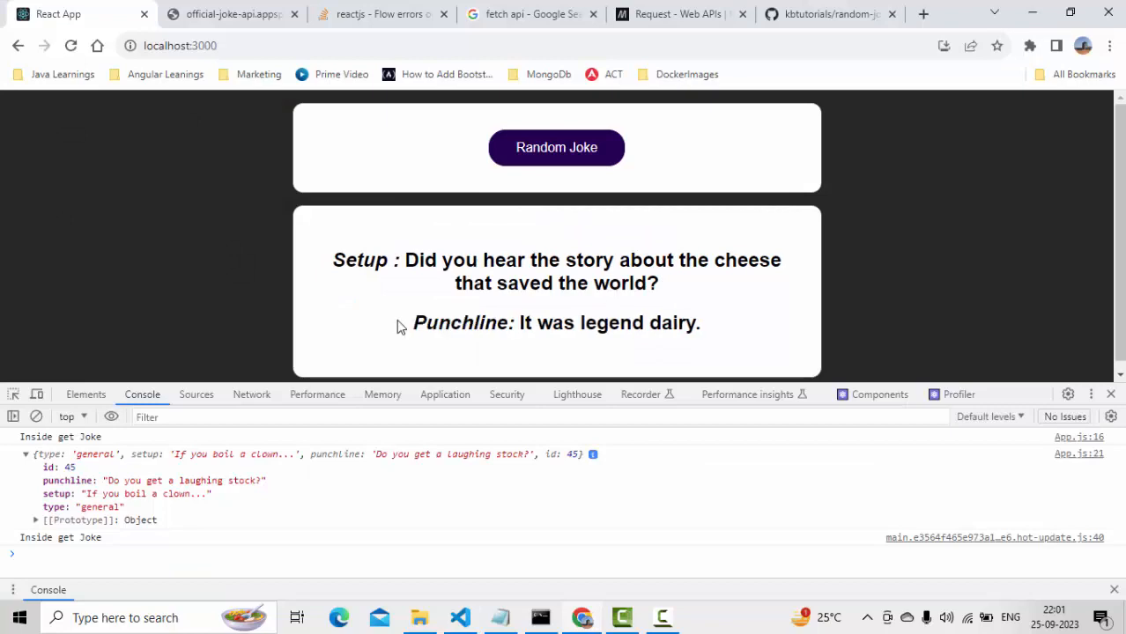
mouse_move(655, 276)
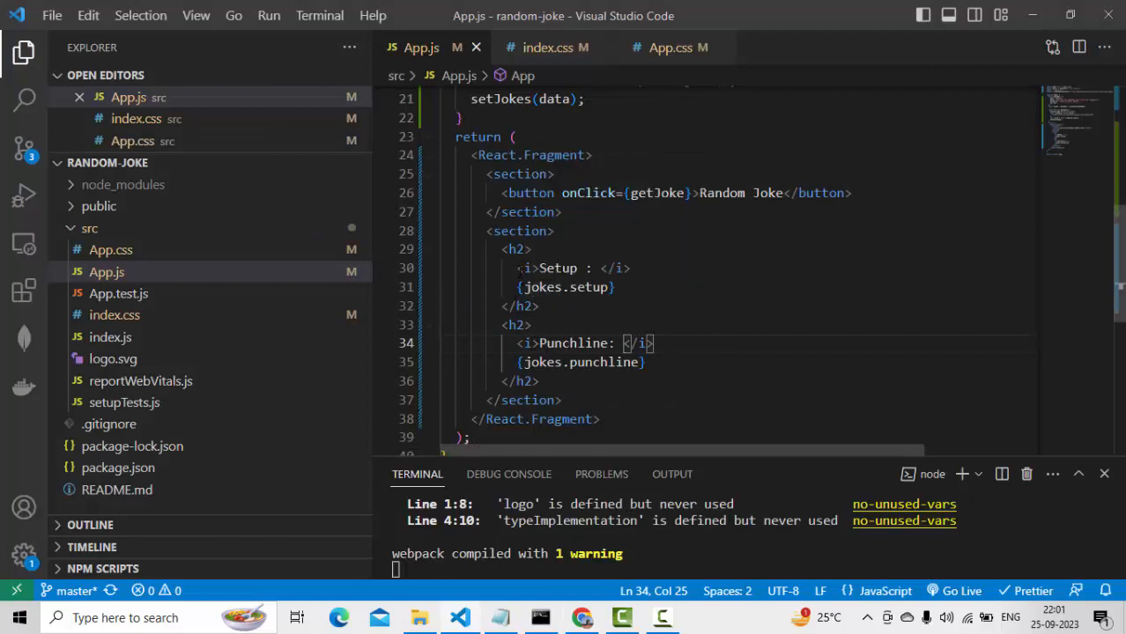
mouse_move(548, 48)
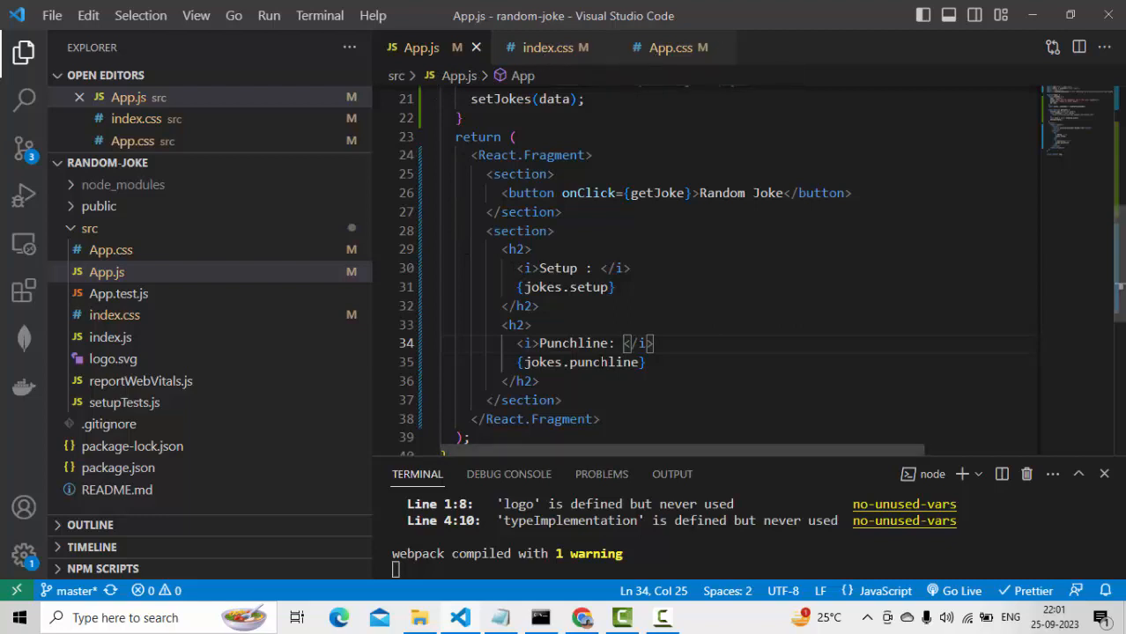
- Add an 'i { color: ... }' rule below the section rule in App.css
click(671, 46)
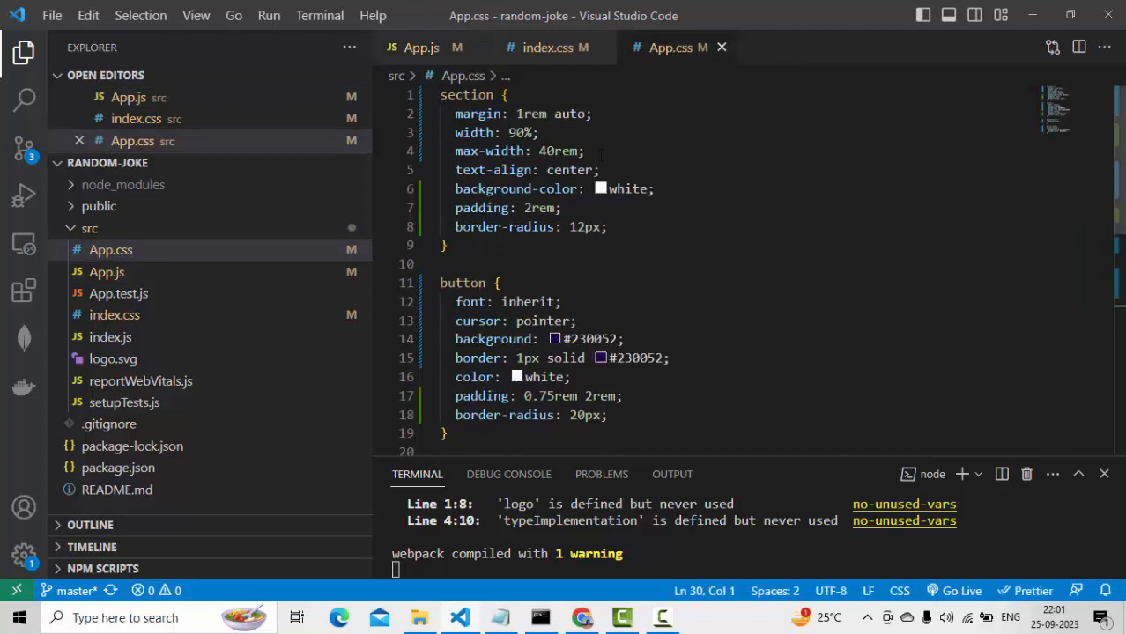
scroll(down, 3)
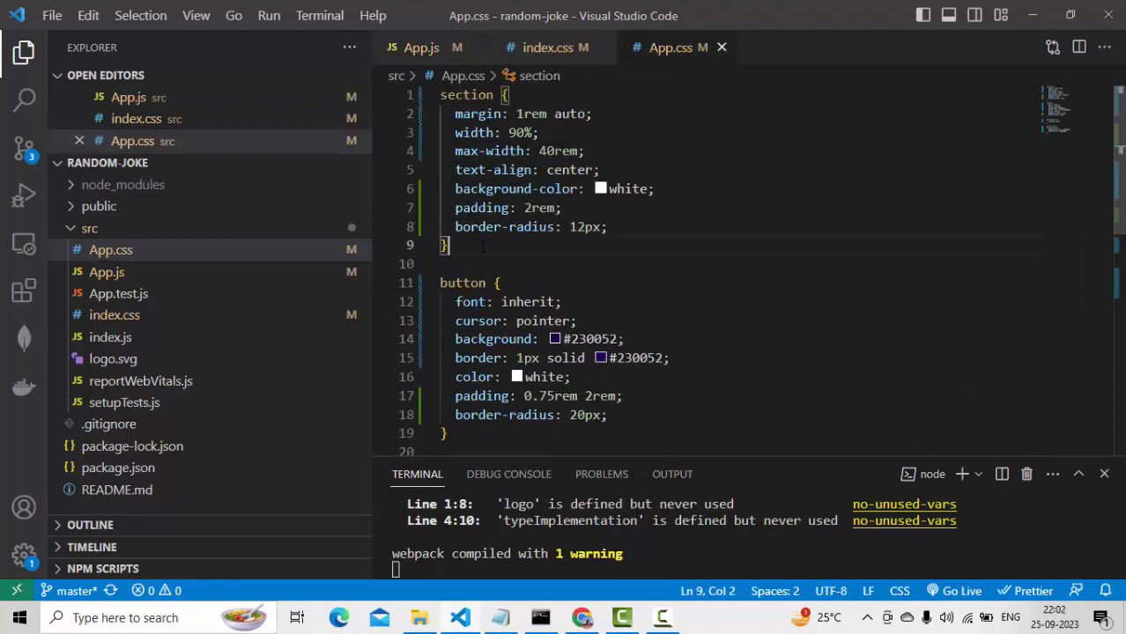
text(i)
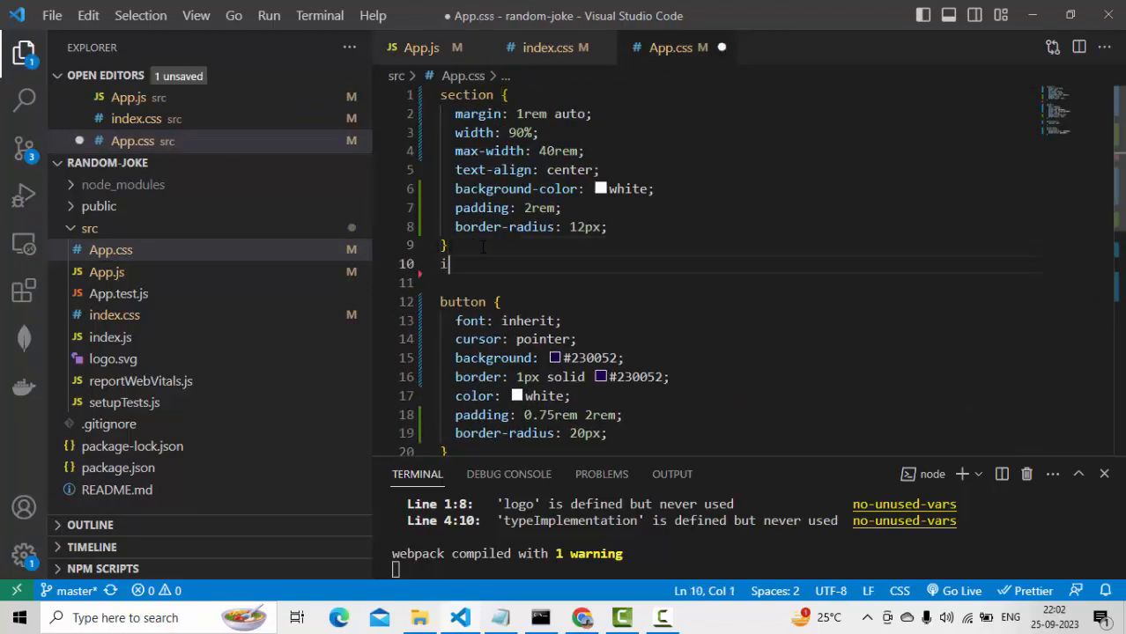
text({)
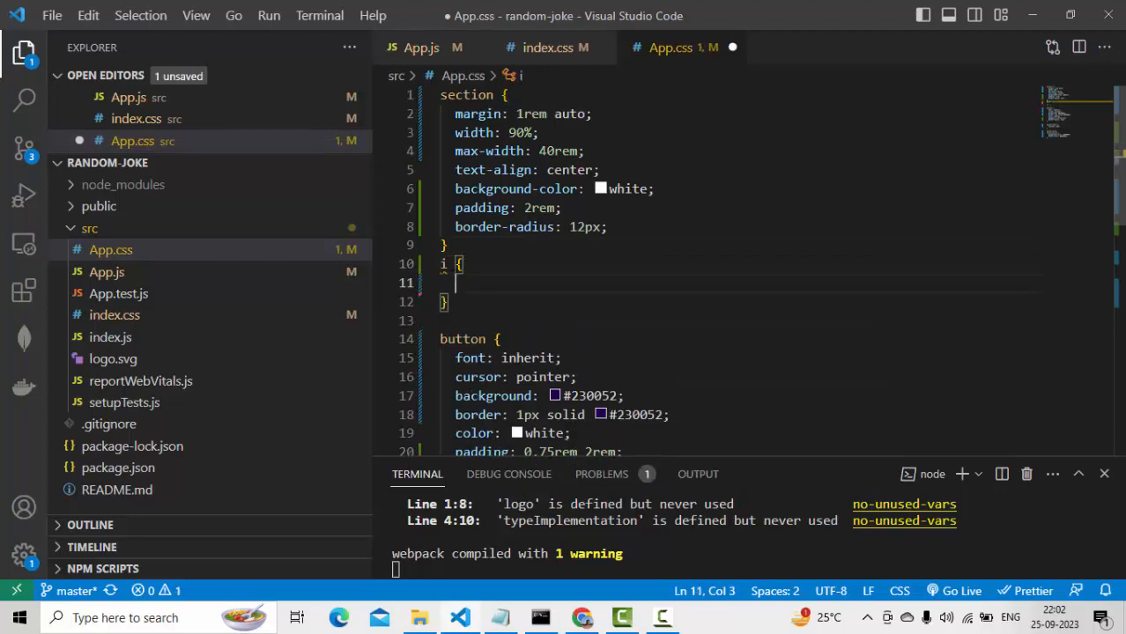
mouse_move(444, 265)
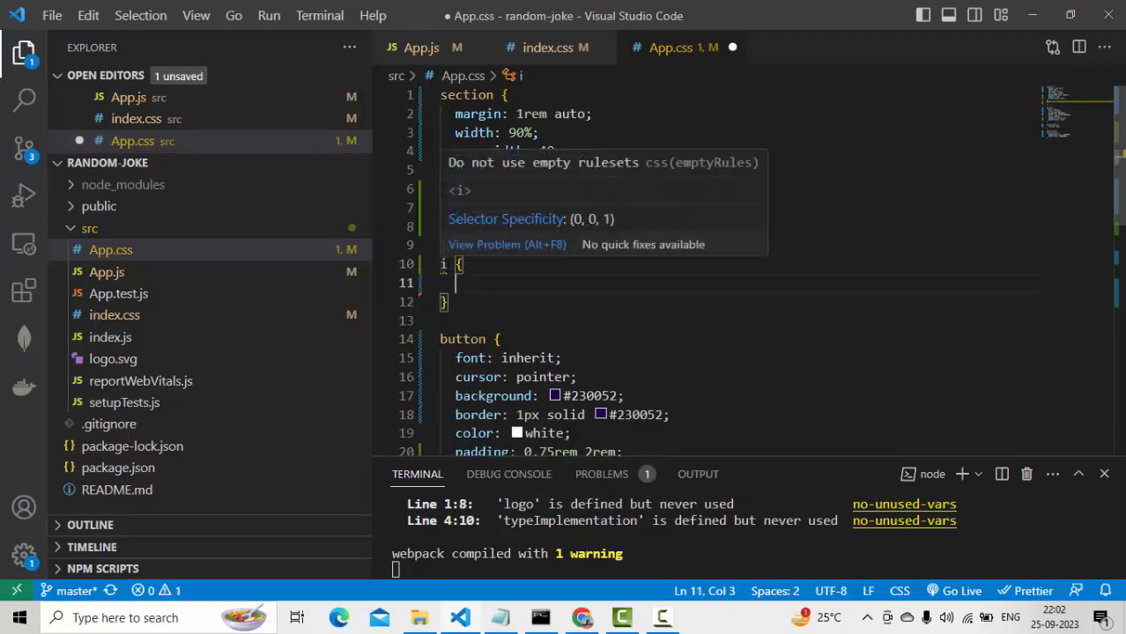
mouse_move(476, 225)
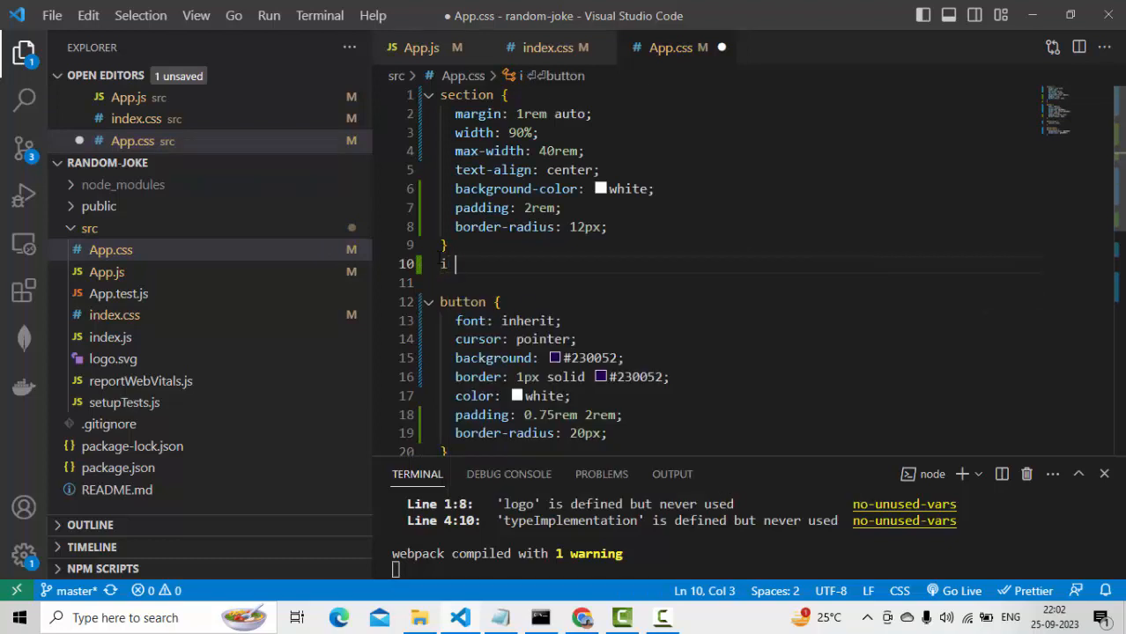
text({)
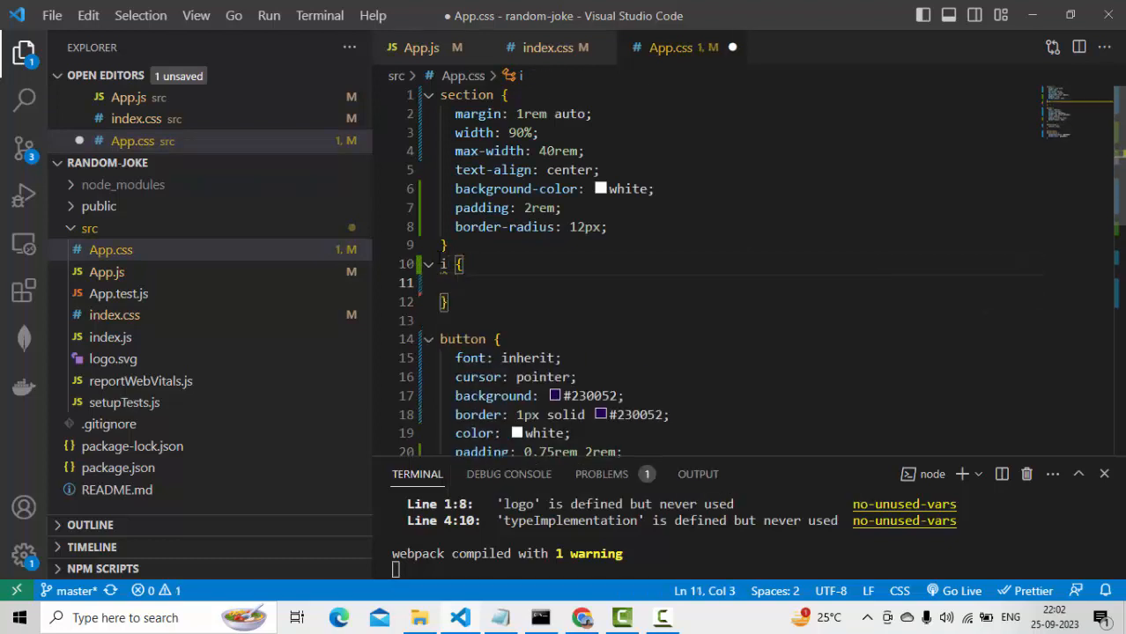
text(coloe)
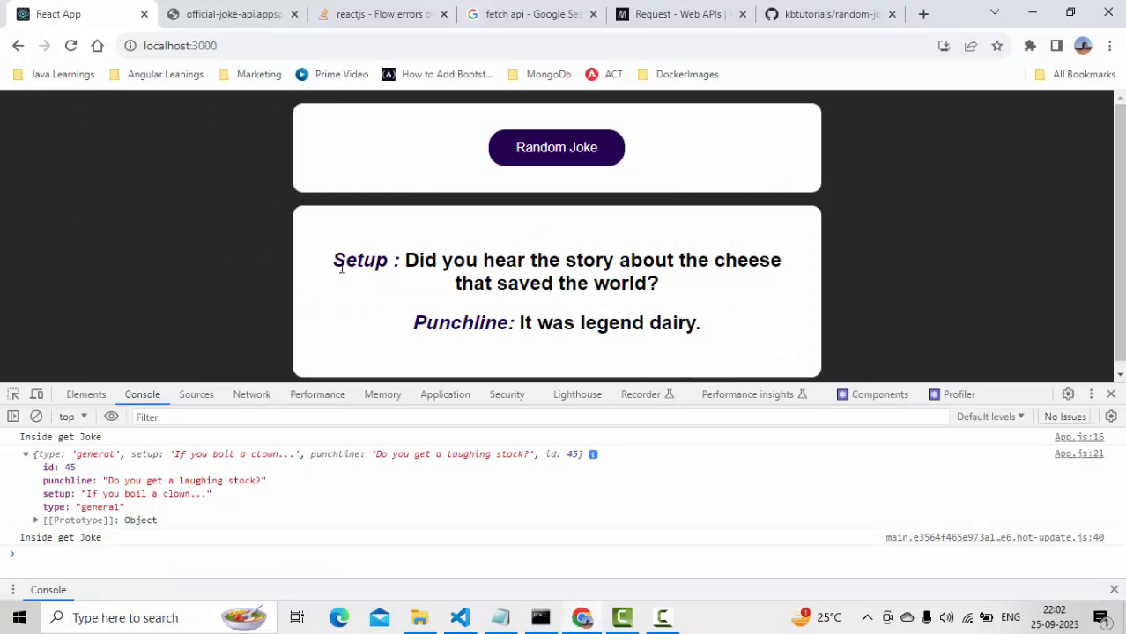
- Reload localhost:3000, fetch a new random joke, and return to the editor
click(70, 46)
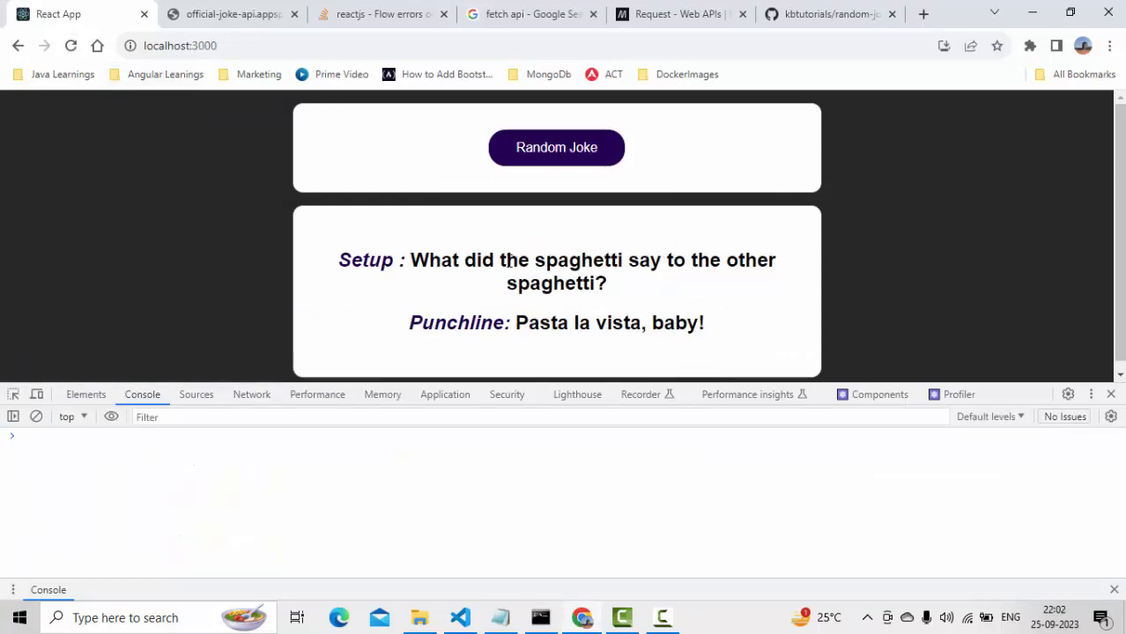
mouse_move(574, 194)
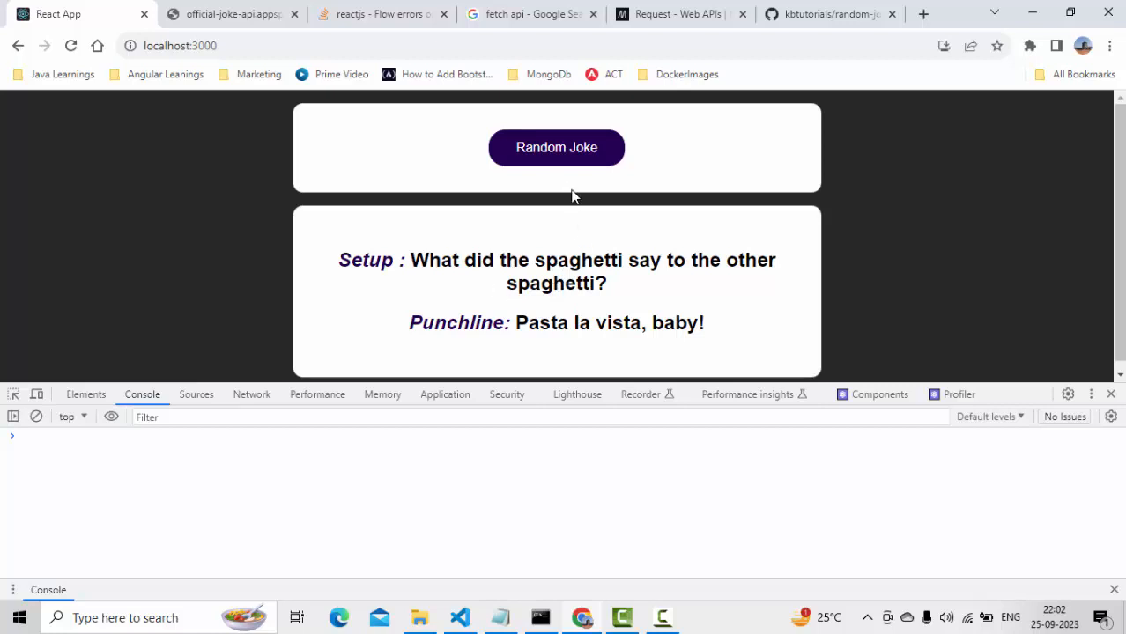
click(557, 148)
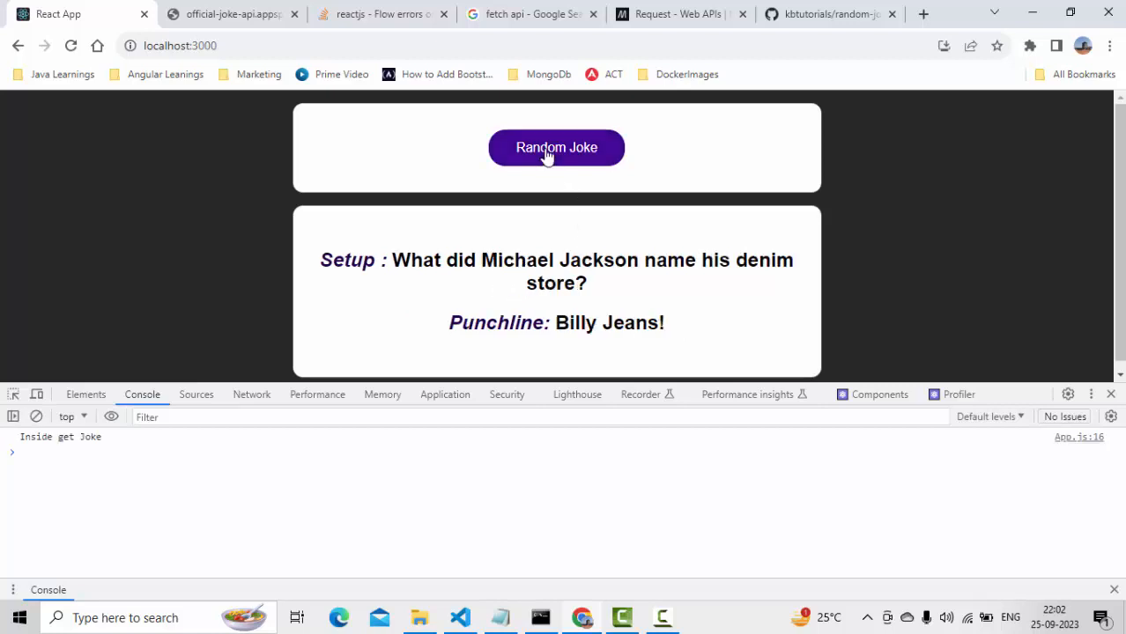
mouse_move(708, 271)
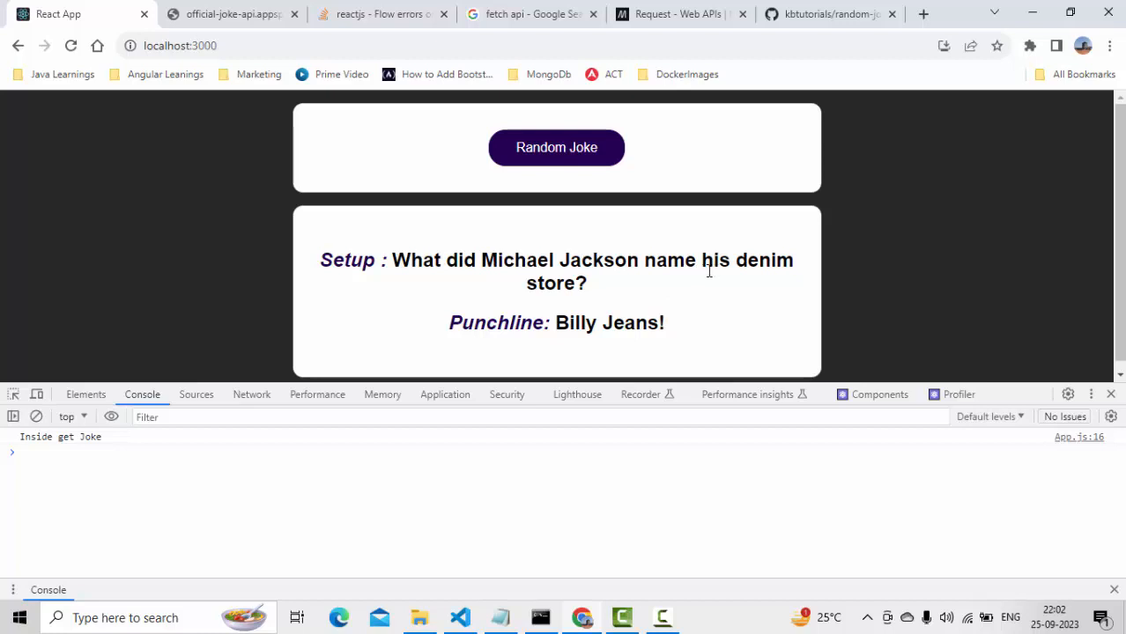
mouse_move(653, 331)
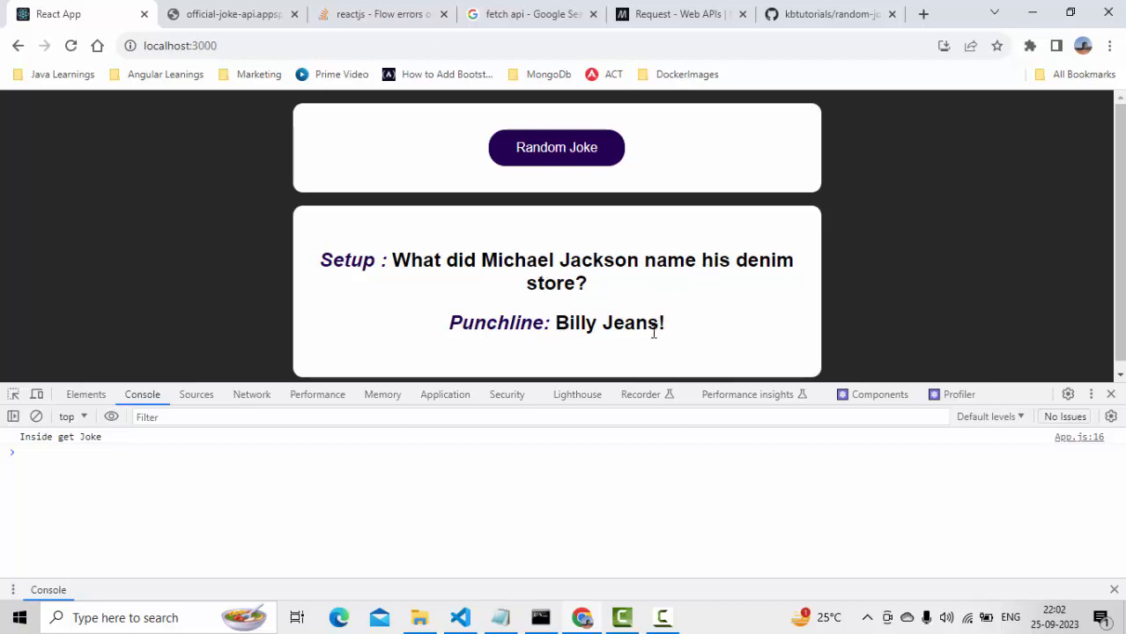
mouse_move(501, 617)
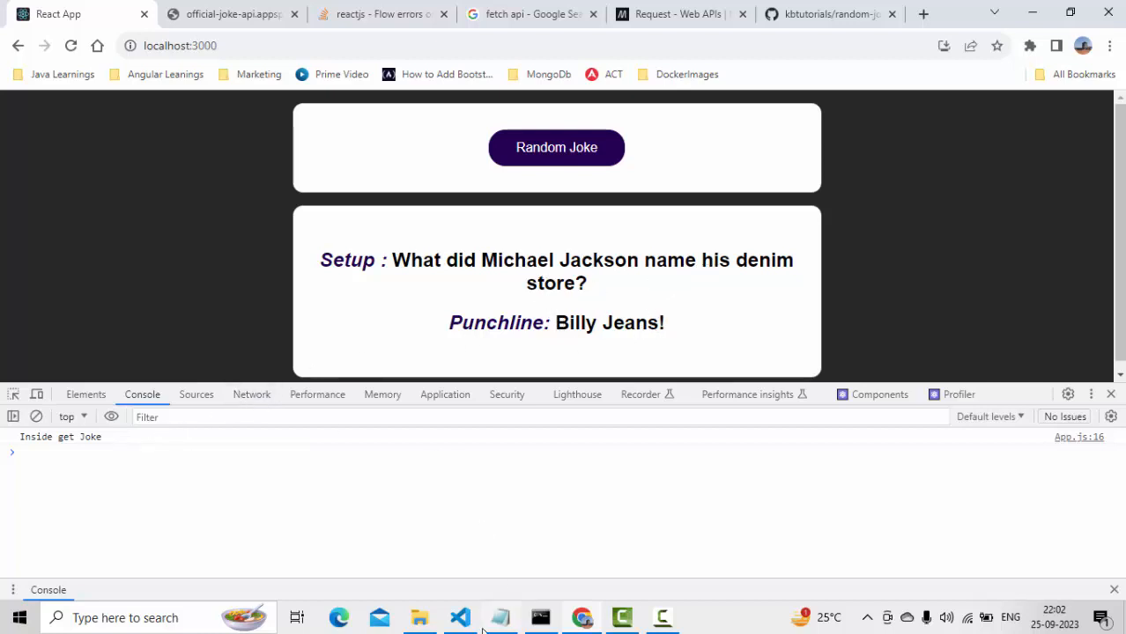
mouse_move(460, 617)
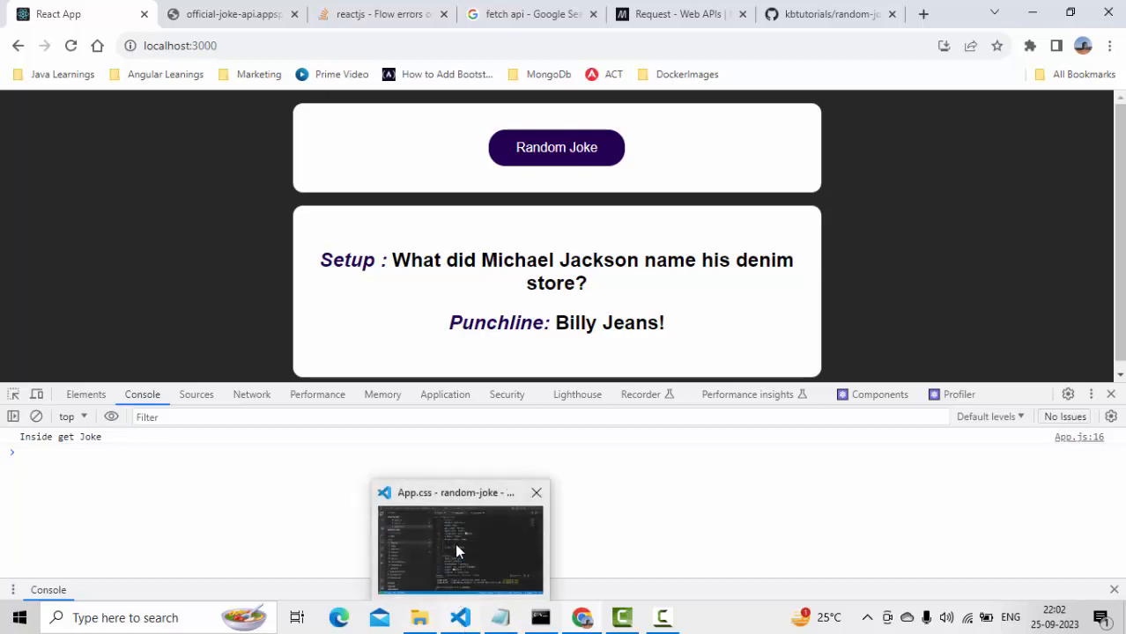
click(458, 542)
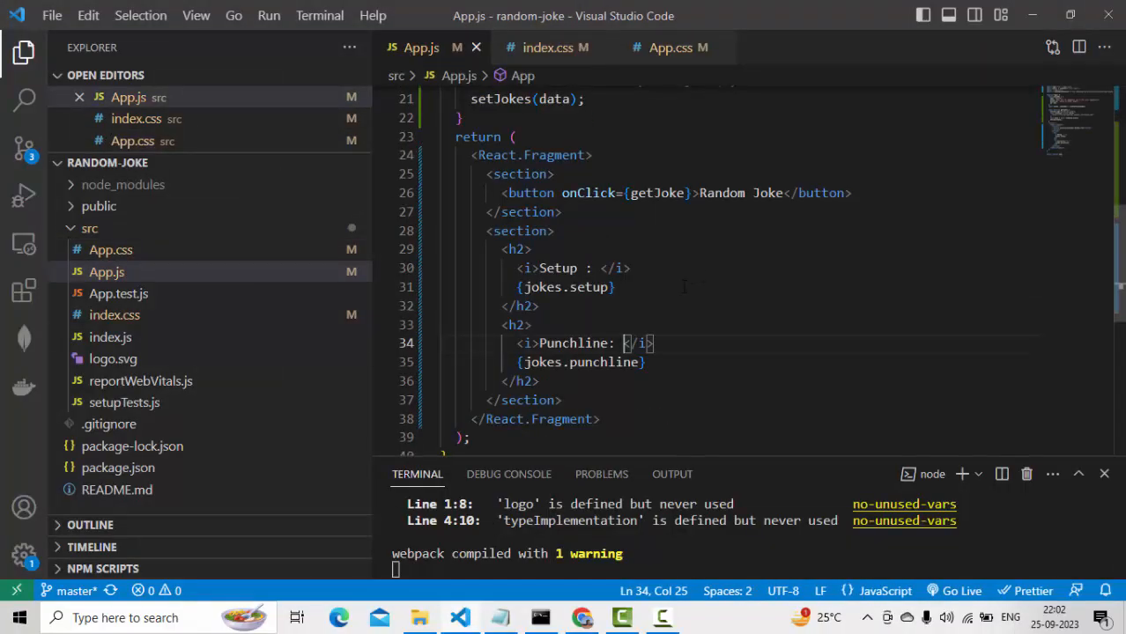
- Delete the leftover empty debug line inside getJoke and save App.js
scroll(up, 3)
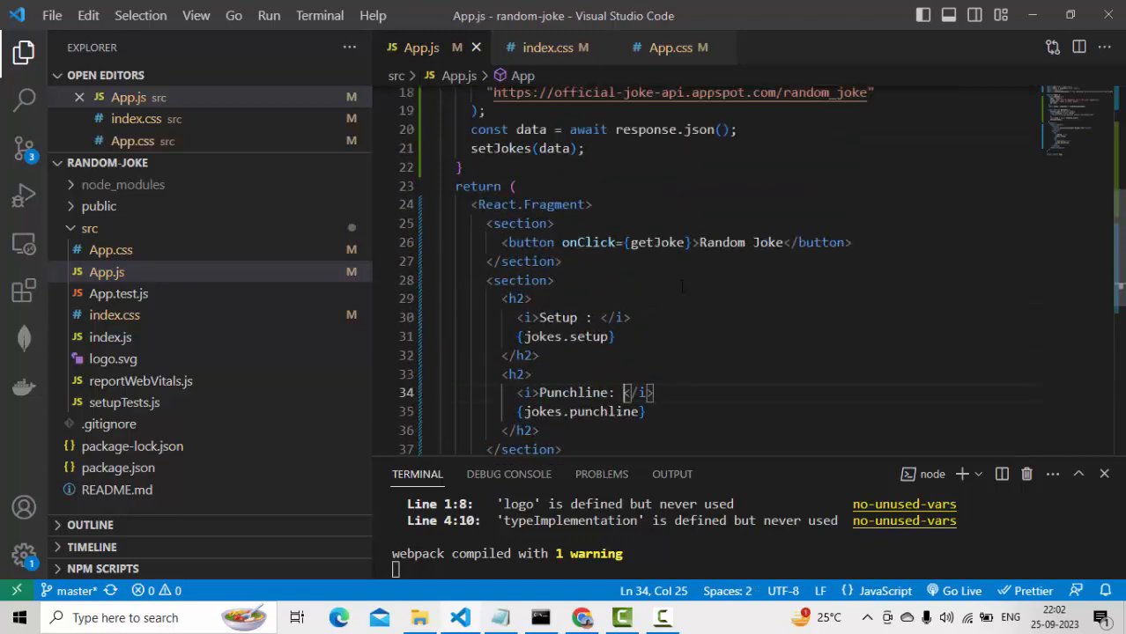
scroll(up, 3)
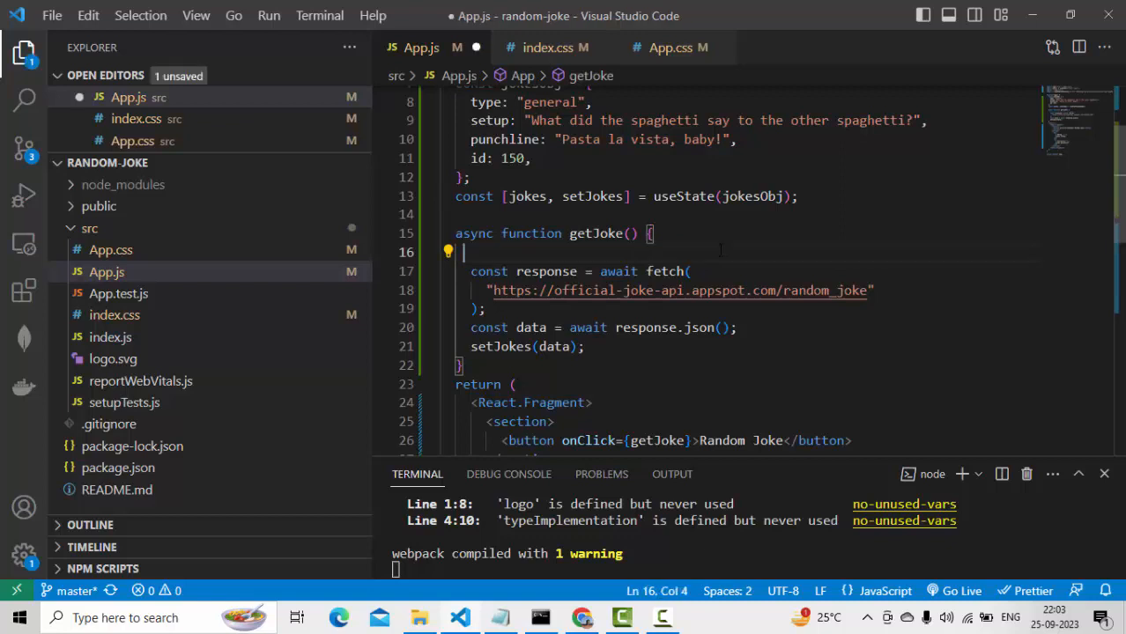
key(Backspace)
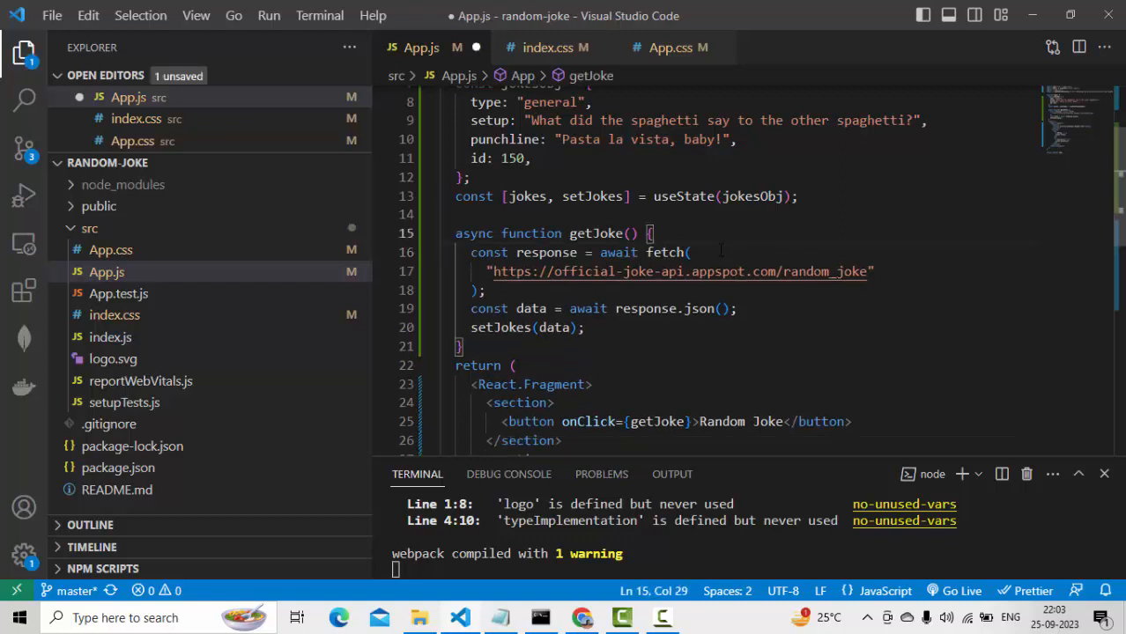
key(ctrl+s)
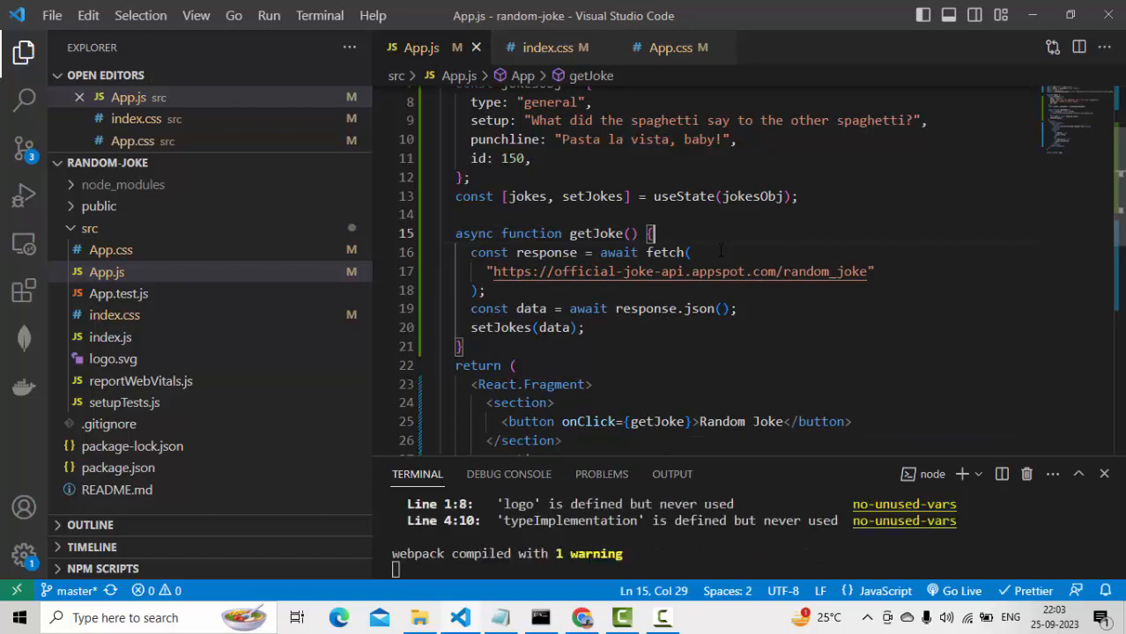
scroll(up, 3)
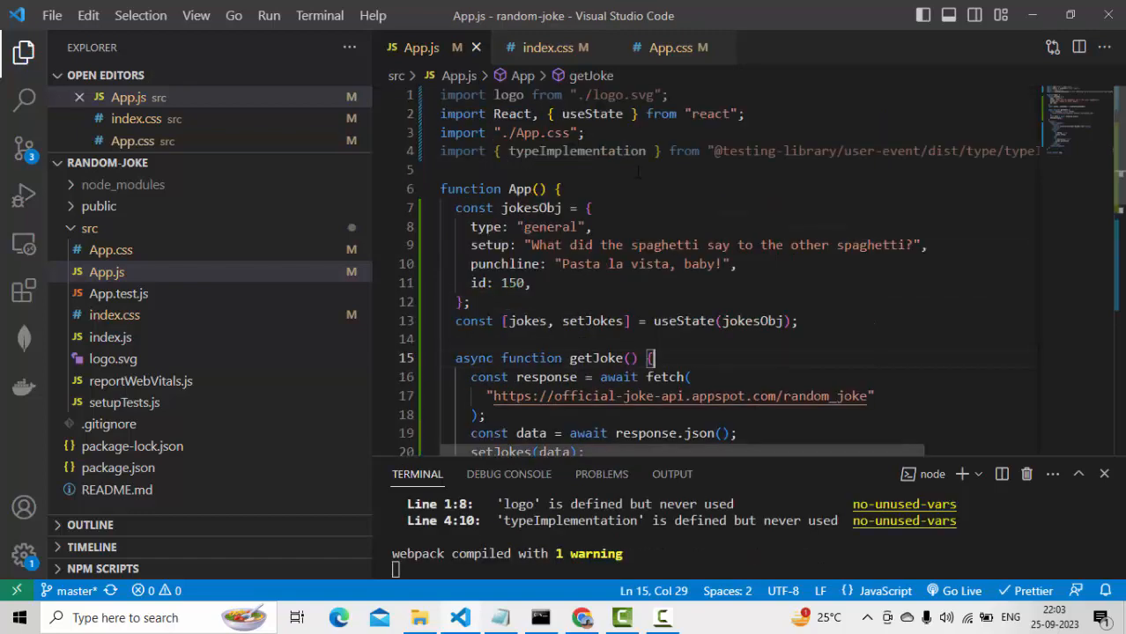
scroll(down, 3)
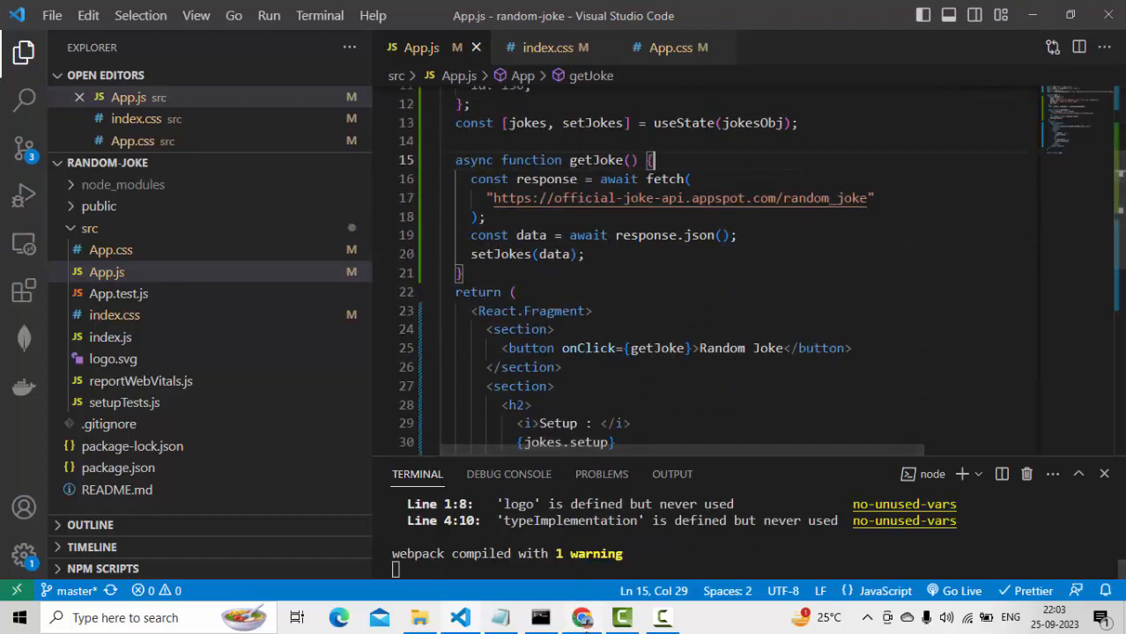